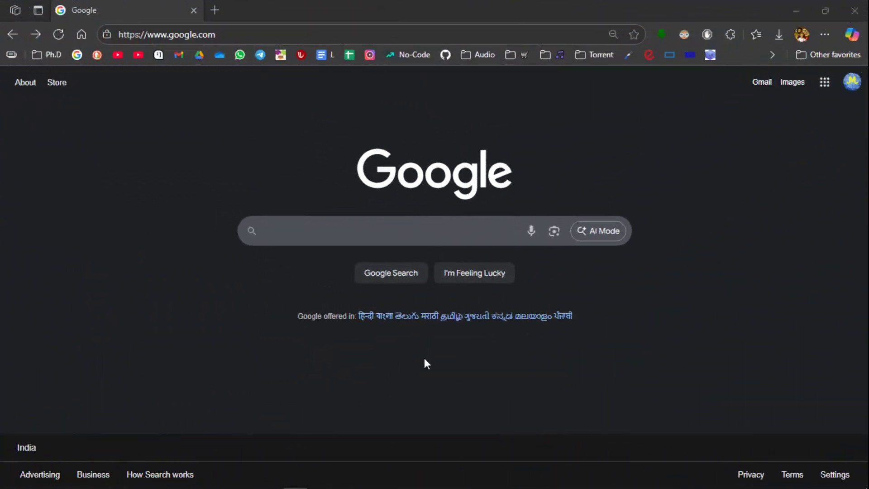
Search Google for 'Firebase Console' and open the Firebase website result
{"action": "left_click", "coordinate": [385, 231]}
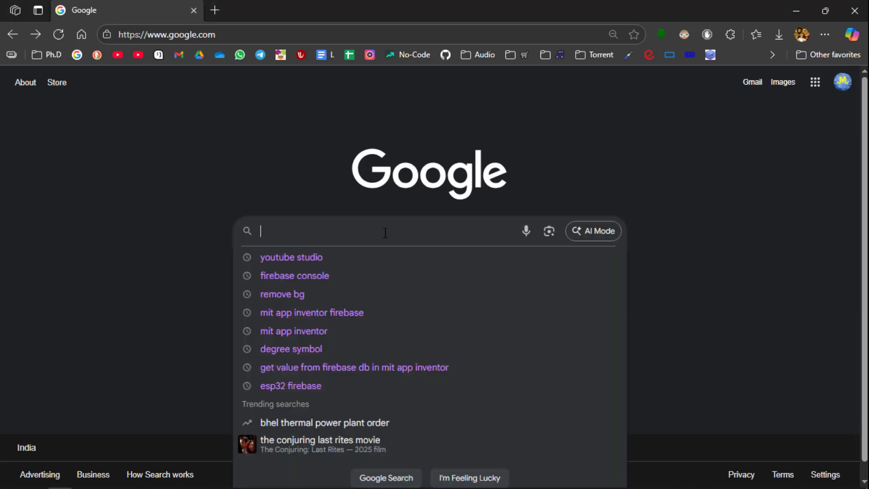
{"action": "type", "text": "Firebase Console"}
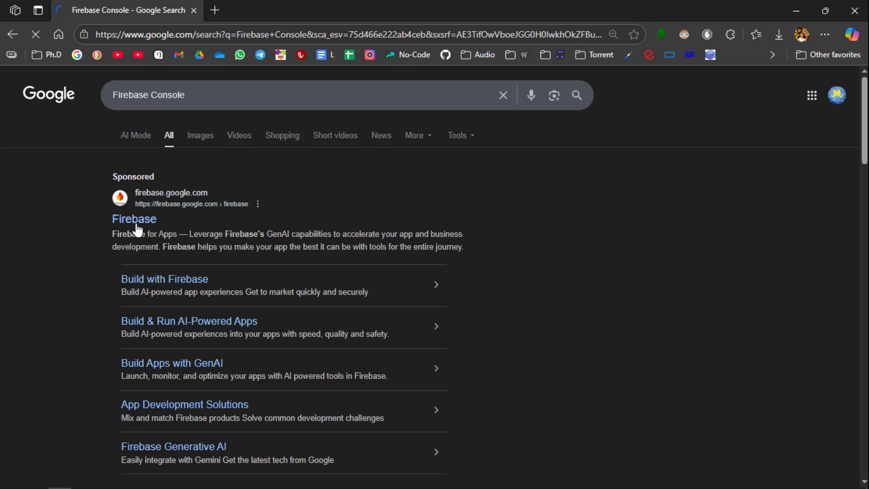
{"action": "left_click", "coordinate": [134, 218]}
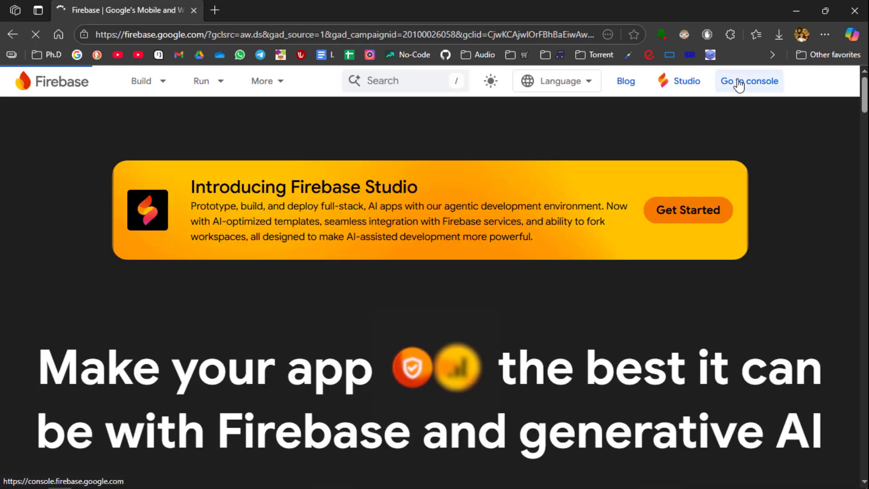
Create the Firebase project 'LED Control' through the Gemini and Analytics steps, then open it
{"action": "left_click", "coordinate": [748, 81]}
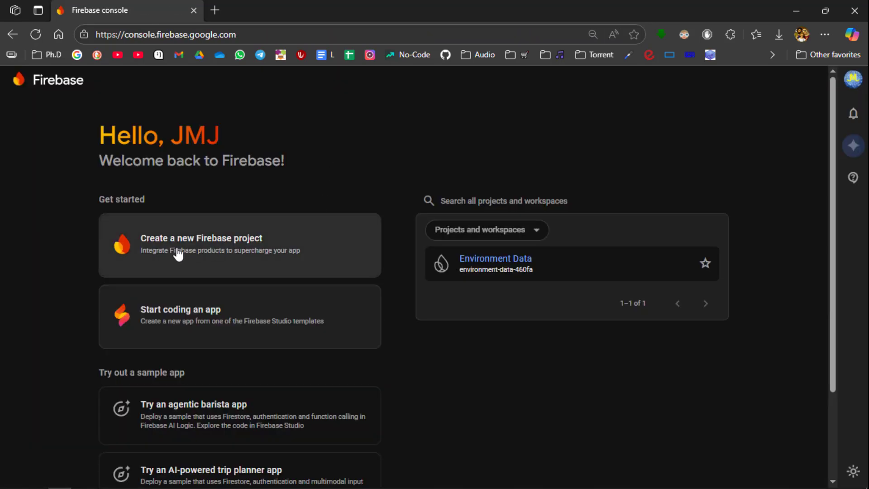
{"action": "mouse_move", "coordinate": [222, 246]}
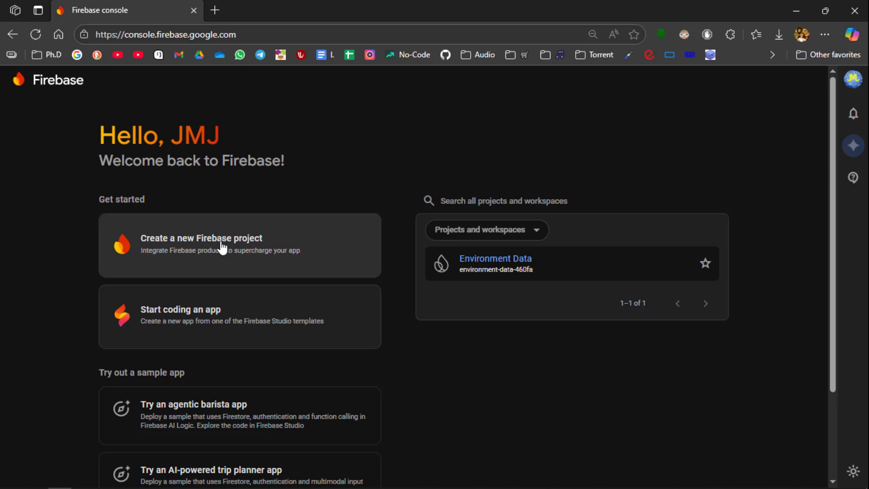
{"action": "left_click", "coordinate": [200, 244]}
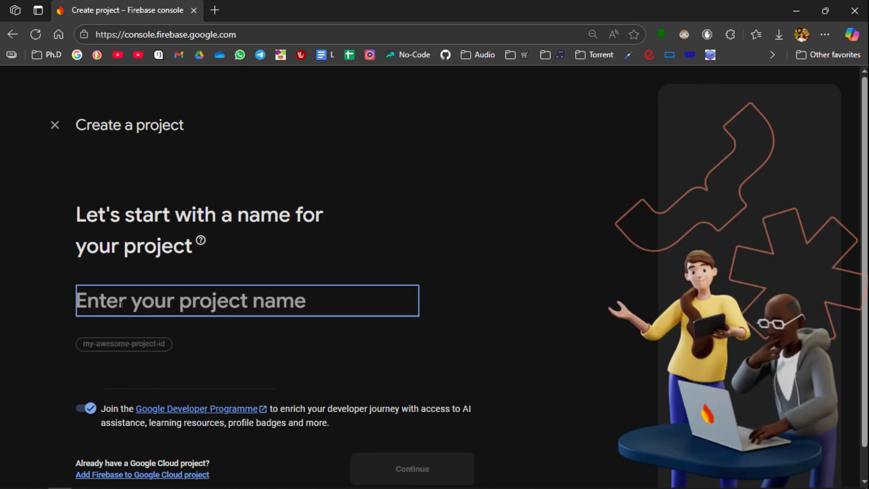
{"action": "type", "text": "LED Co"}
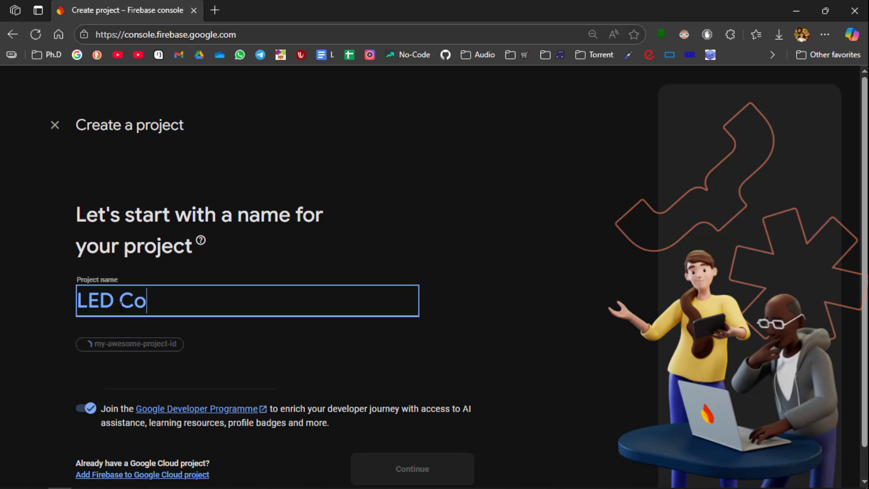
{"action": "type", "text": "ntrol"}
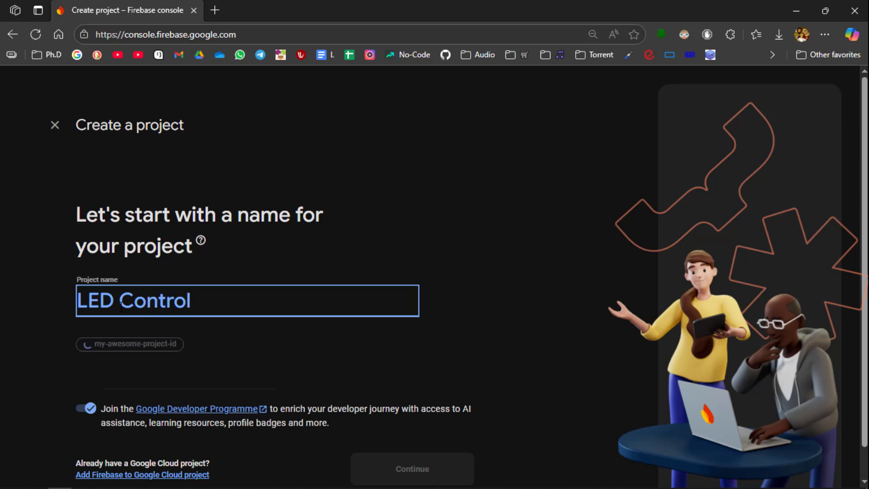
{"action": "left_click", "coordinate": [412, 469]}
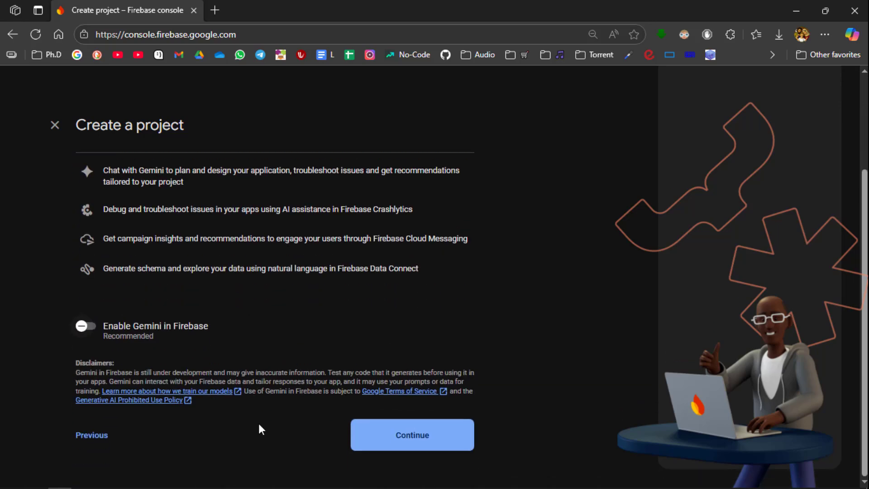
{"action": "left_click", "coordinate": [412, 434]}
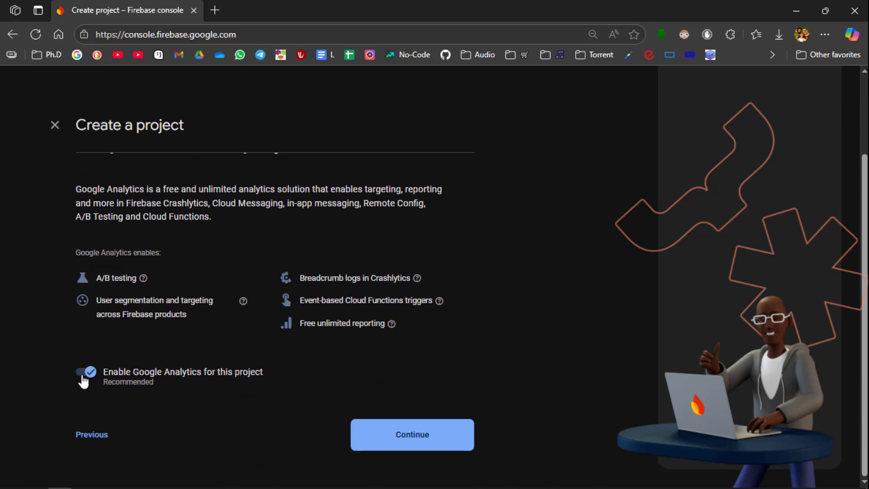
{"action": "left_click", "coordinate": [412, 435]}
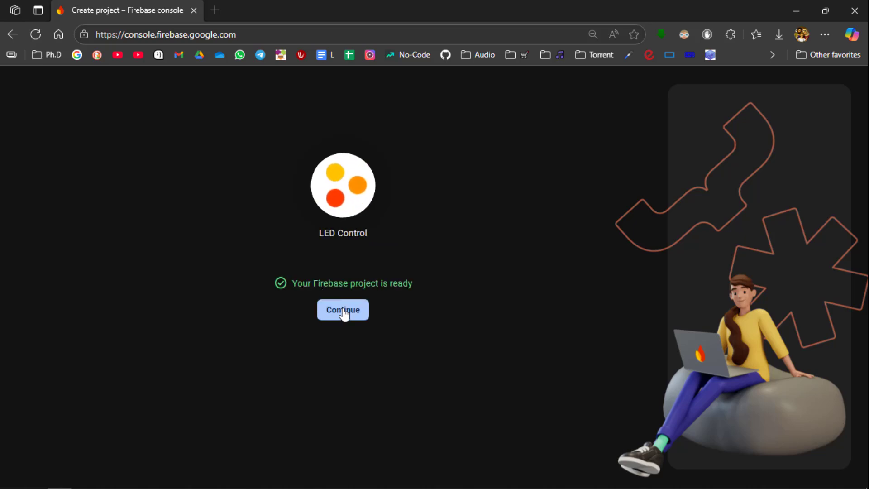
{"action": "left_click", "coordinate": [343, 310]}
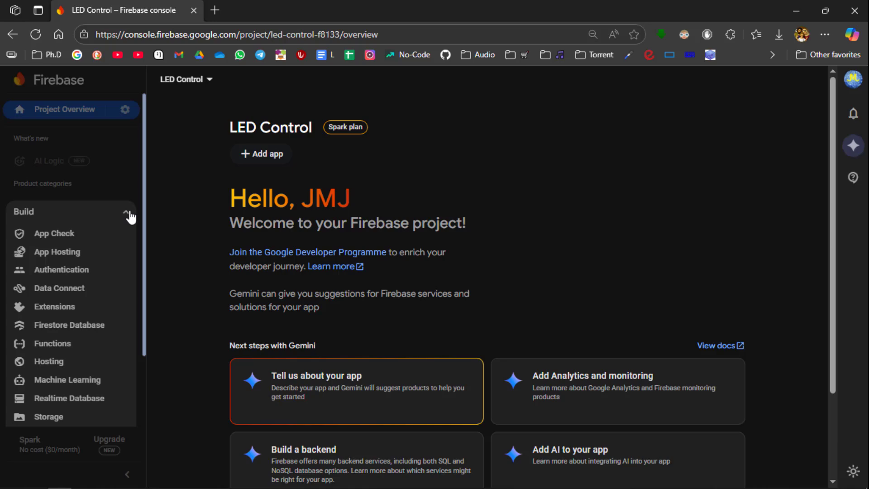
{"action": "mouse_move", "coordinate": [61, 270]}
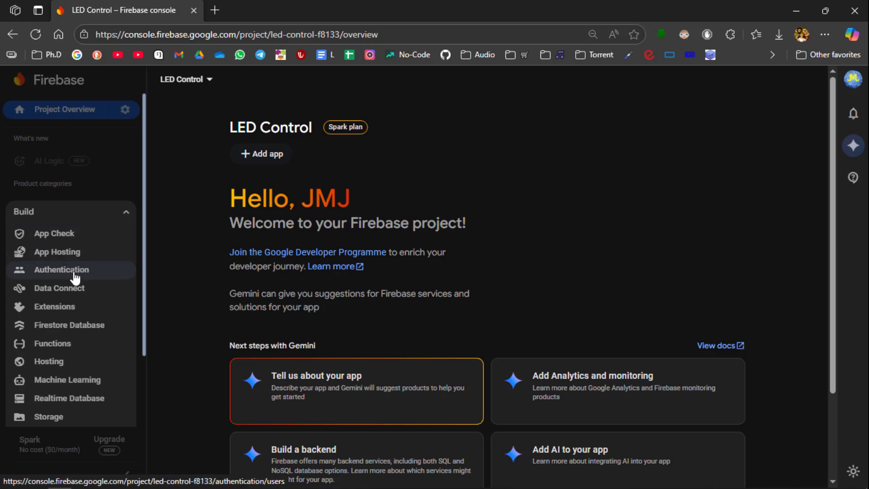
Turn on the Anonymous provider in Authentication sign-in methods and save it
{"action": "left_click", "coordinate": [61, 269]}
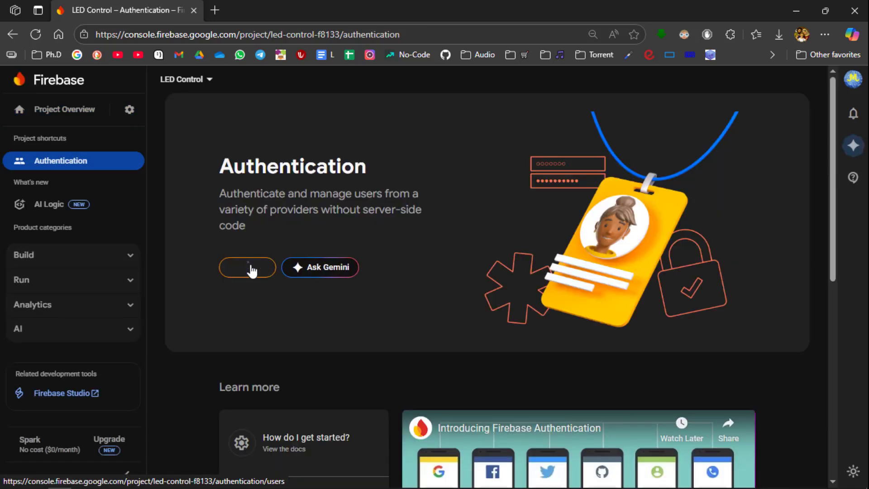
{"action": "left_click", "coordinate": [247, 267]}
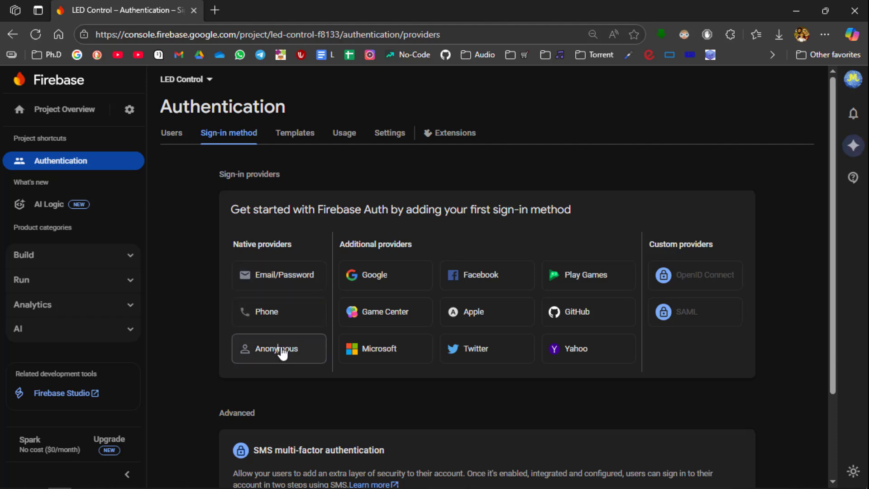
{"action": "left_click", "coordinate": [279, 349]}
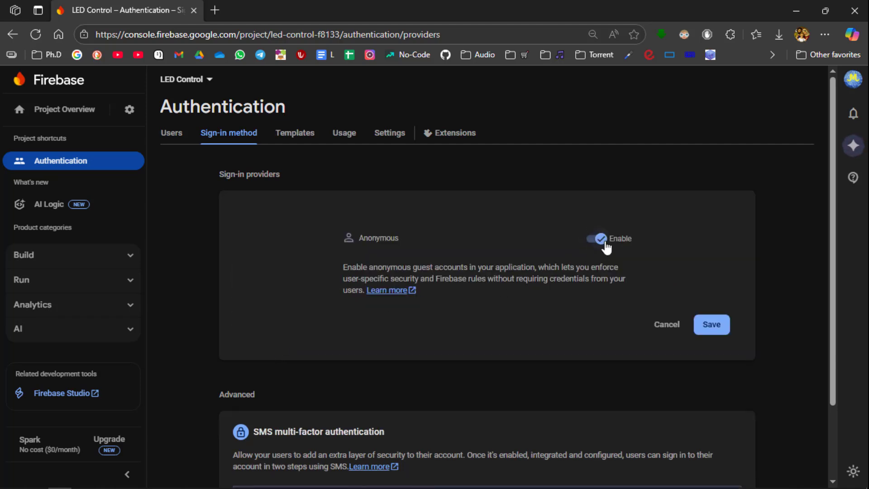
{"action": "left_click", "coordinate": [712, 324]}
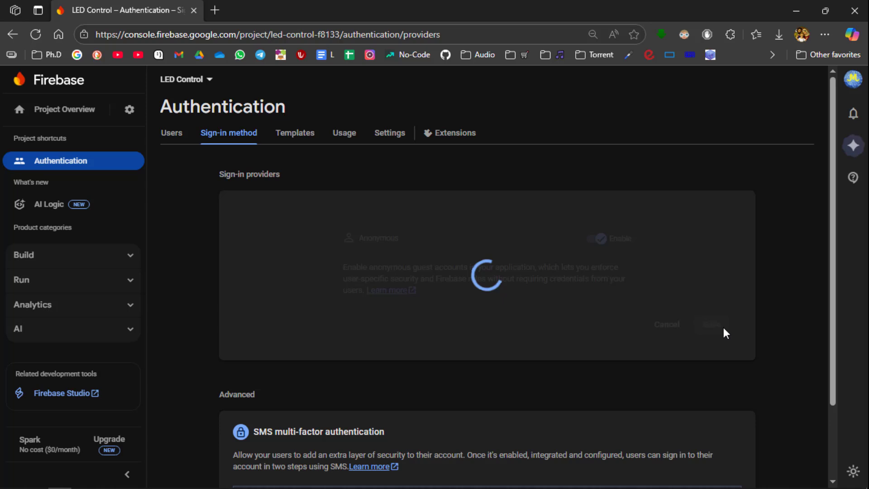
{"action": "left_click", "coordinate": [24, 255]}
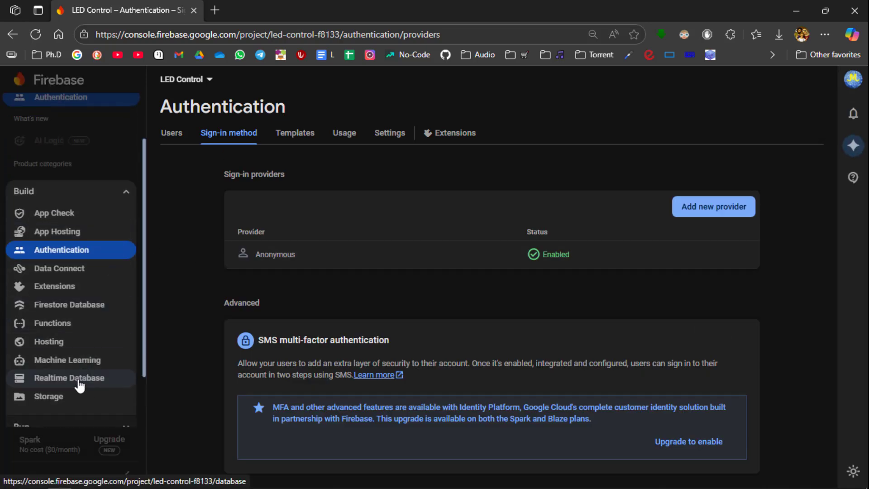
{"action": "mouse_move", "coordinate": [69, 380]}
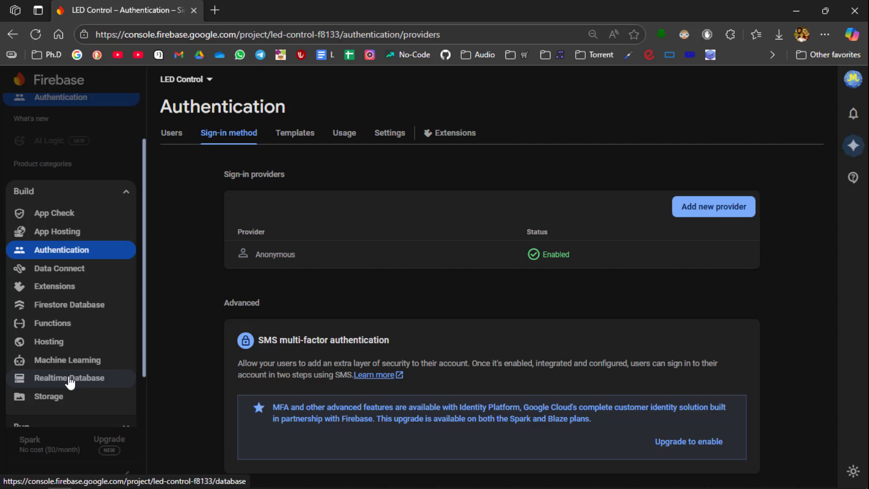
Create a Realtime Database in United States (us-central1) with locked-mode rules
{"action": "left_click", "coordinate": [69, 378]}
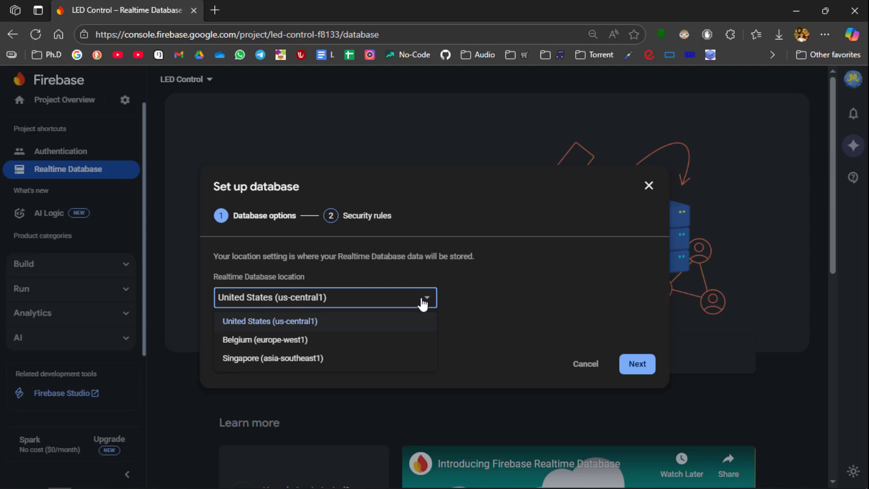
{"action": "mouse_move", "coordinate": [291, 330]}
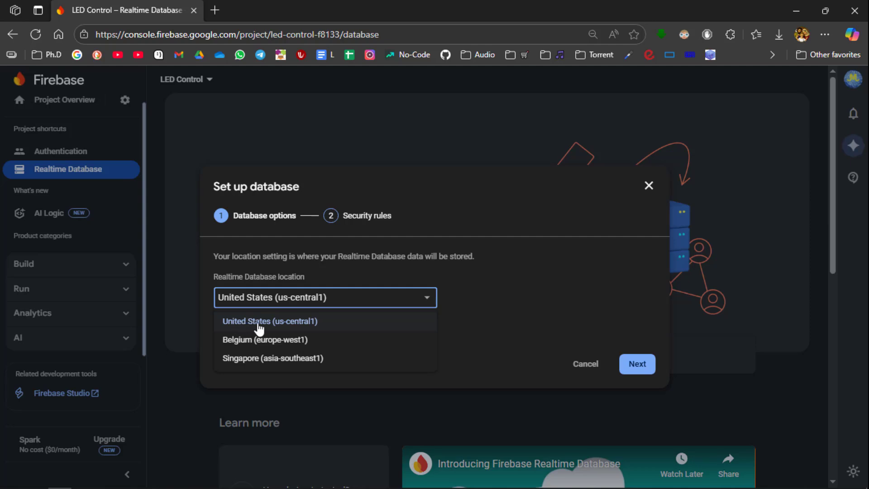
{"action": "left_click", "coordinate": [268, 321]}
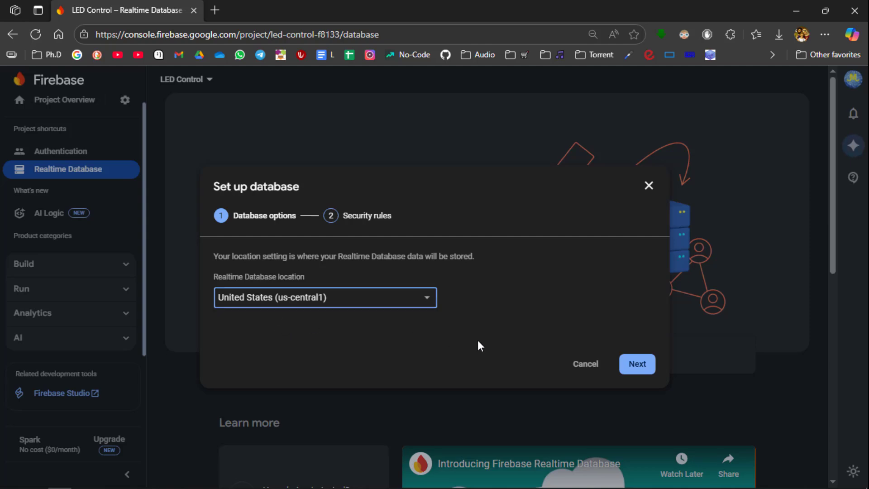
{"action": "left_click", "coordinate": [636, 363]}
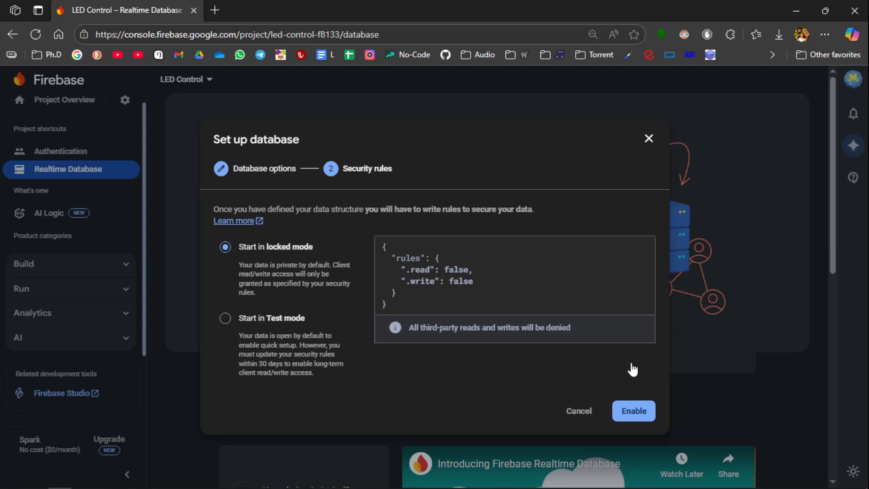
{"action": "mouse_move", "coordinate": [278, 320]}
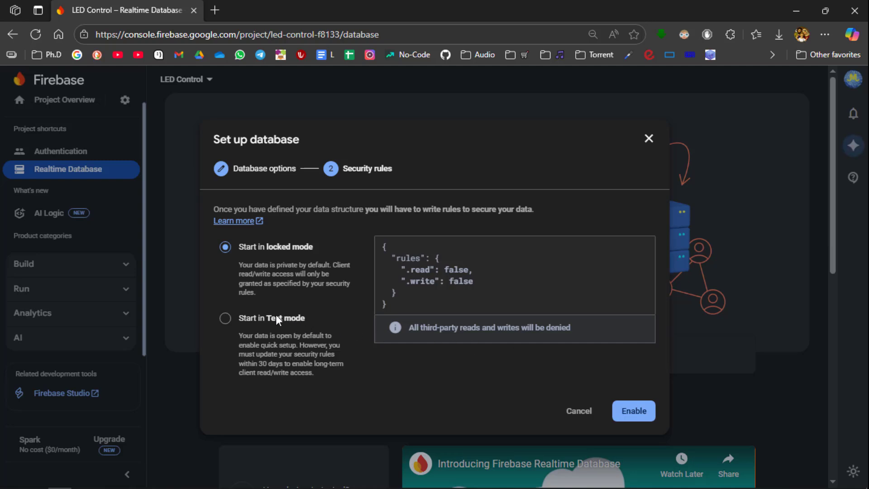
{"action": "mouse_move", "coordinate": [242, 304]}
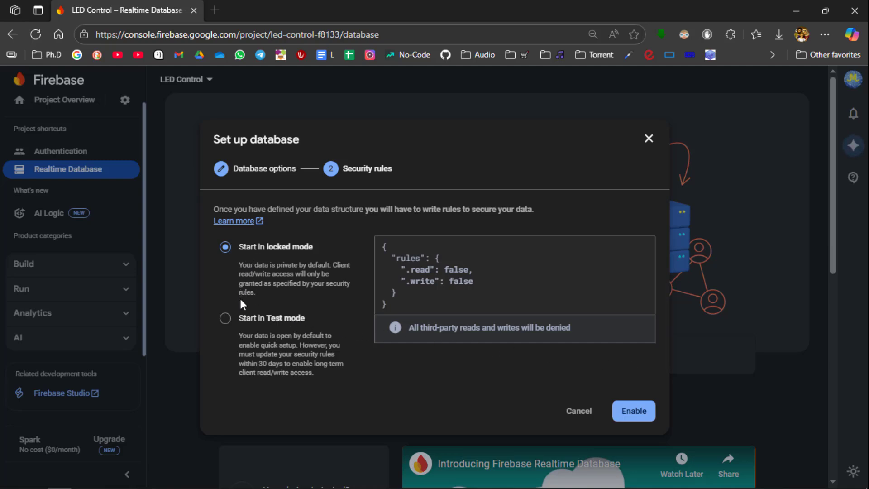
{"action": "mouse_move", "coordinate": [284, 264]}
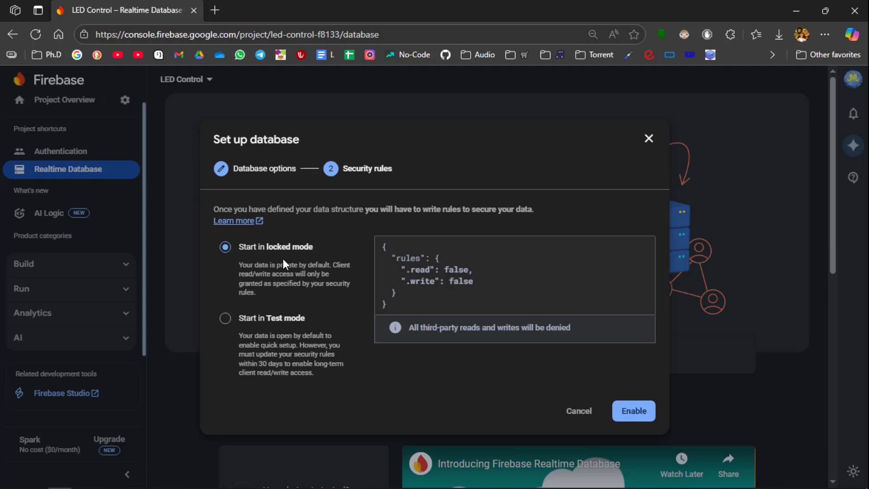
{"action": "mouse_move", "coordinate": [341, 293]}
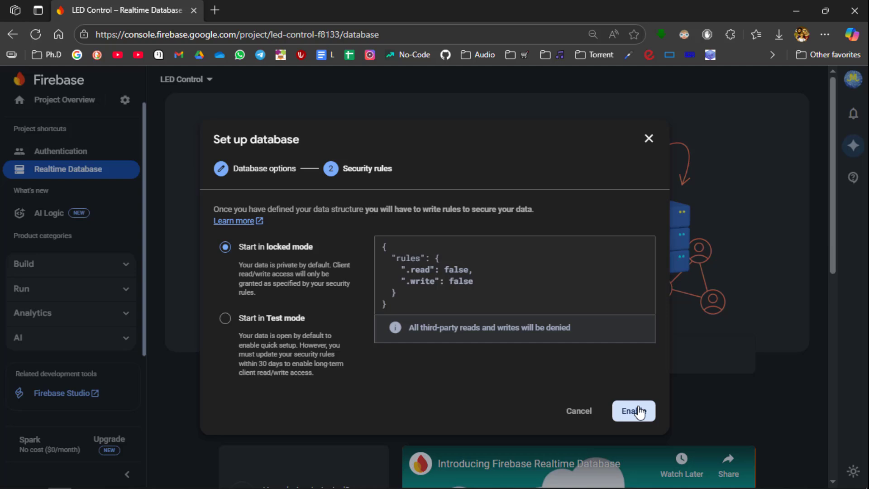
{"action": "left_click", "coordinate": [633, 410]}
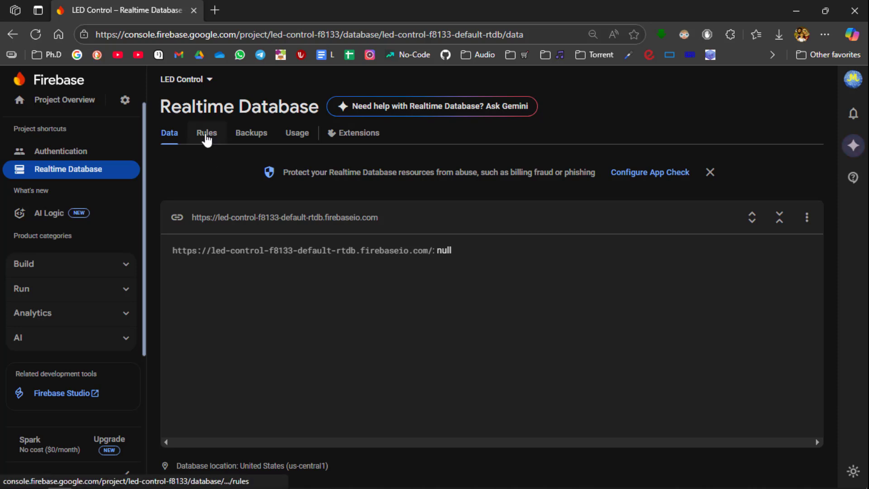
Change the '.write' rule from false to true and publish the database rules
{"action": "left_click", "coordinate": [207, 133]}
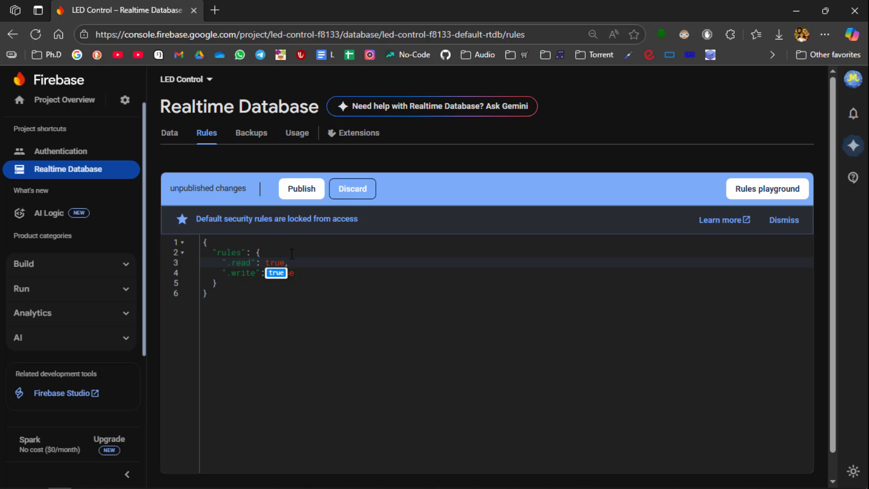
{"action": "type", "text": "false"}
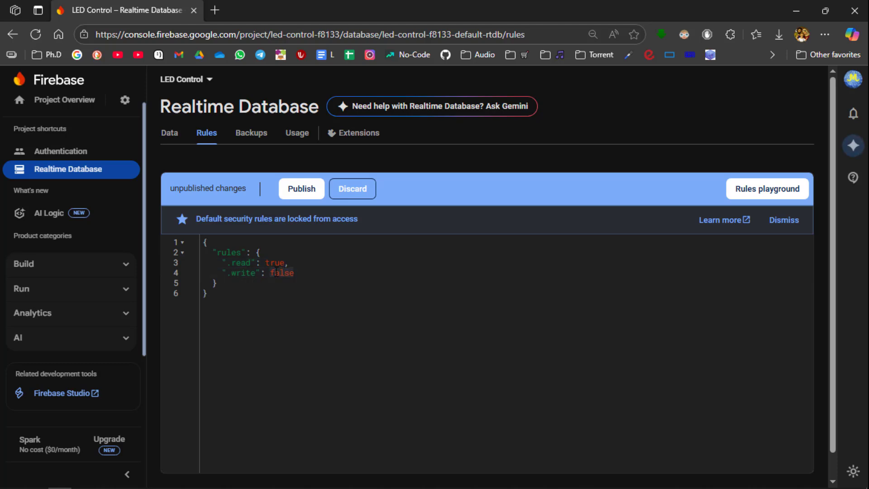
{"action": "type", "text": "tru"}
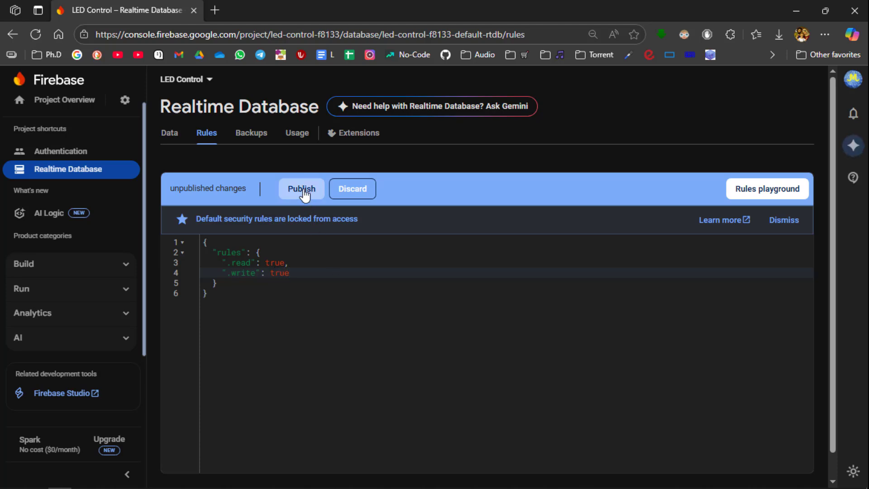
{"action": "left_click", "coordinate": [301, 188]}
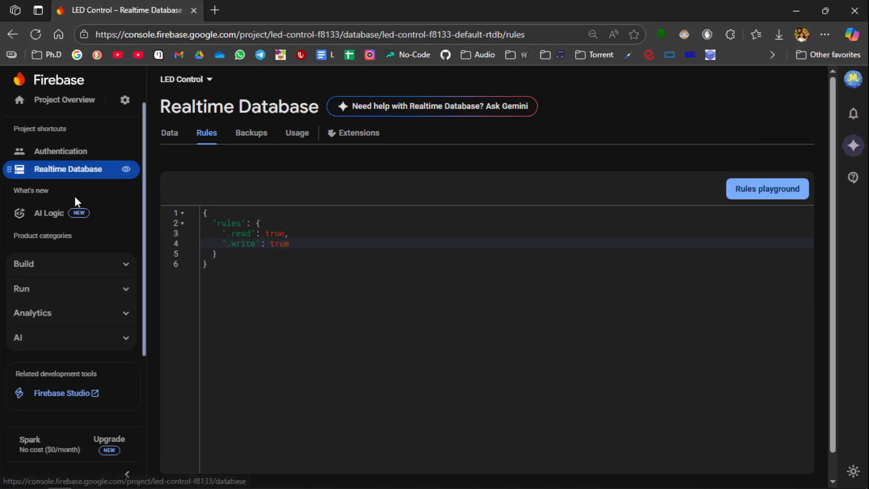
{"action": "mouse_move", "coordinate": [65, 177]}
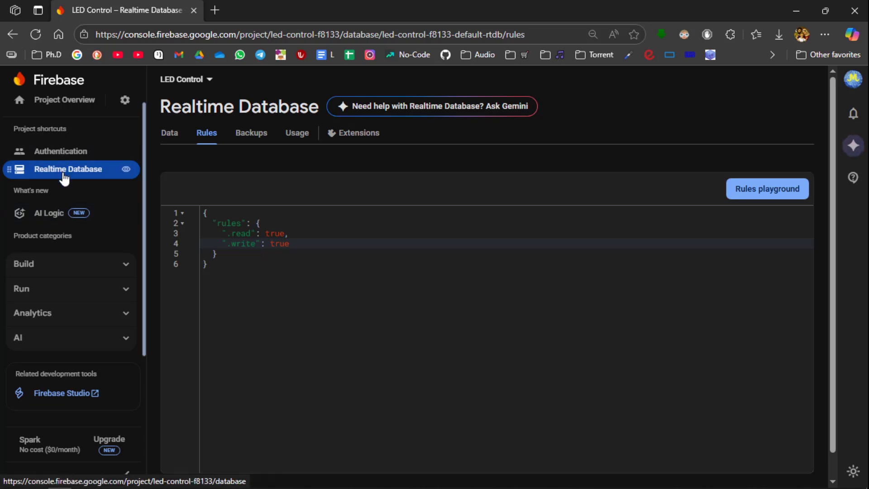
In the Data tab, add root key LED1 with Number value 0
{"action": "left_click", "coordinate": [169, 133]}
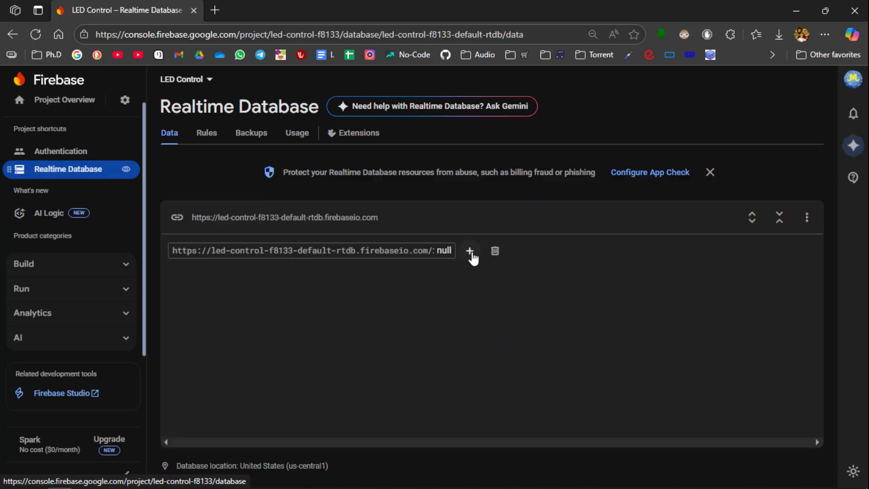
{"action": "left_click", "coordinate": [469, 252]}
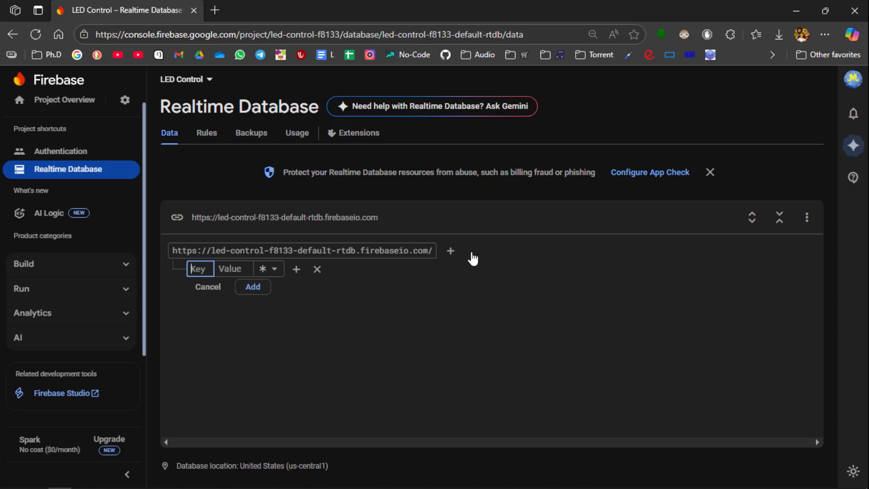
{"action": "type", "text": "LED"}
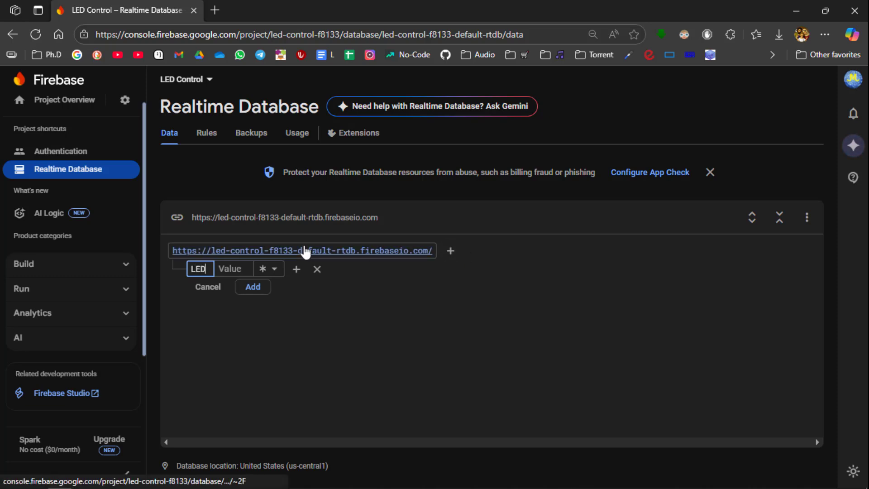
{"action": "type", "text": "1"}
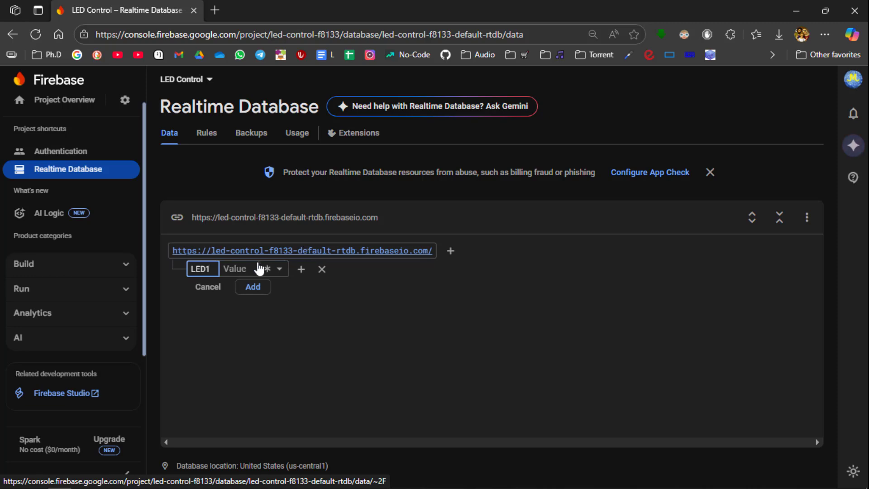
{"action": "left_click", "coordinate": [239, 268]}
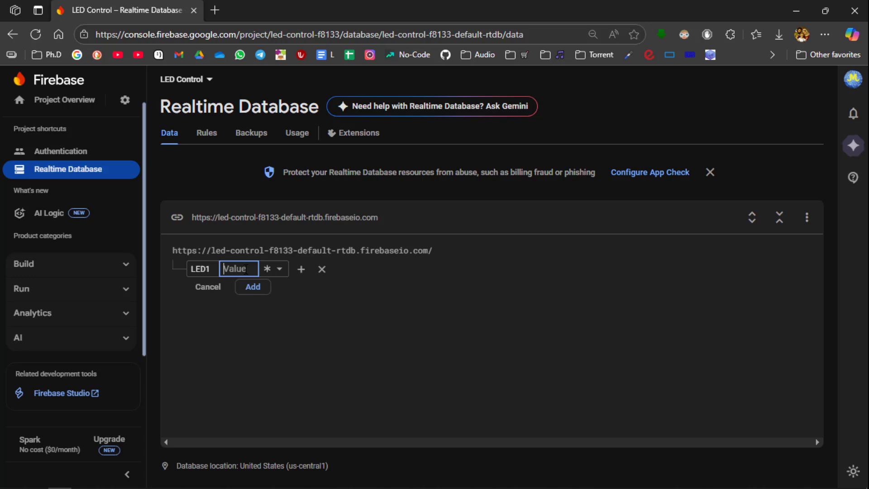
{"action": "type", "text": "0"}
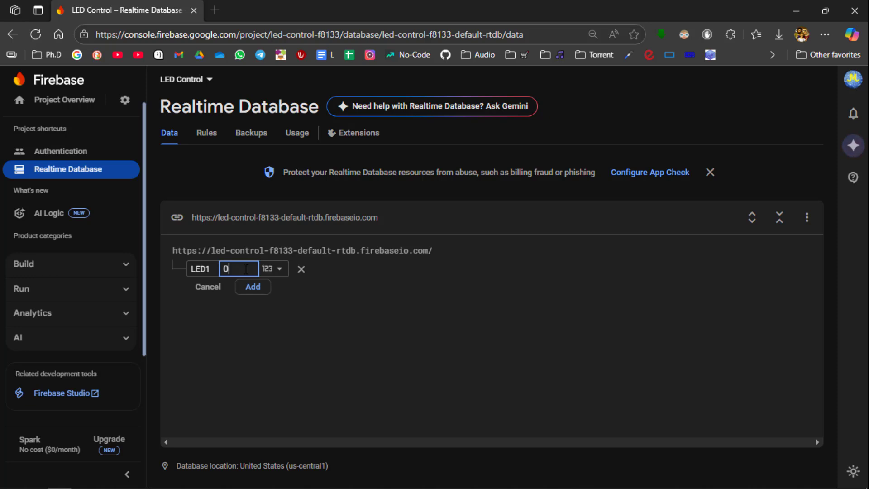
{"action": "left_click", "coordinate": [272, 269]}
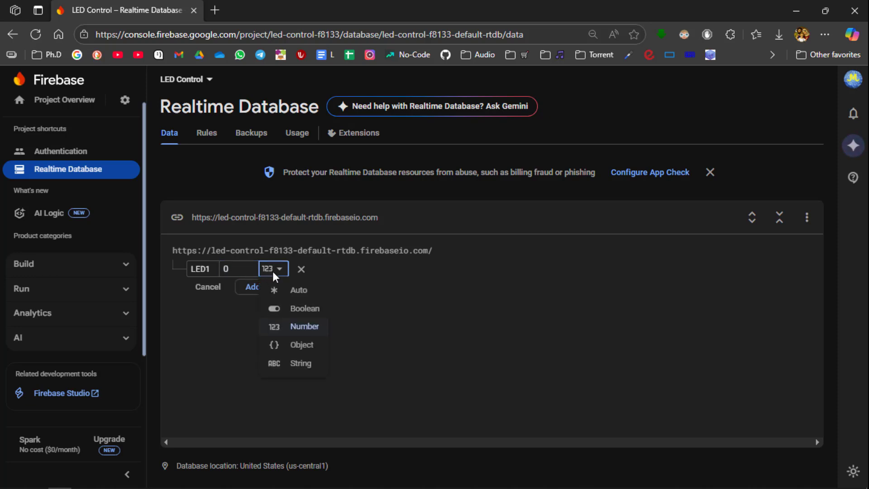
{"action": "left_click", "coordinate": [304, 326]}
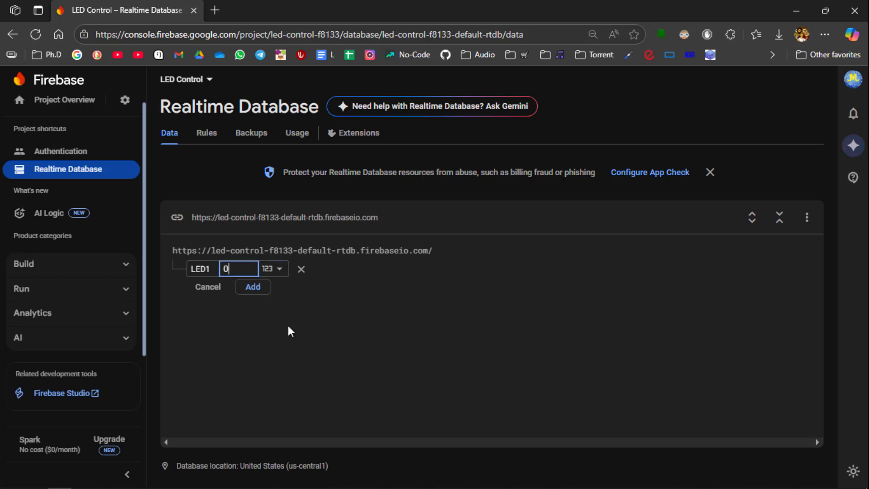
{"action": "mouse_move", "coordinate": [252, 287]}
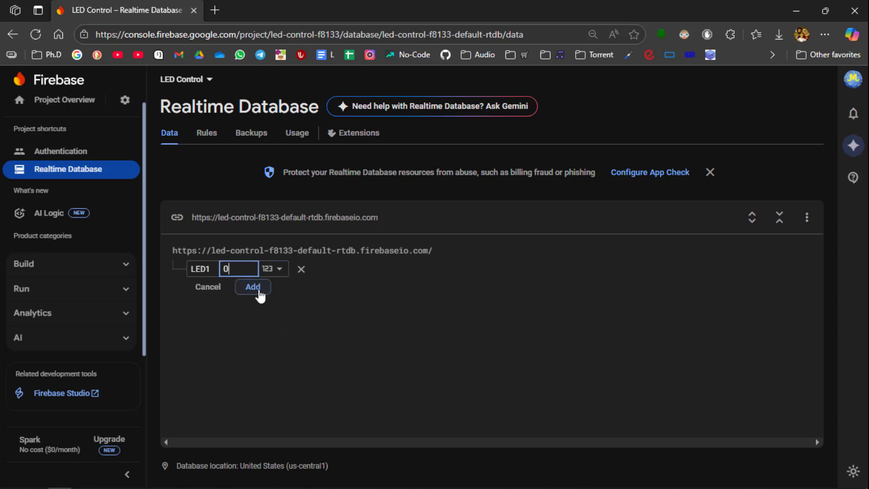
{"action": "left_click", "coordinate": [252, 286]}
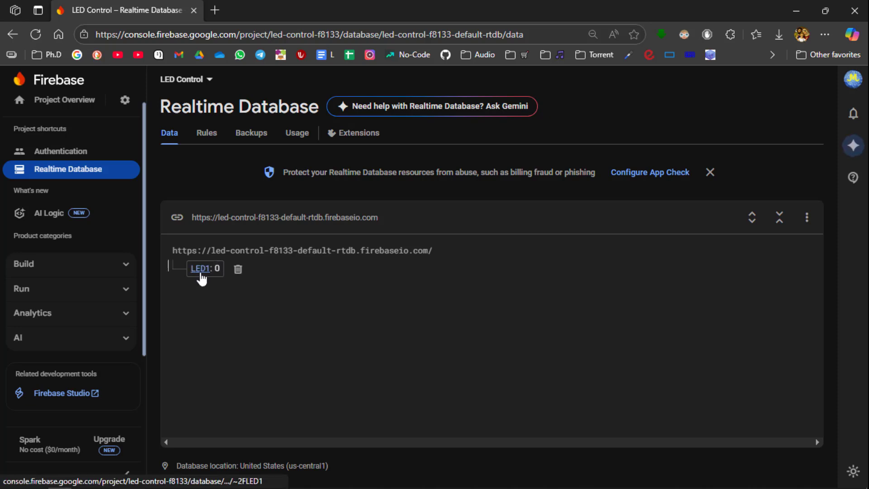
{"action": "mouse_move", "coordinate": [255, 293]}
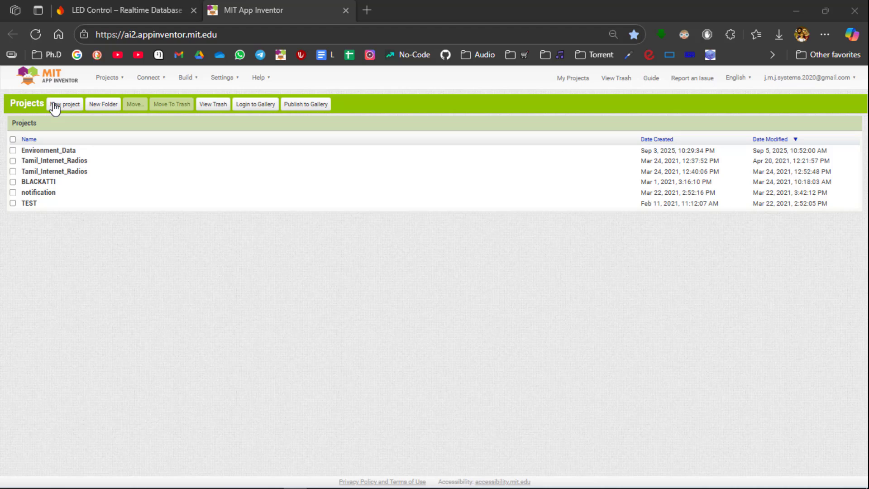
Start a new App Inventor project named LED_Control
{"action": "left_click", "coordinate": [65, 104]}
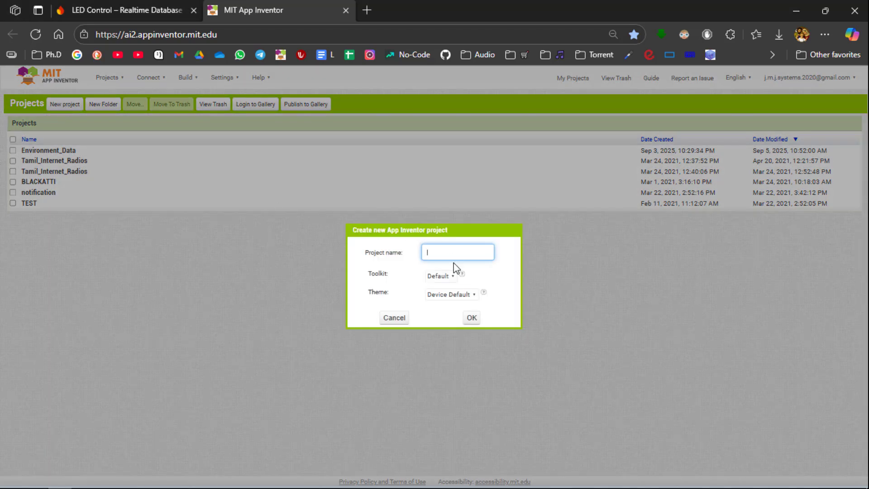
{"action": "type", "text": "LED"}
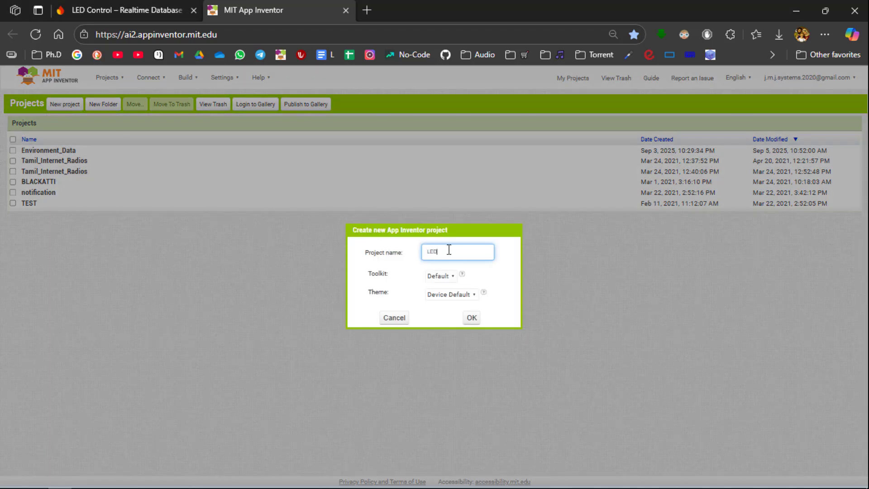
{"action": "left_click", "coordinate": [471, 318]}
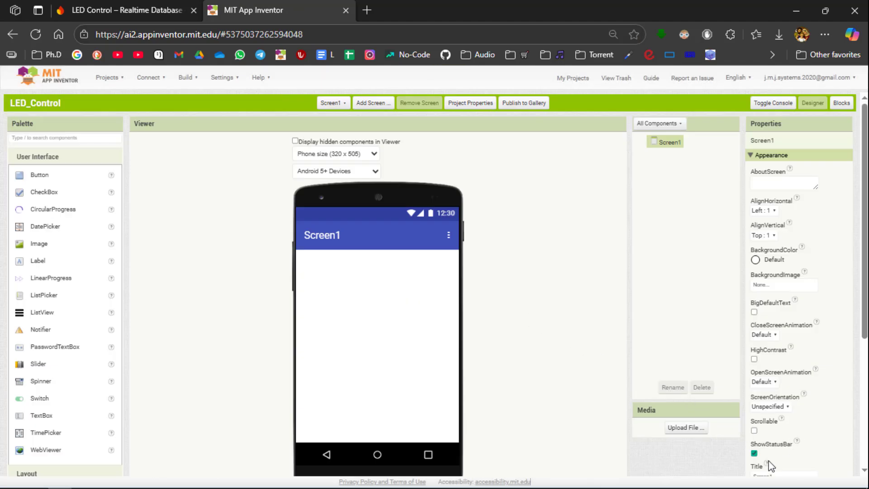
Add a label reading 'LED CONTROL' to Screen1 with centred, red text
{"action": "scroll", "scroll_direction": "down", "scroll_amount": 3}
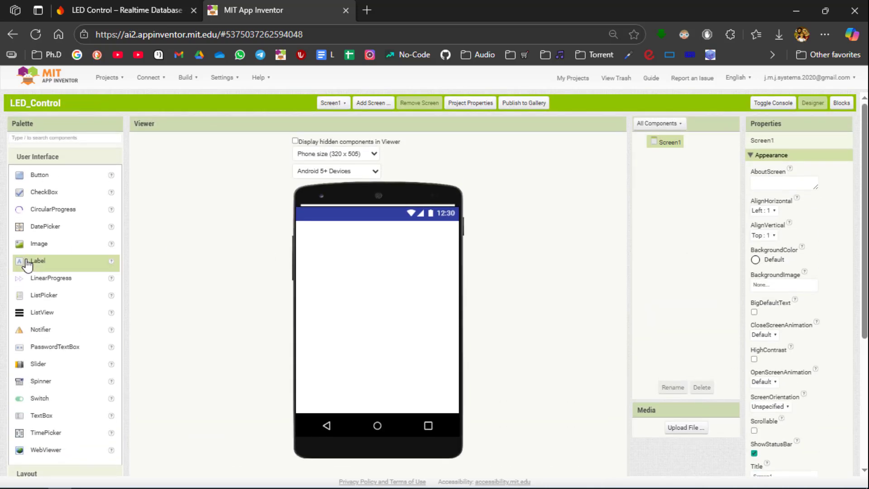
{"action": "left_click_drag", "start_coordinate": [37, 261], "coordinate": [333, 228]}
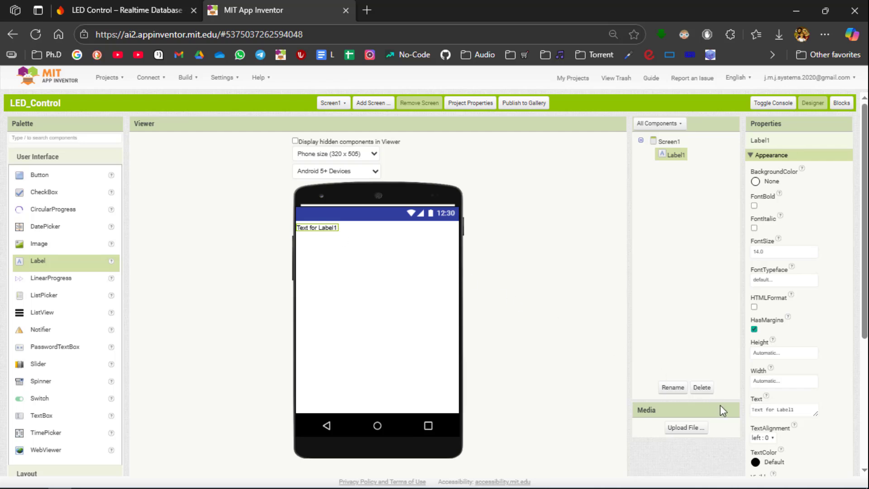
{"action": "type", "text": "LED"}
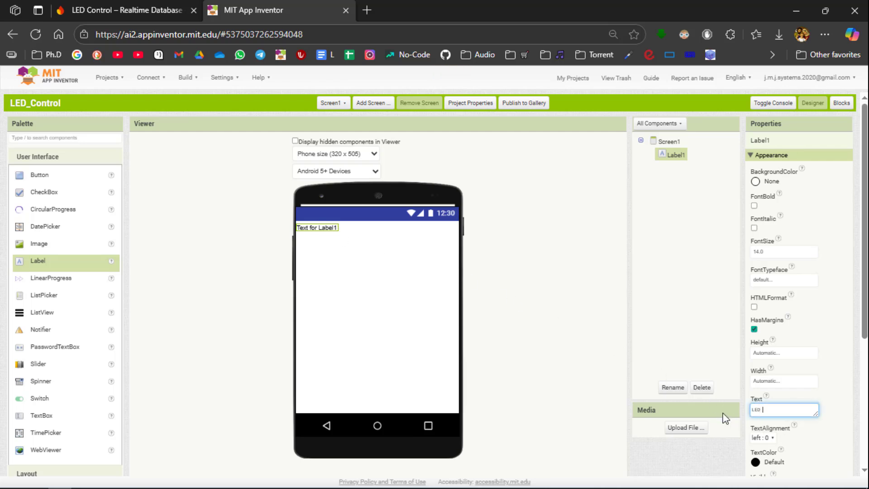
{"action": "left_click", "coordinate": [768, 437]}
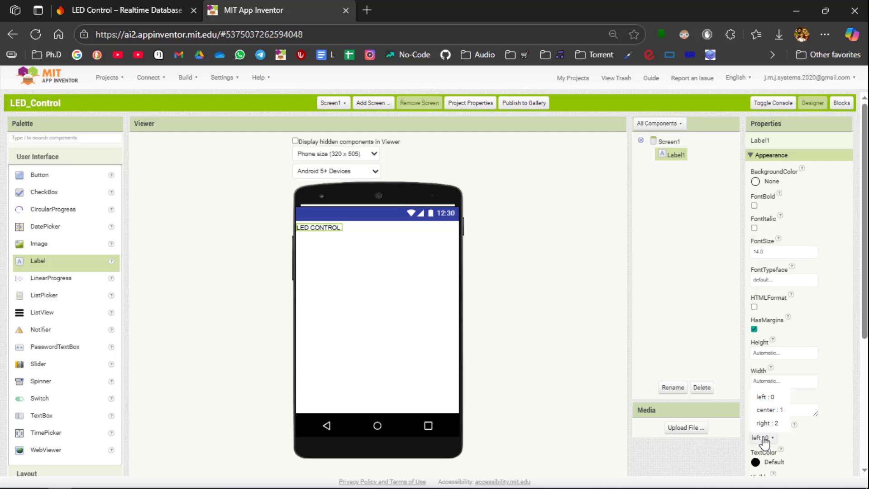
{"action": "scroll", "scroll_direction": "down", "scroll_amount": 3}
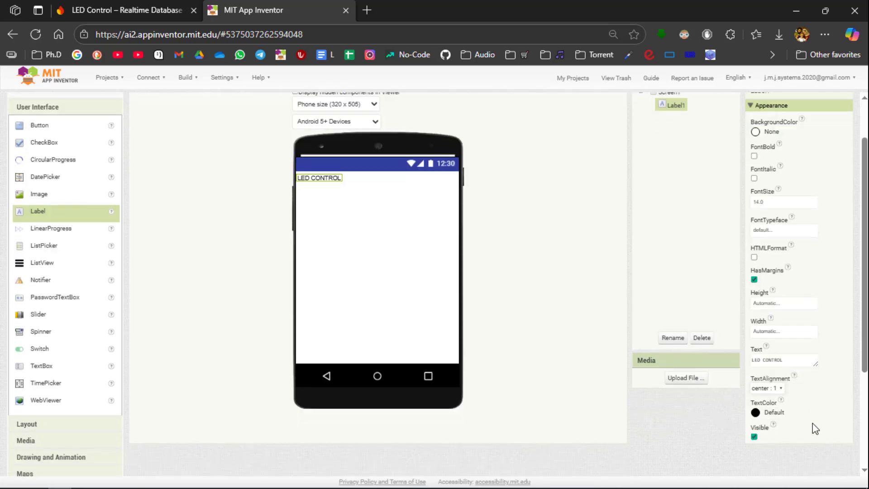
{"action": "left_click", "coordinate": [755, 413]}
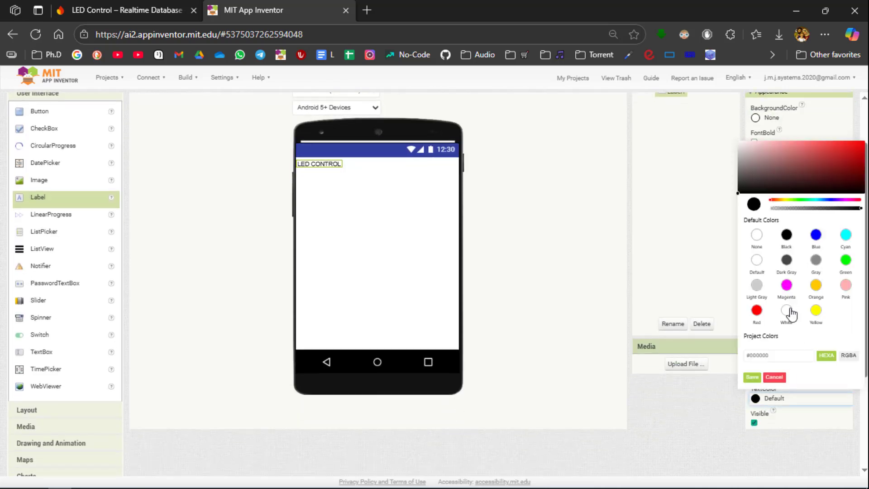
{"action": "left_click", "coordinate": [756, 310]}
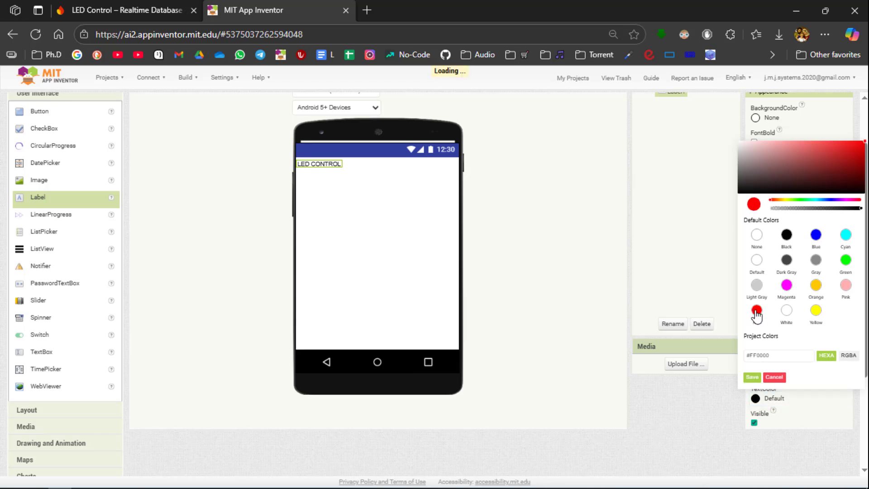
{"action": "left_click", "coordinate": [752, 377]}
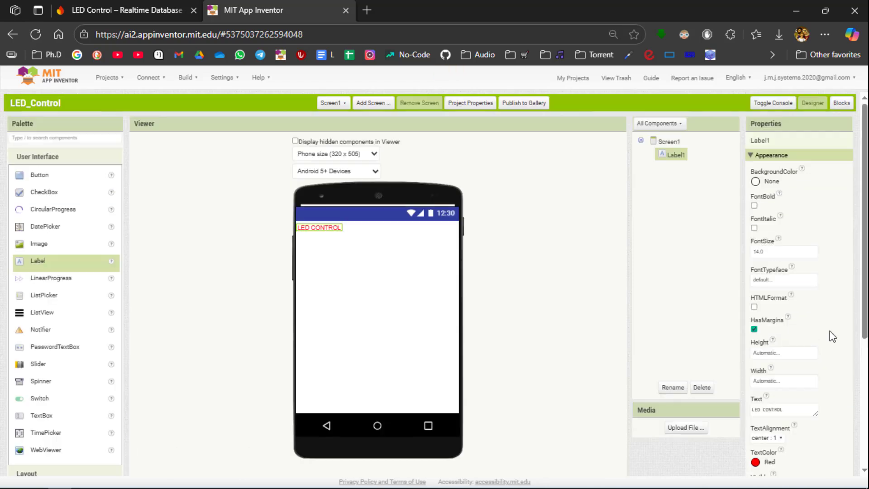
Set the title's width to Fill parent and make its text bold
{"action": "scroll", "scroll_direction": "down", "scroll_amount": 3}
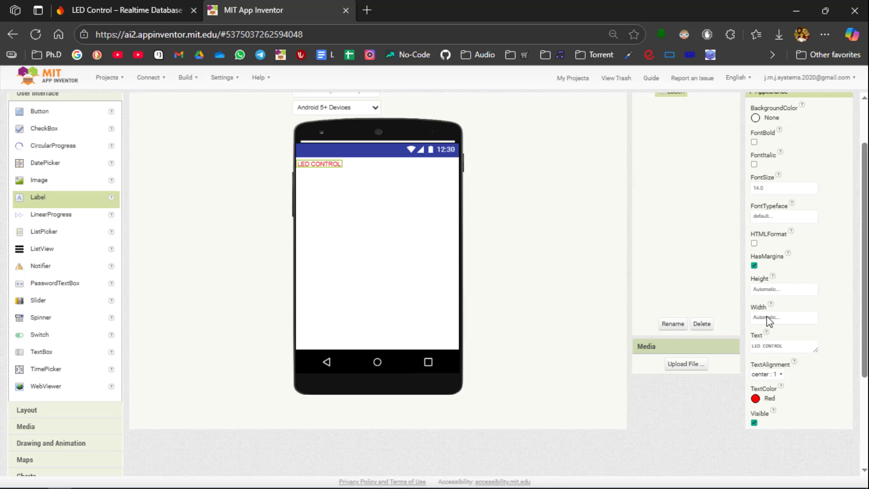
{"action": "left_click", "coordinate": [783, 317]}
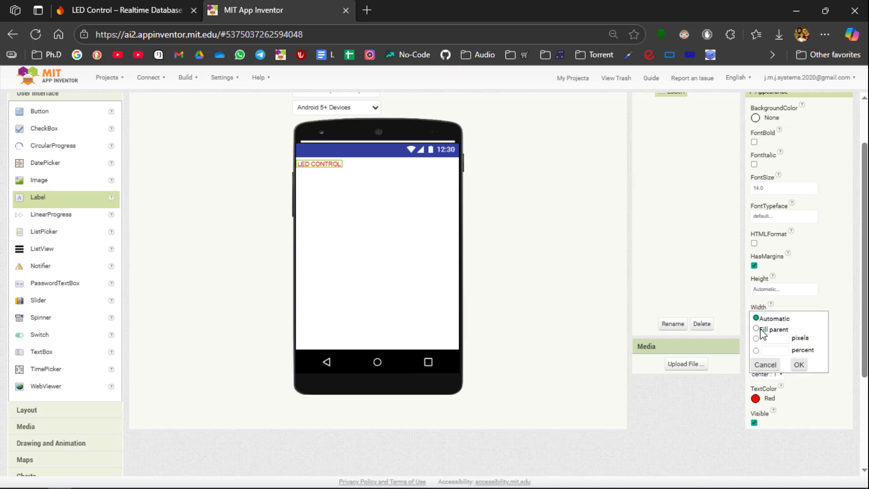
{"action": "left_click", "coordinate": [799, 364]}
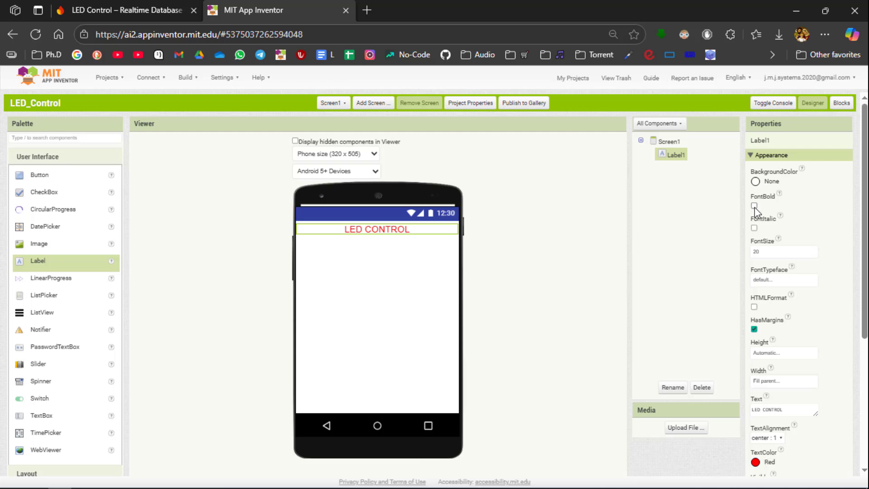
{"action": "left_click", "coordinate": [669, 141]}
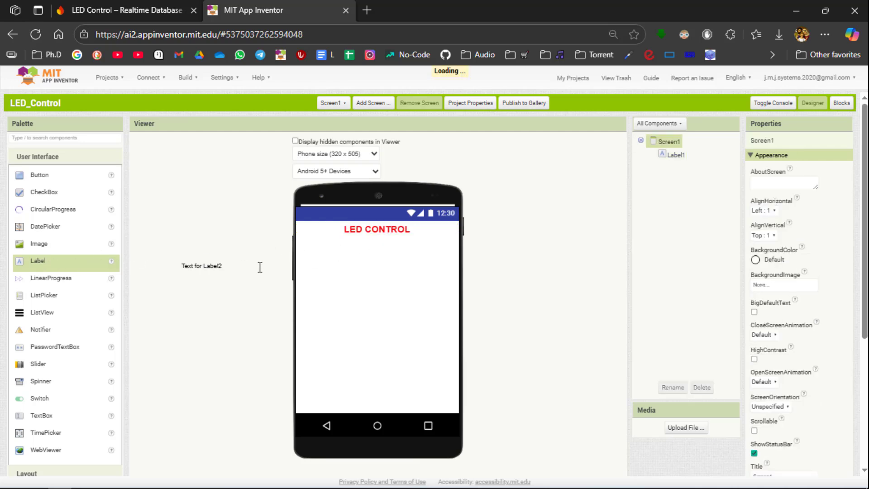
Add a second label below the title and clear its text
{"action": "left_click_drag", "start_coordinate": [37, 261], "coordinate": [317, 241]}
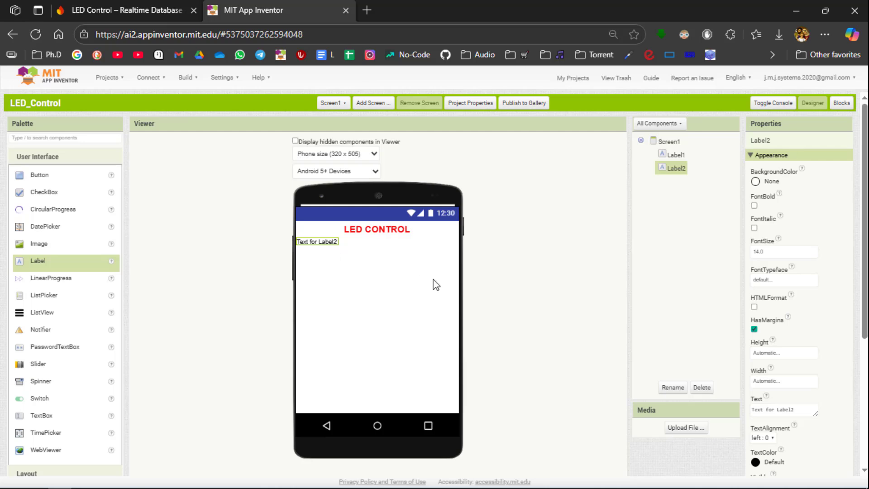
{"action": "left_click", "coordinate": [783, 410]}
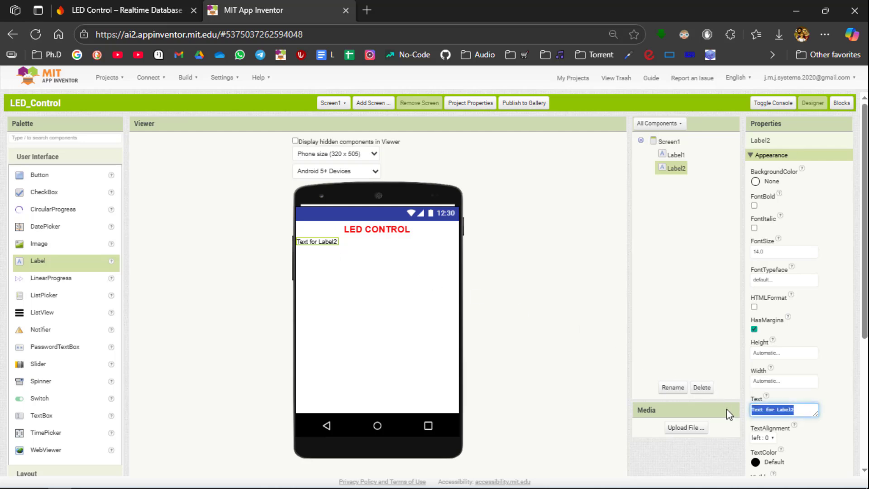
{"action": "left_click", "coordinate": [669, 141]}
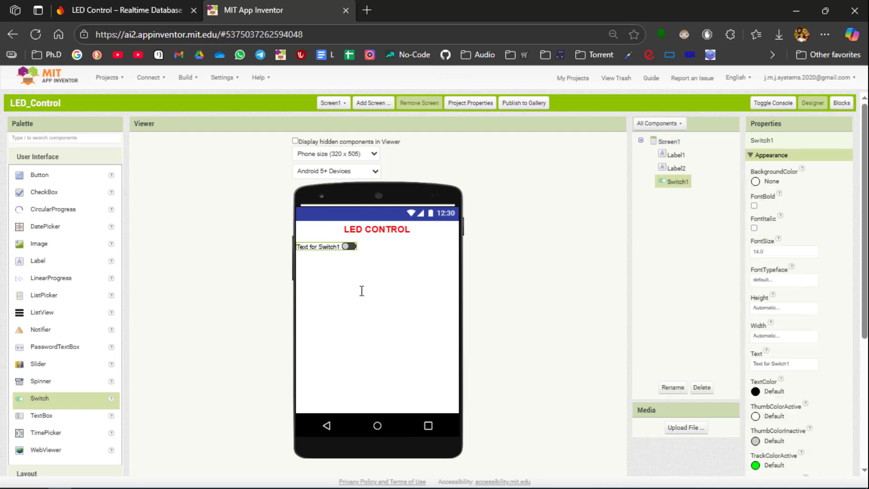
Give the switch font size 20, Fill parent width, text 'LED OFF', red colour
{"action": "left_click", "coordinate": [783, 252]}
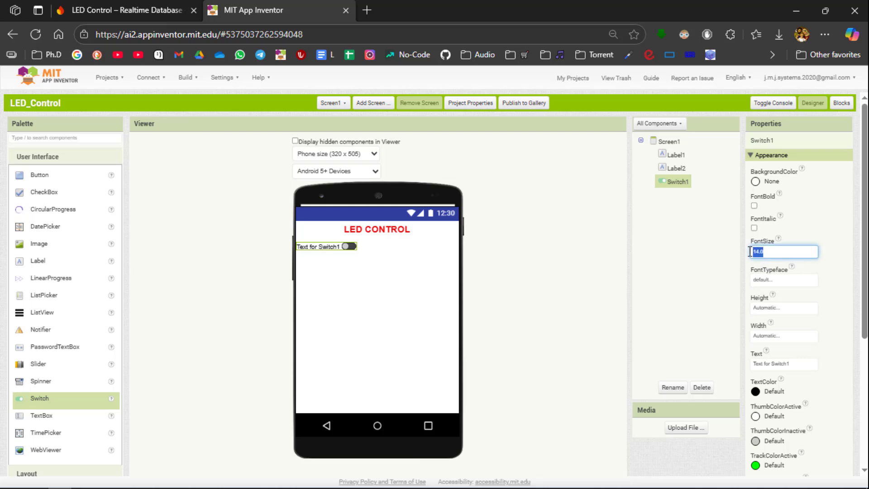
{"action": "type", "text": "20"}
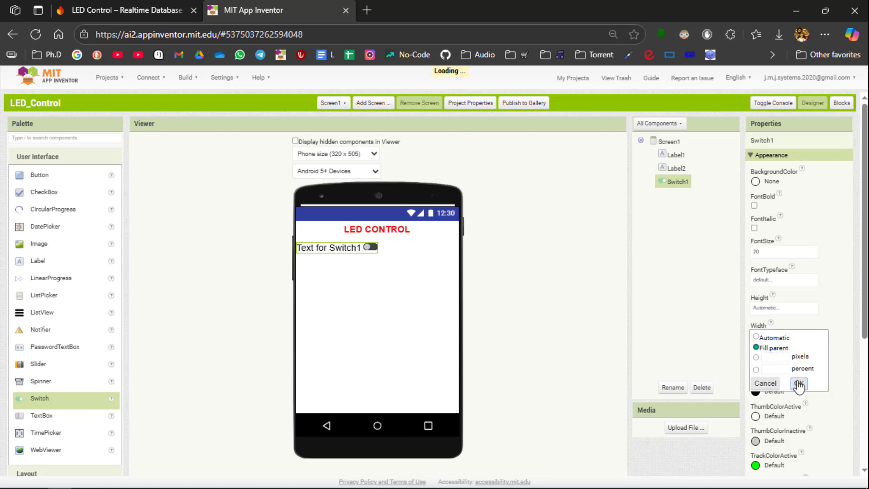
{"action": "left_click", "coordinate": [798, 383]}
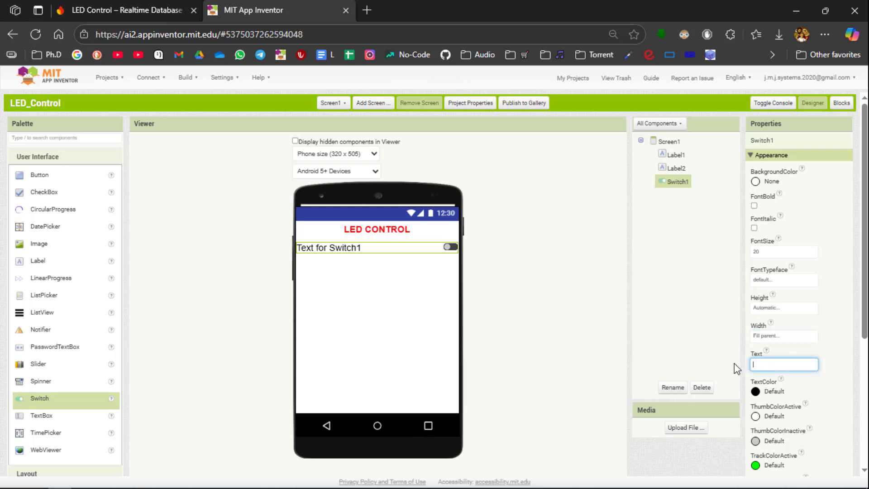
{"action": "type", "text": "LED OFF"}
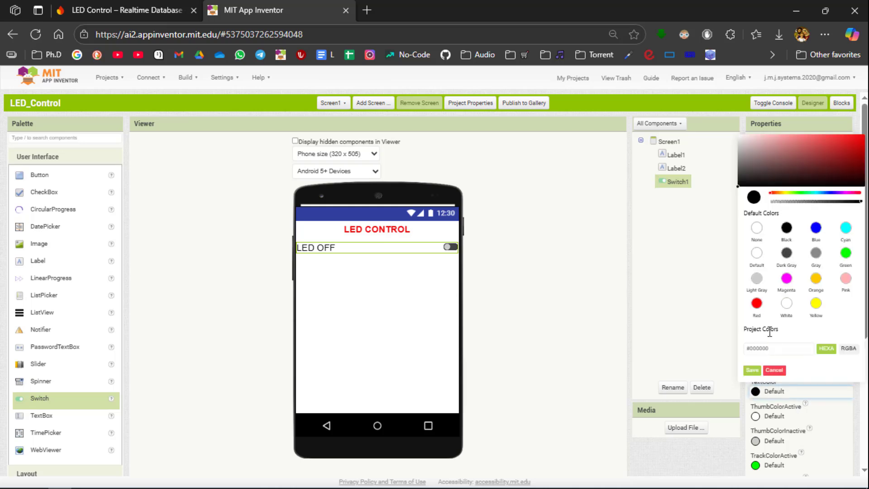
{"action": "left_click", "coordinate": [756, 304]}
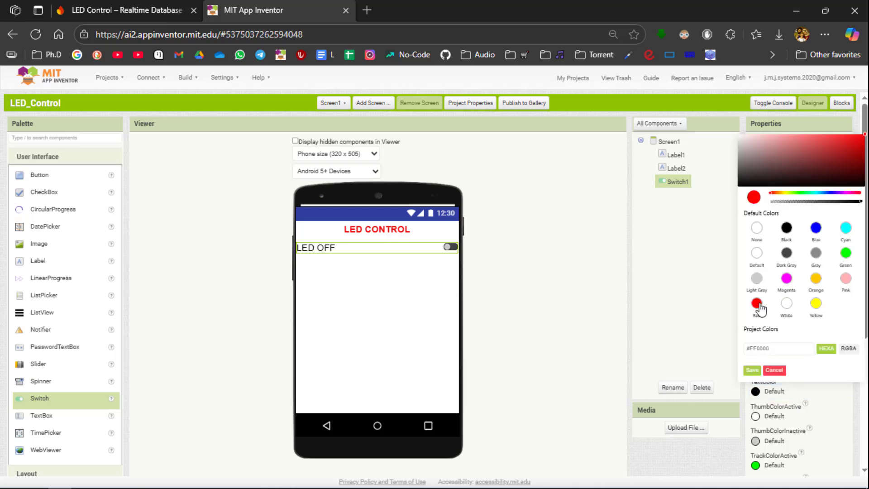
{"action": "left_click", "coordinate": [752, 370]}
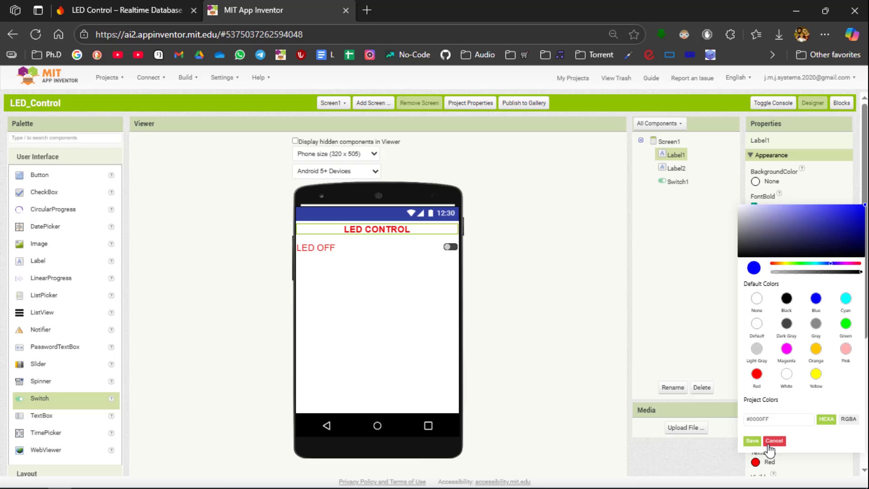
Make the title blue, add FirebaseDB from Experimental, and empty its FirebaseToken
{"action": "left_click", "coordinate": [751, 441]}
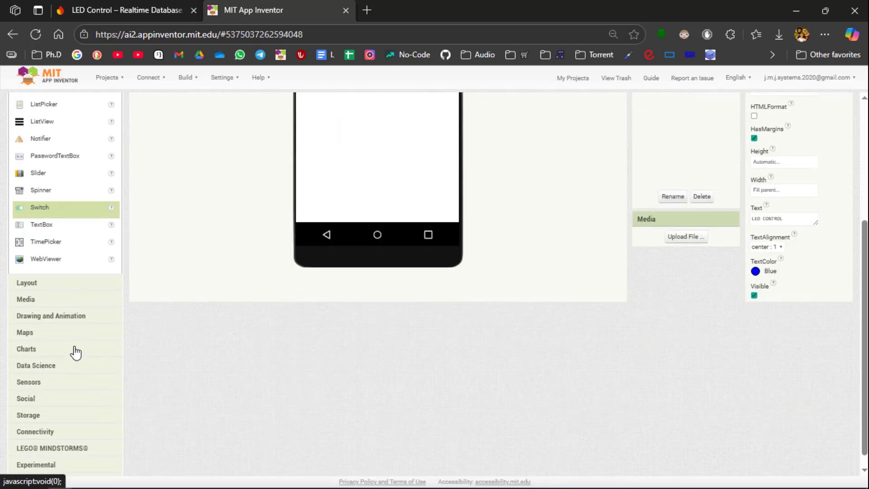
{"action": "scroll", "scroll_direction": "down", "scroll_amount": 3}
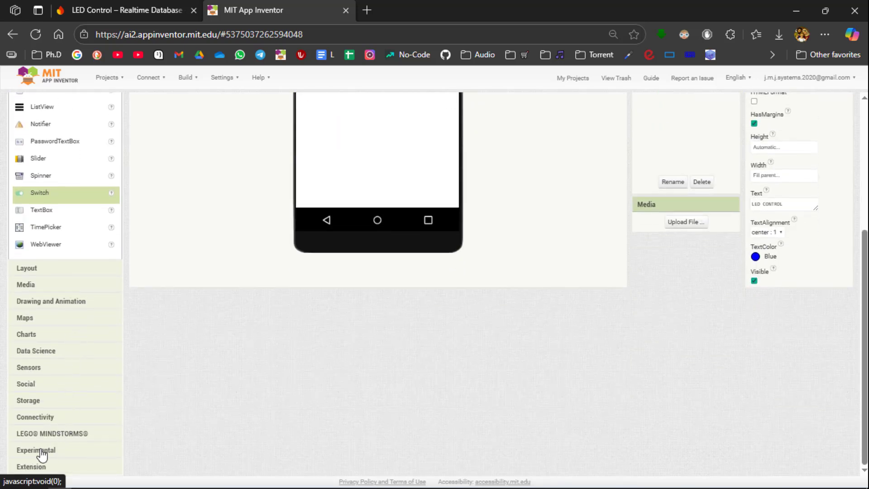
{"action": "left_click", "coordinate": [35, 450]}
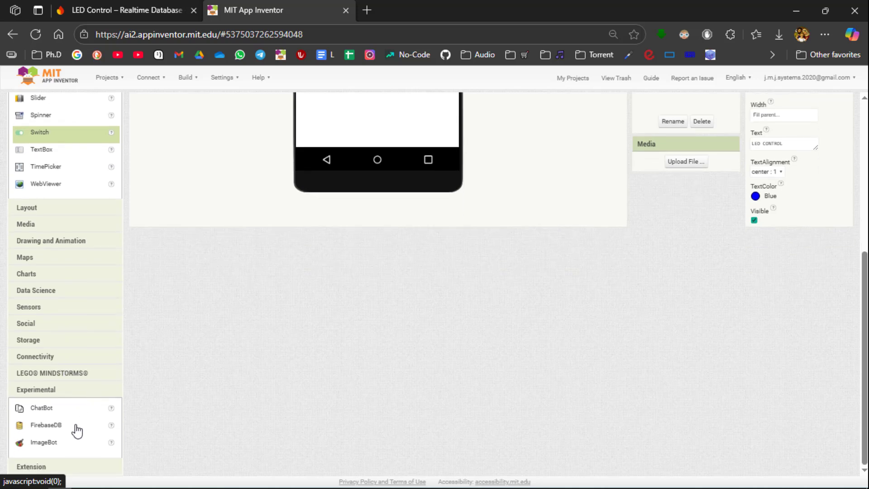
{"action": "mouse_move", "coordinate": [36, 430]}
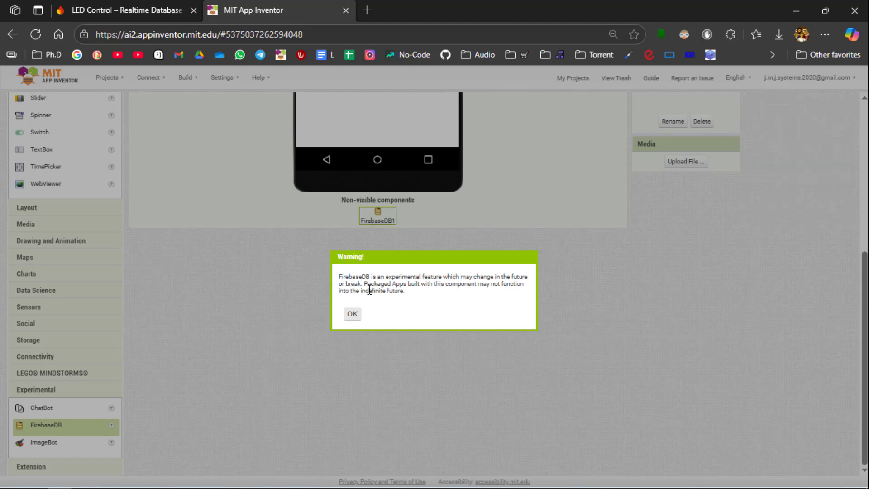
{"action": "left_click", "coordinate": [353, 313]}
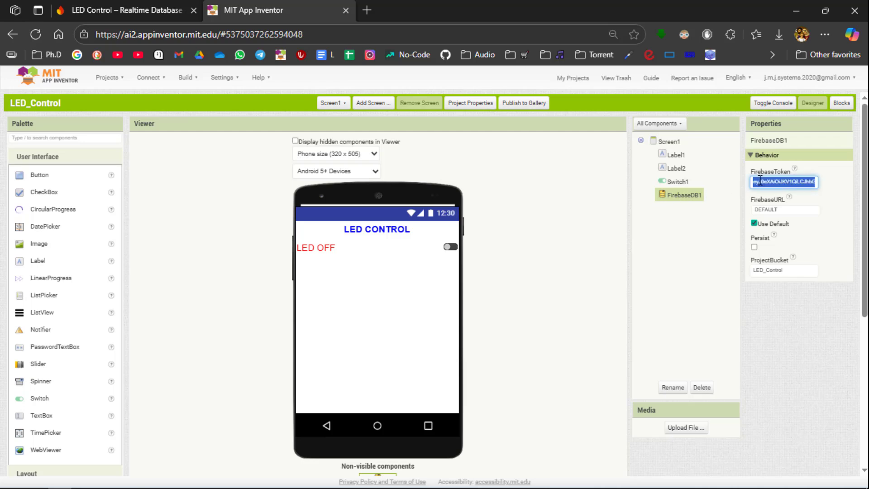
{"action": "left_click", "coordinate": [783, 182]}
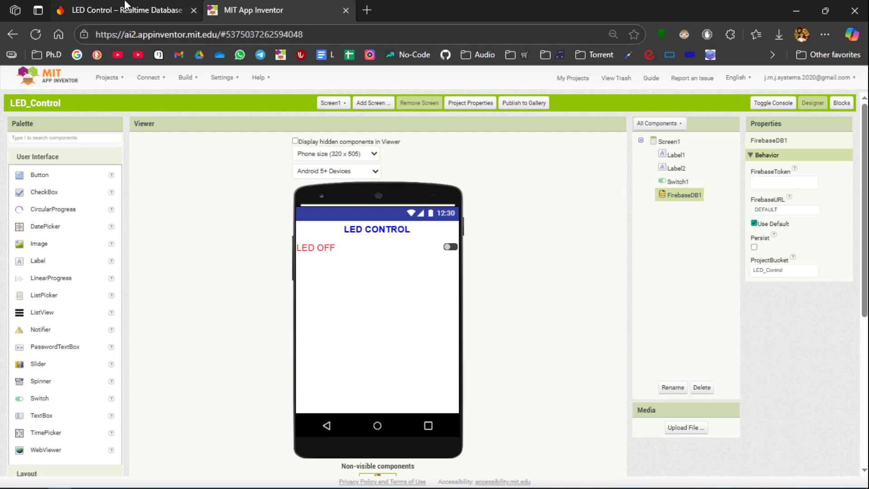
Copy the LED Control realtime database URL and set it as FirebaseDB1's FirebaseURL, replacing the default
{"action": "left_click", "coordinate": [121, 10]}
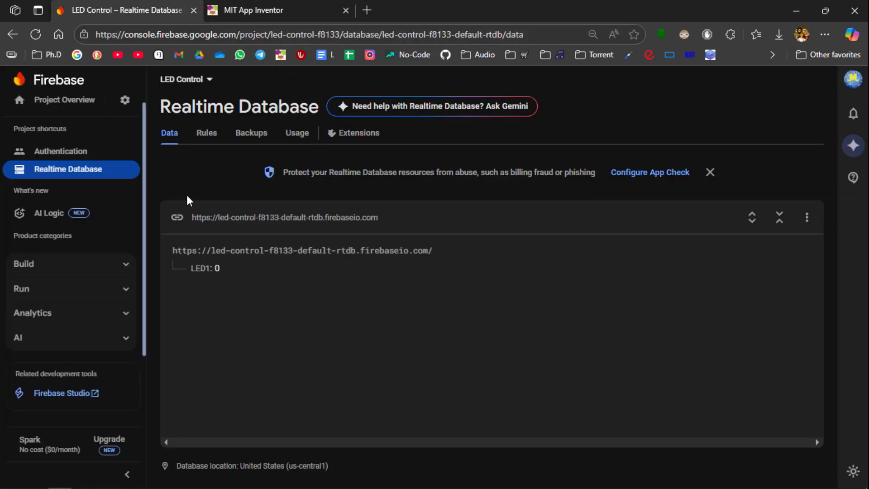
{"action": "left_click", "coordinate": [176, 217]}
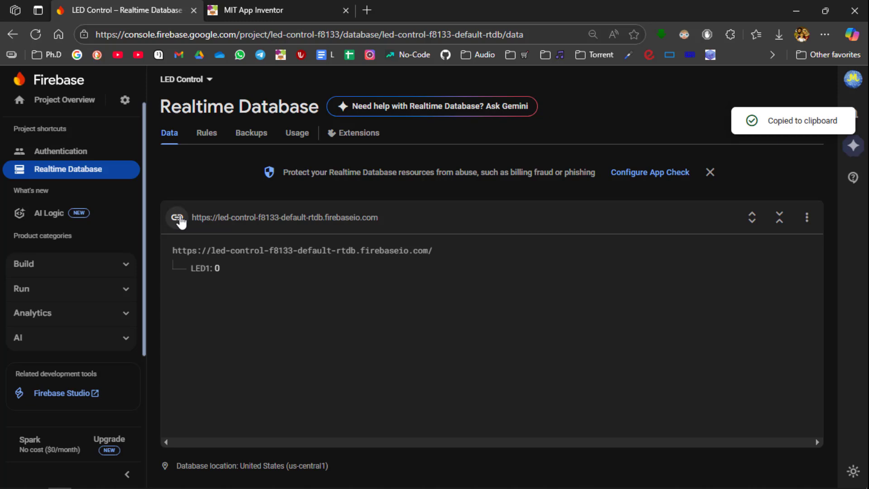
{"action": "left_click", "coordinate": [257, 10]}
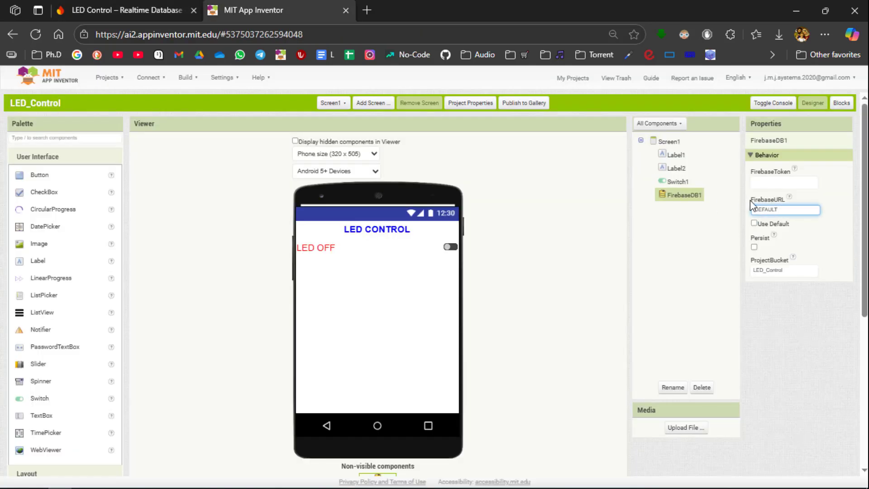
{"action": "type", "text": "default-rtdb.firebaseio.com"}
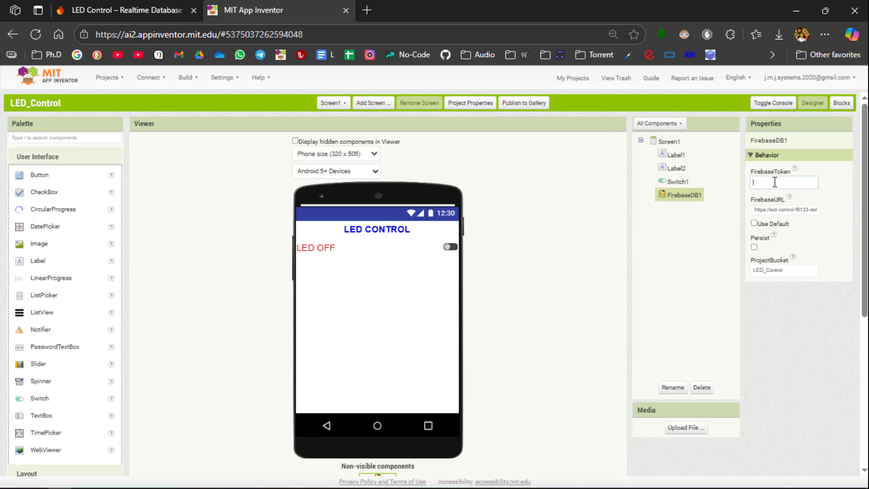
{"action": "left_click", "coordinate": [121, 10]}
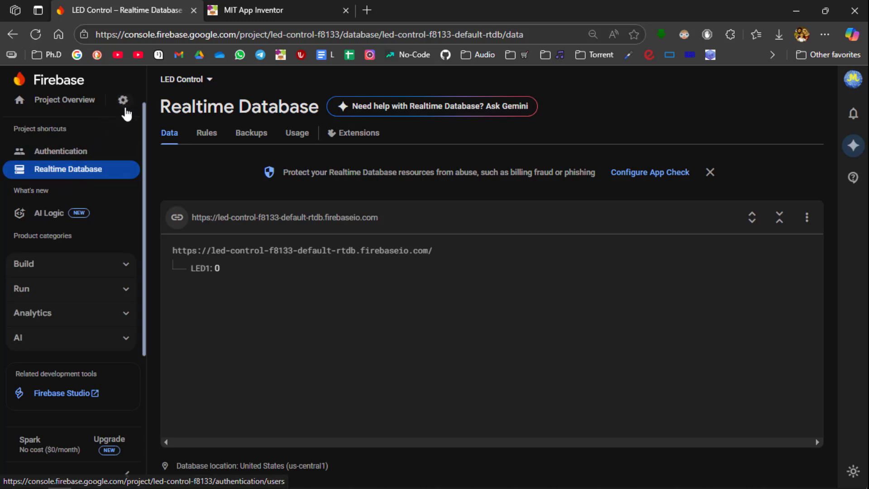
Paste the LED Control Web API key from project settings into FirebaseDB1's FirebaseToken
{"action": "left_click", "coordinate": [123, 100]}
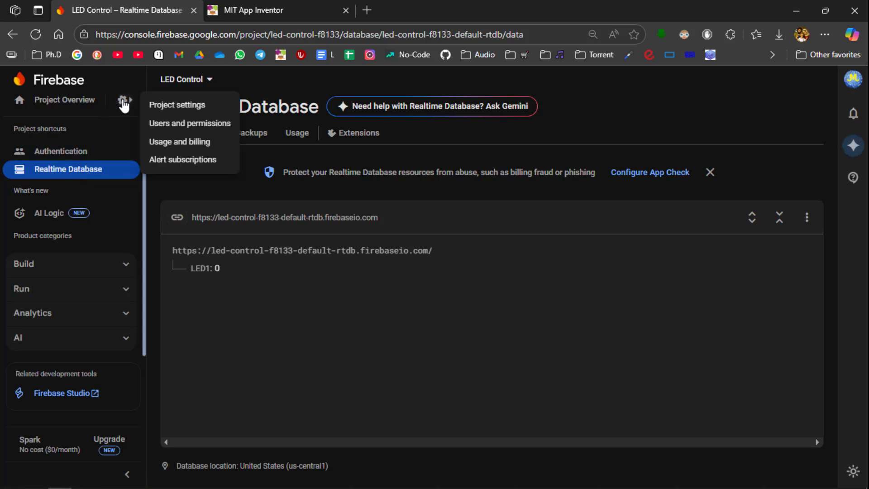
{"action": "left_click", "coordinate": [177, 104]}
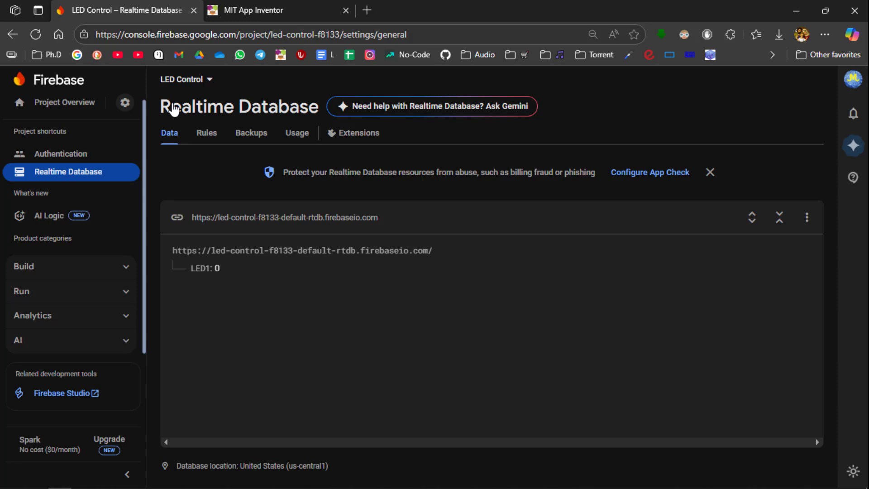
{"action": "left_click", "coordinate": [124, 103]}
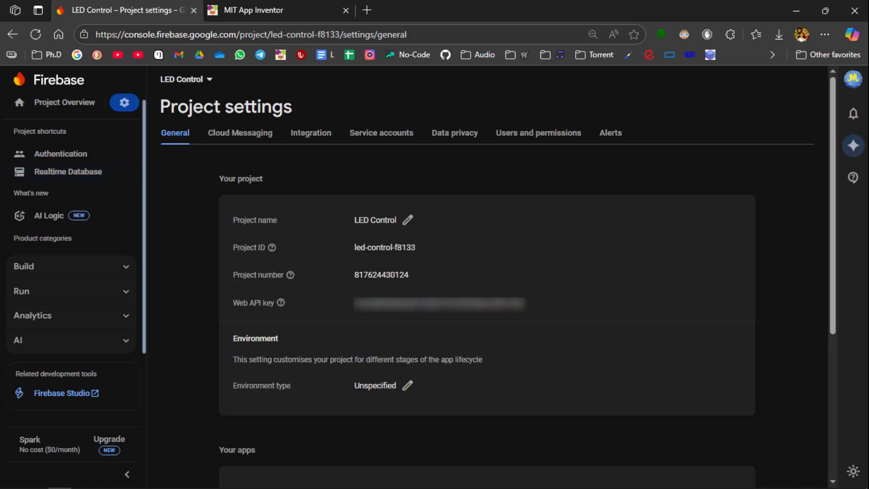
{"action": "left_click_drag", "start_coordinate": [355, 304], "coordinate": [524, 304]}
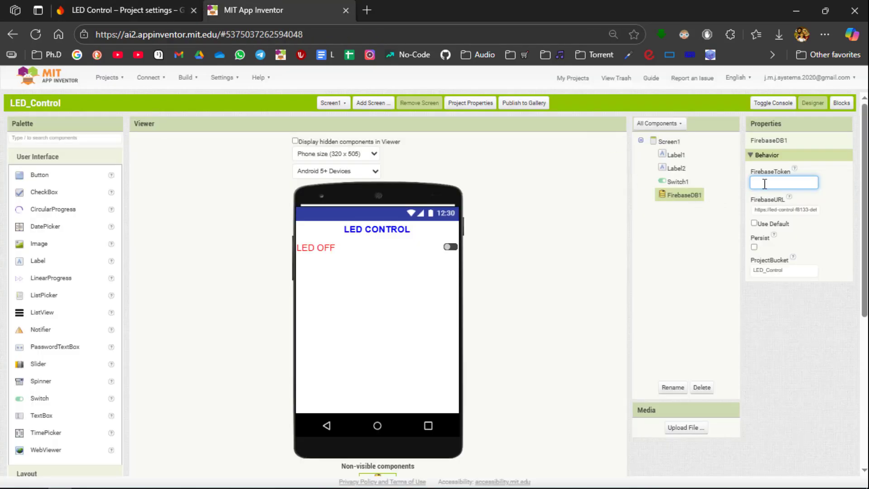
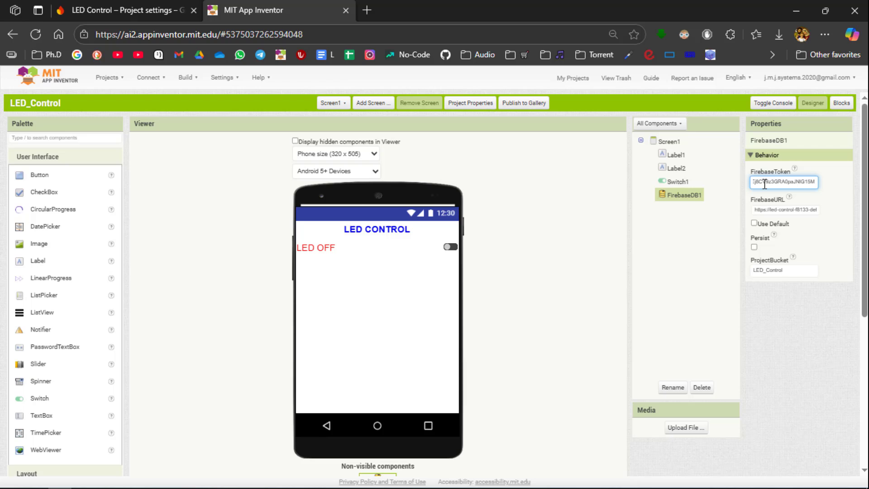
{"action": "left_click", "coordinate": [783, 271]}
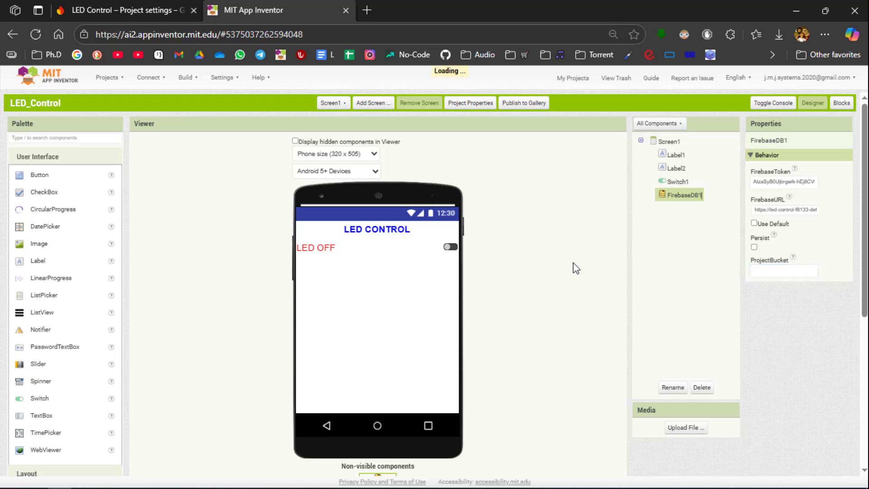
{"action": "mouse_move", "coordinate": [560, 242]}
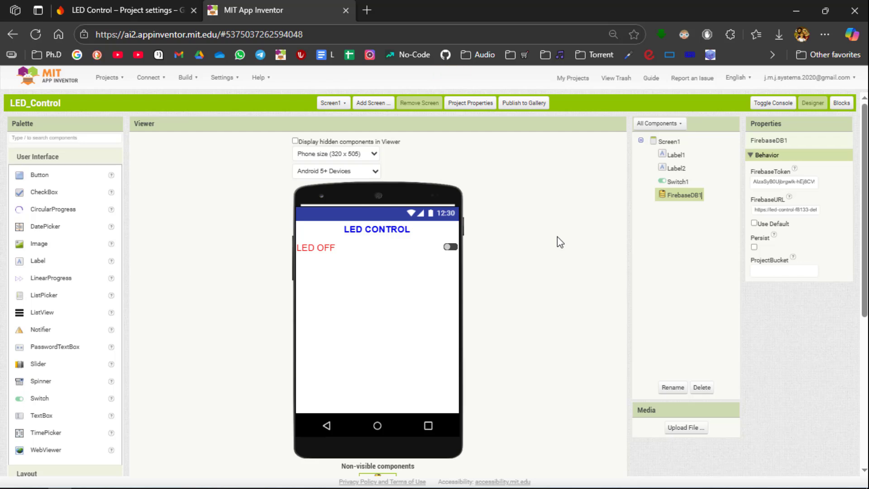
{"action": "mouse_move", "coordinate": [450, 276]}
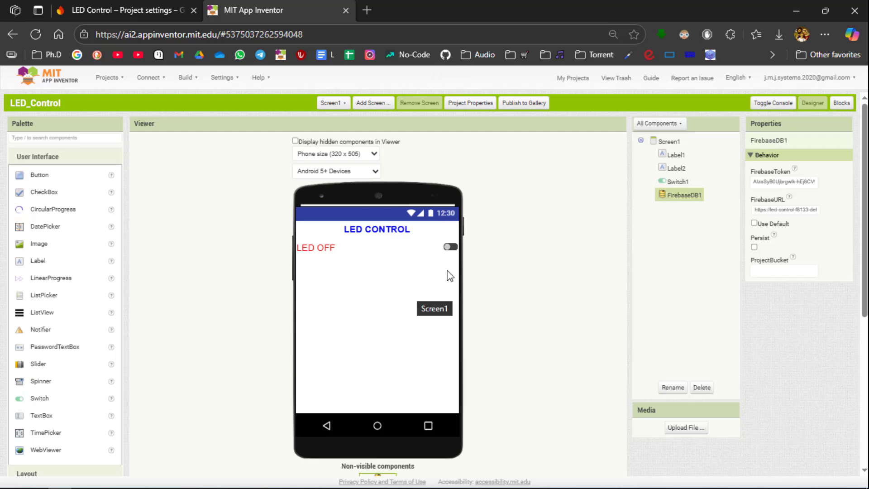
{"action": "mouse_move", "coordinate": [723, 228]}
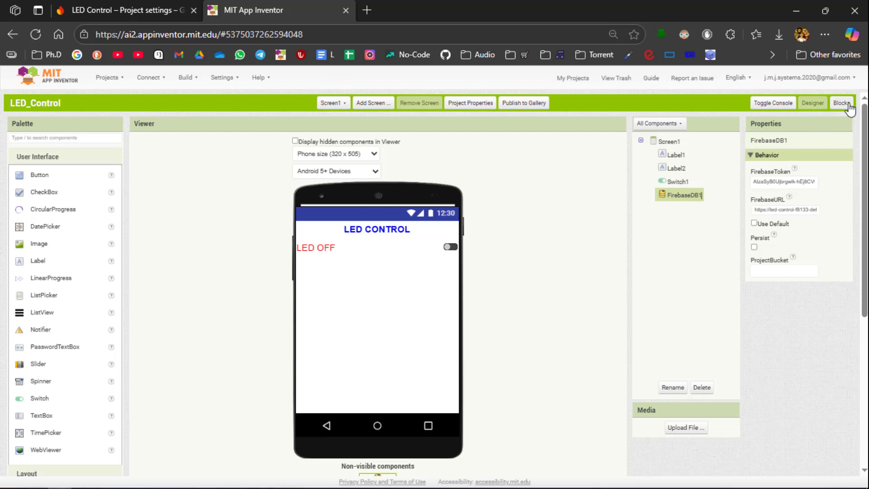
In Blocks, place a when Switch1.Changed event at the top centre of the workspace
{"action": "left_click", "coordinate": [842, 103]}
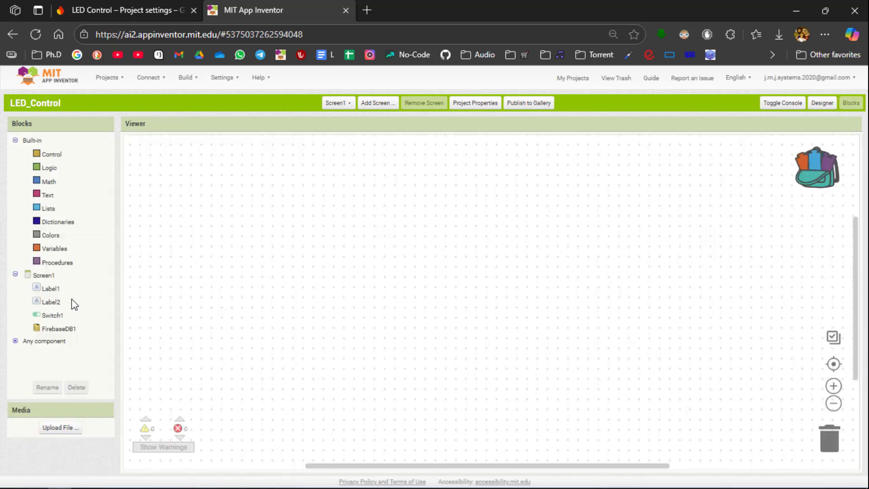
{"action": "left_click", "coordinate": [59, 328]}
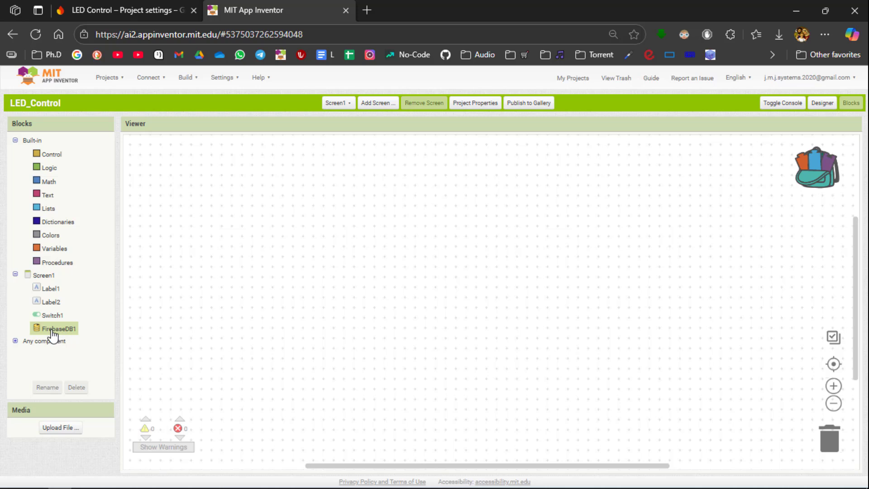
{"action": "left_click", "coordinate": [52, 315]}
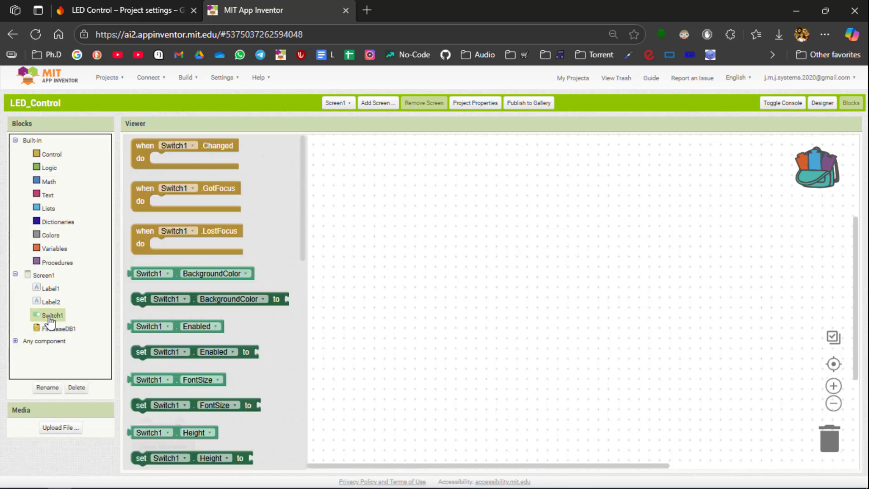
{"action": "left_click_drag", "start_coordinate": [185, 152], "coordinate": [247, 166]}
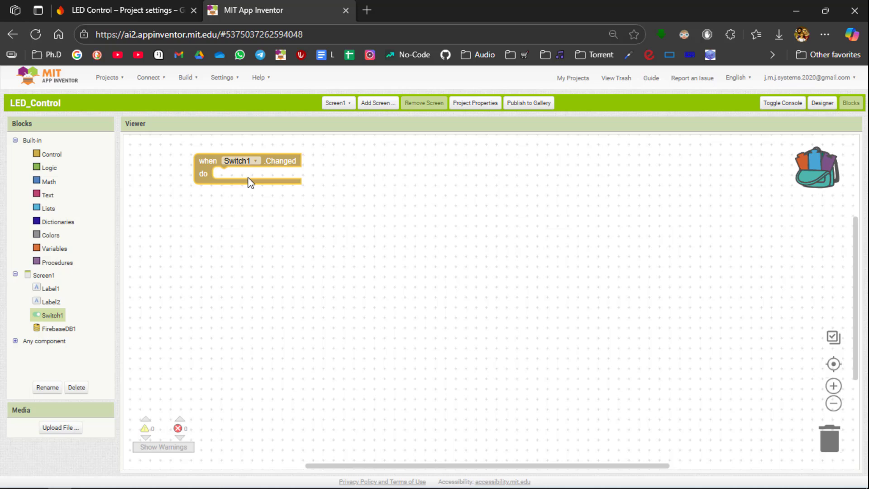
{"action": "left_click_drag", "start_coordinate": [248, 161], "coordinate": [403, 150]}
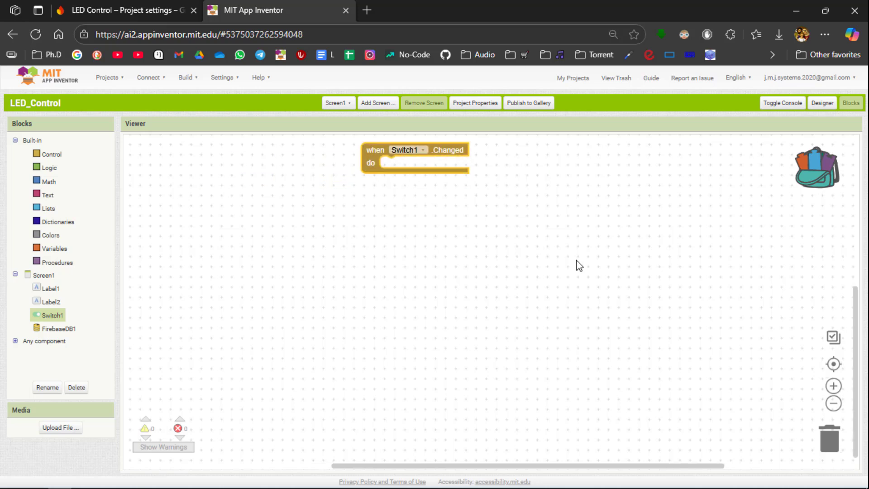
{"action": "mouse_move", "coordinate": [564, 270]}
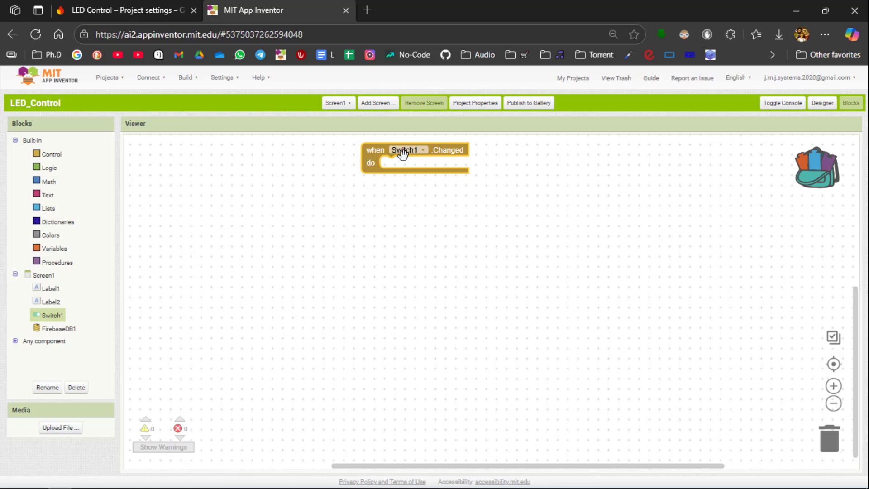
{"action": "mouse_move", "coordinate": [446, 149]}
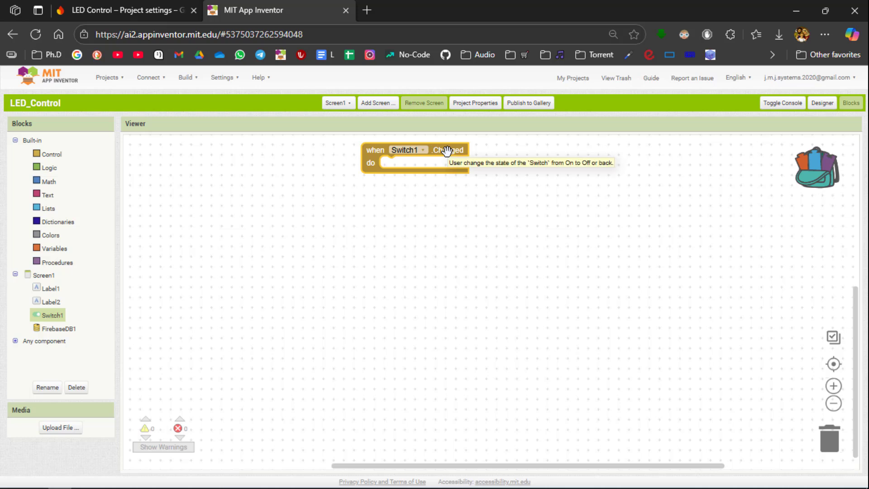
{"action": "mouse_move", "coordinate": [51, 154]}
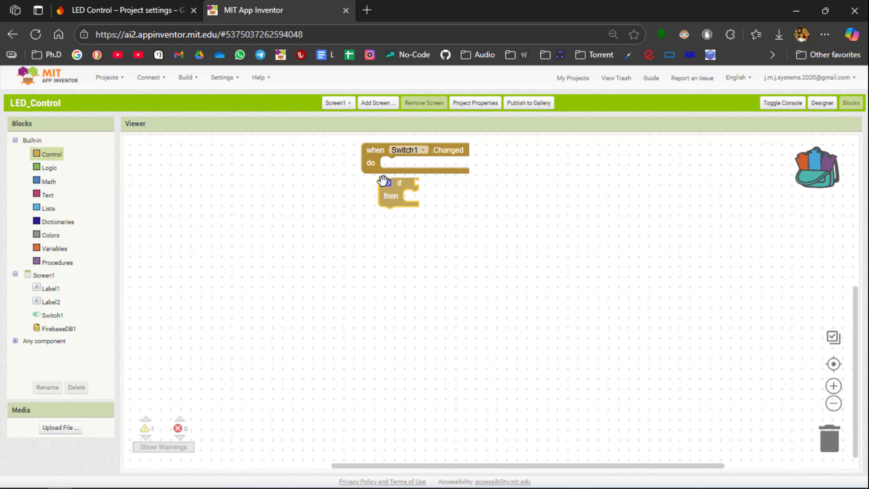
Add an if/else block inside the Changed event with Switch1.On as its condition
{"action": "left_click_drag", "start_coordinate": [398, 188], "coordinate": [398, 163]}
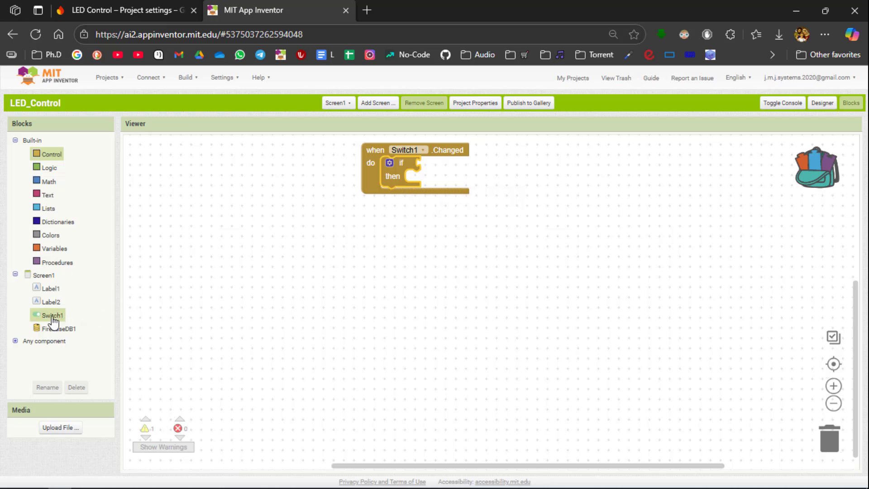
{"action": "left_click", "coordinate": [52, 315]}
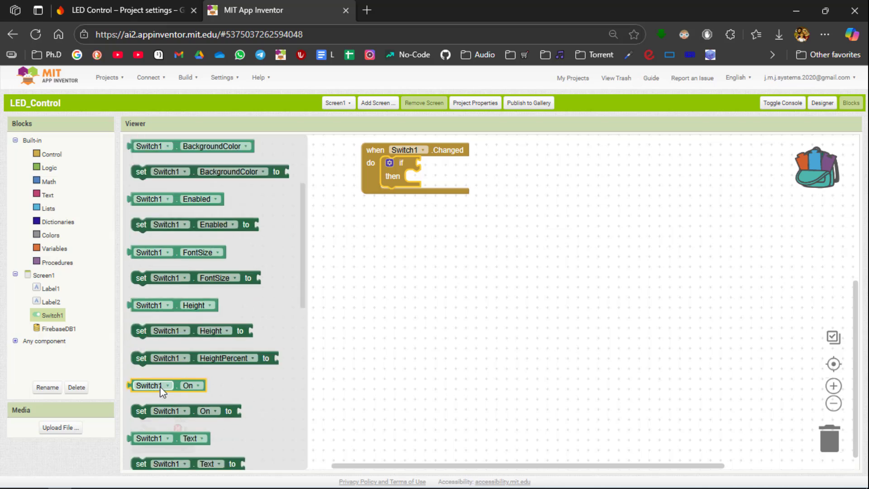
{"action": "left_click_drag", "start_coordinate": [160, 385], "coordinate": [441, 163]}
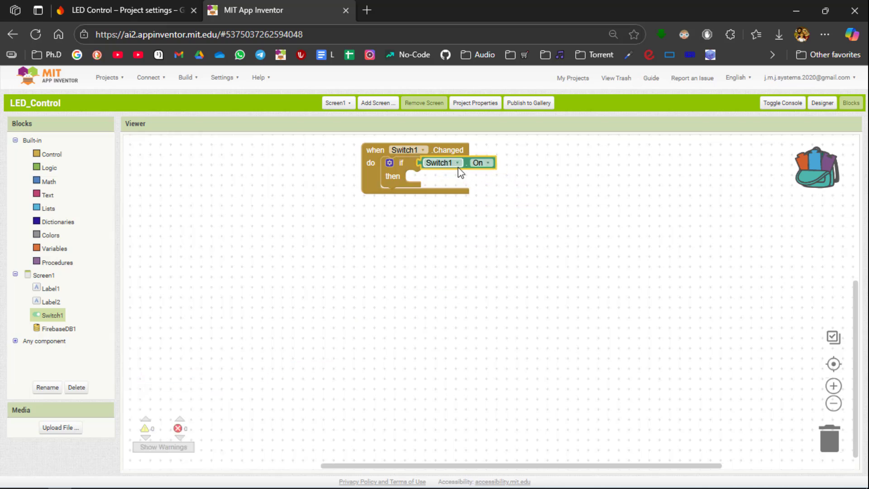
{"action": "left_click", "coordinate": [390, 163]}
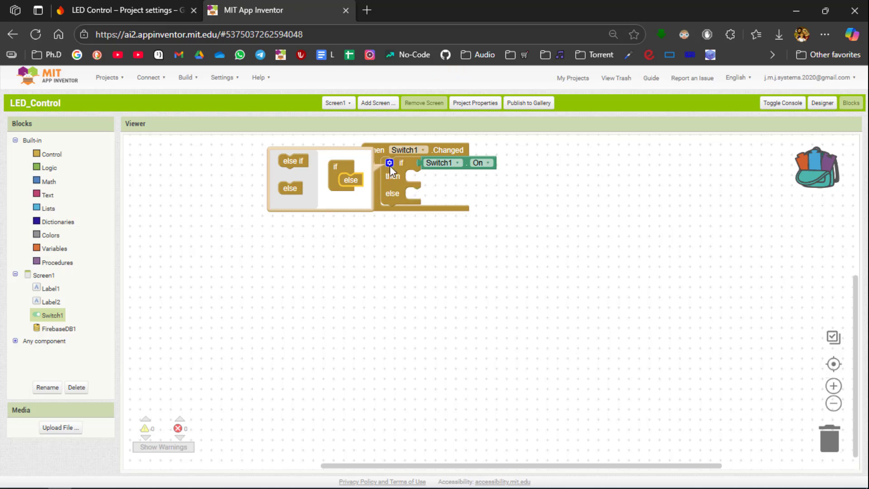
{"action": "left_click", "coordinate": [389, 163]}
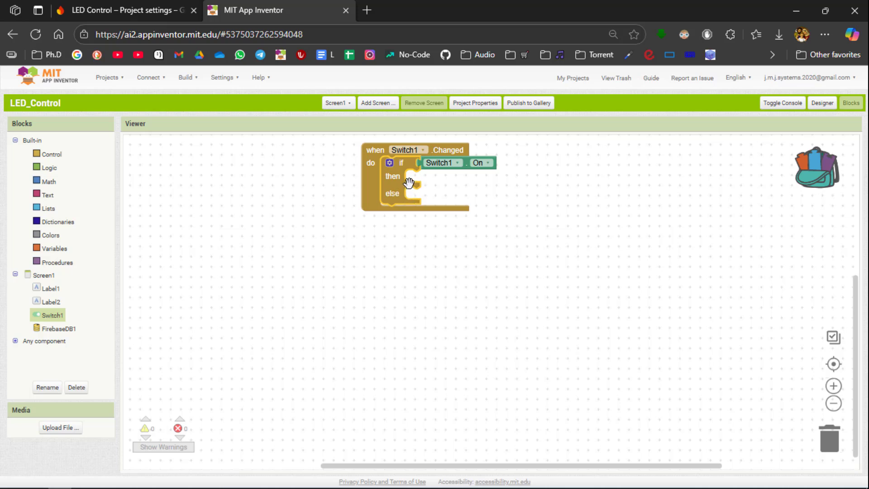
{"action": "mouse_move", "coordinate": [400, 193]}
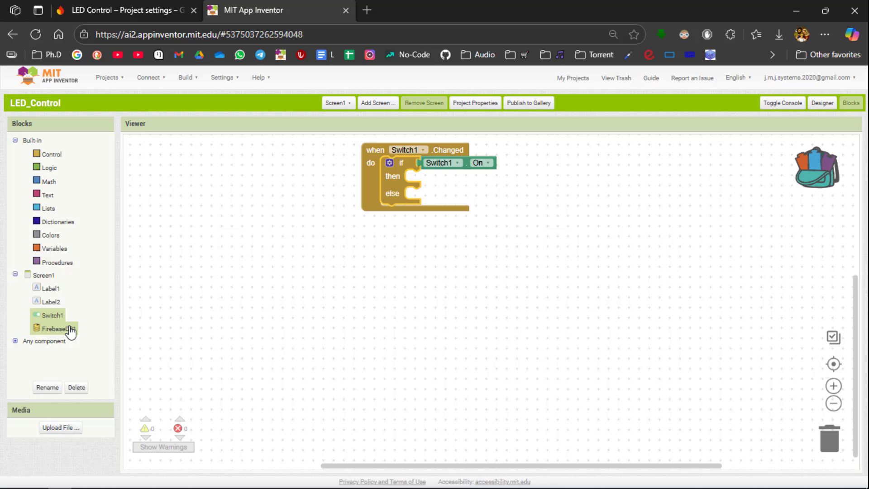
{"action": "left_click", "coordinate": [55, 328]}
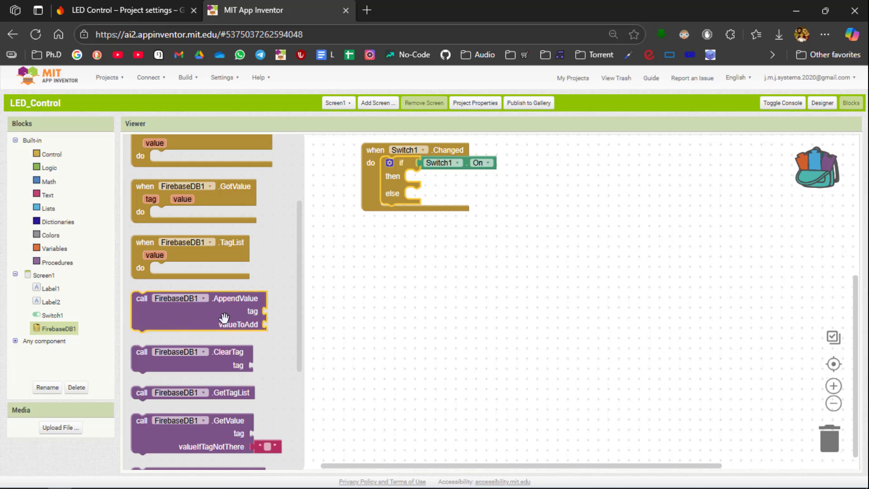
Build a FirebaseDB1.StoreValue call with the text tag 'LED1'
{"action": "scroll", "scroll_direction": "down", "scroll_amount": 3}
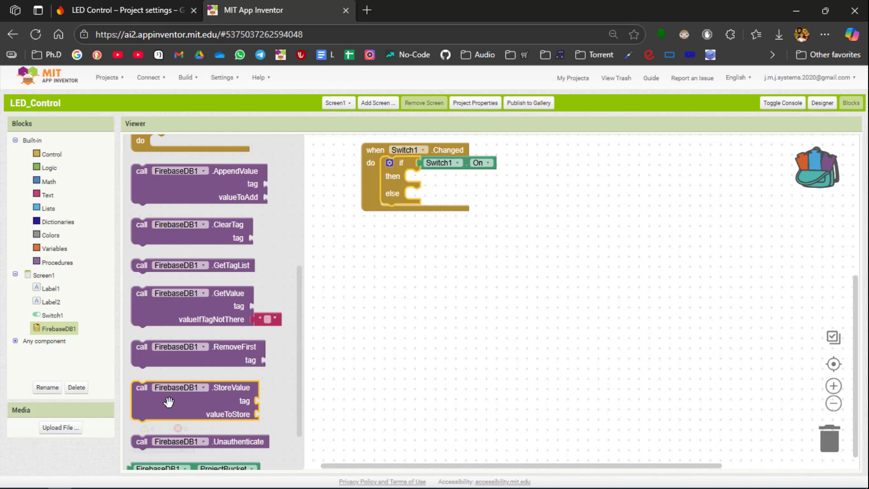
{"action": "left_click_drag", "start_coordinate": [195, 399], "coordinate": [431, 272]}
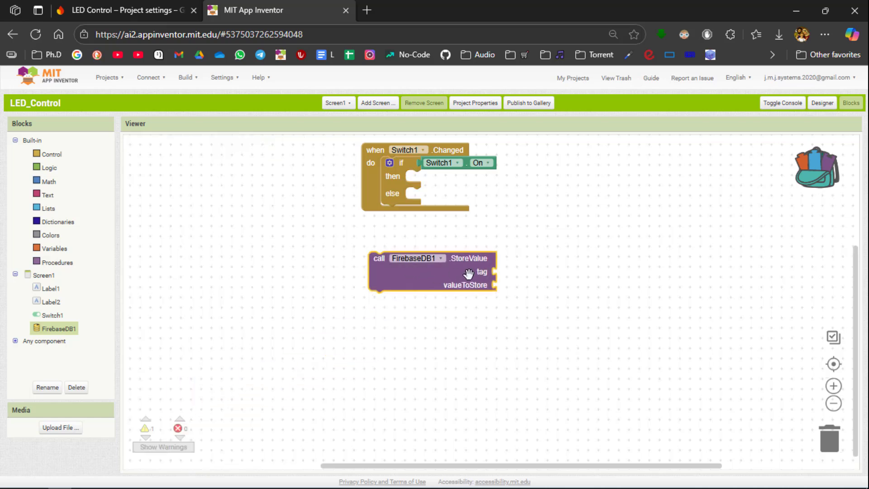
{"action": "left_click", "coordinate": [47, 195]}
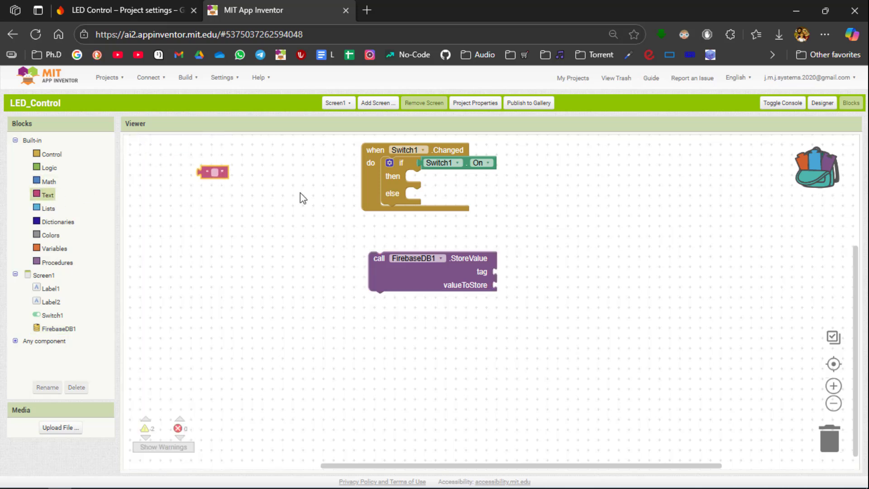
{"action": "left_click_drag", "start_coordinate": [213, 172], "coordinate": [510, 271]}
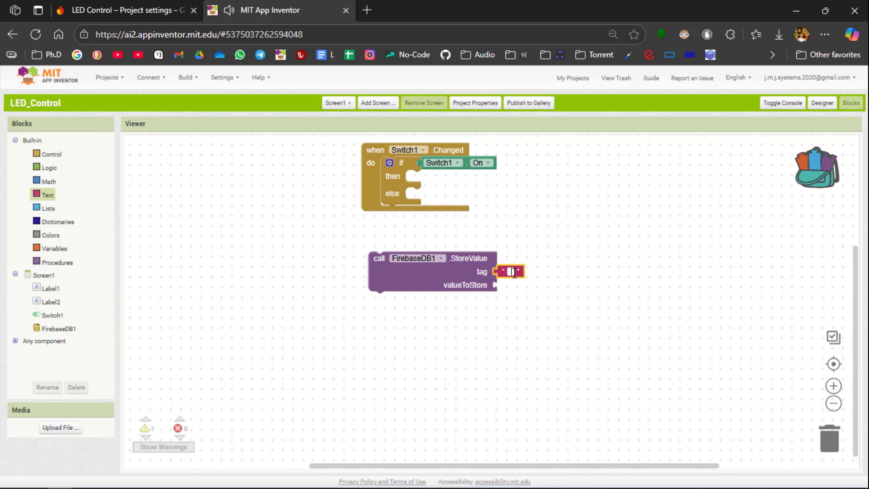
{"action": "type", "text": "LED1"}
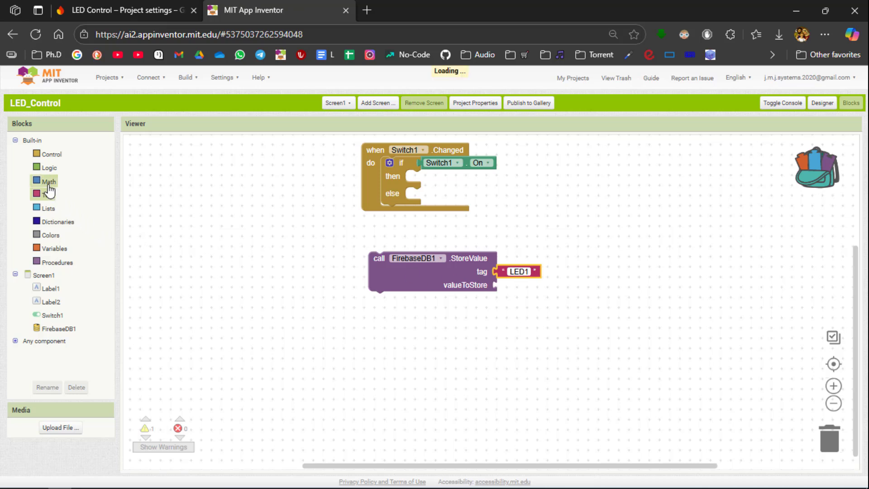
Duplicate the StoreValue call and place the copy storing 0 into the else branch
{"action": "left_click", "coordinate": [49, 181]}
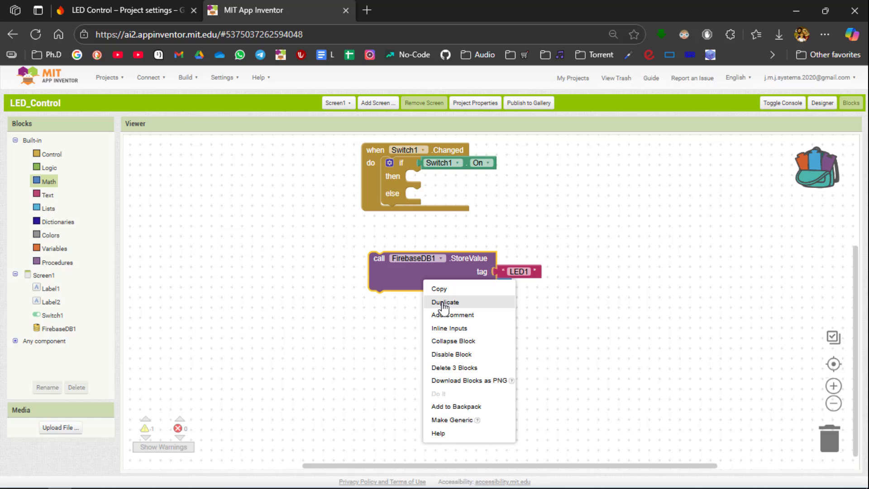
{"action": "left_click", "coordinate": [446, 302]}
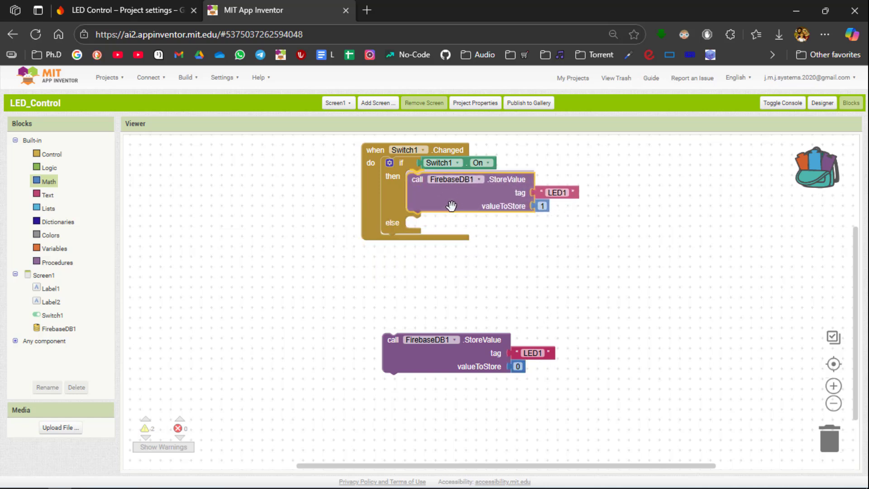
{"action": "left_click_drag", "start_coordinate": [392, 340], "coordinate": [416, 223]}
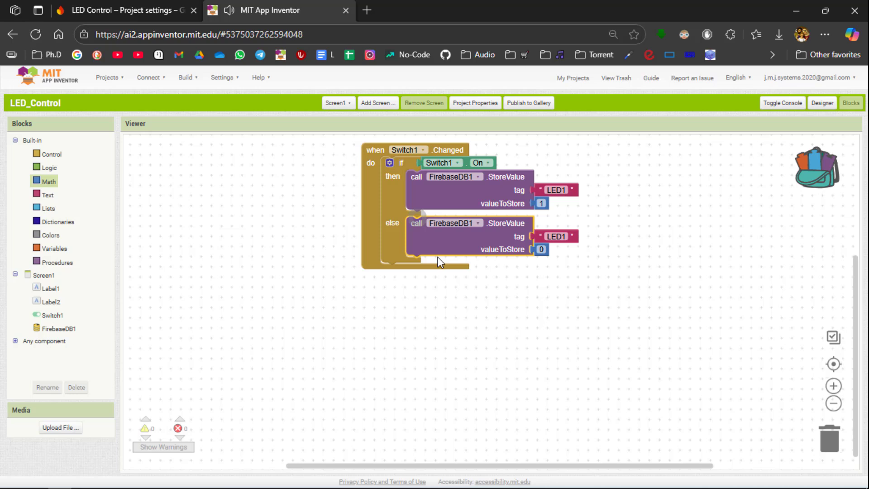
{"action": "mouse_move", "coordinate": [481, 163]}
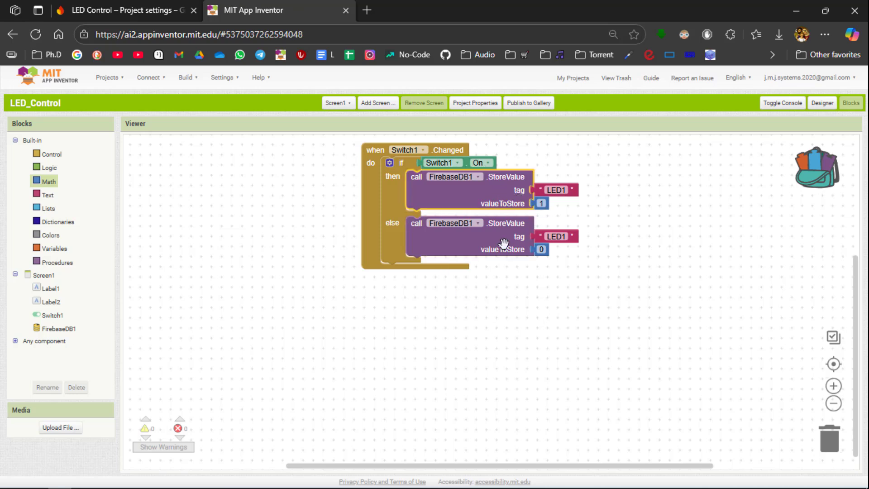
{"action": "left_click", "coordinate": [541, 249]}
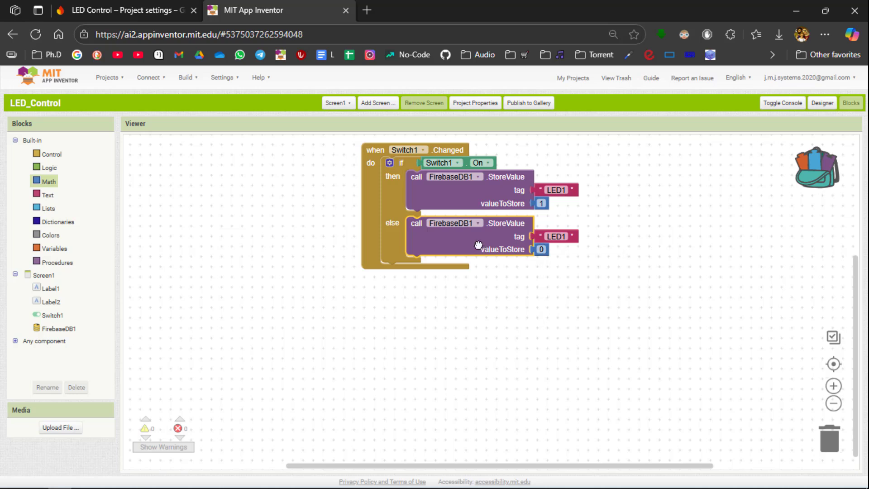
{"action": "mouse_move", "coordinate": [266, 279]}
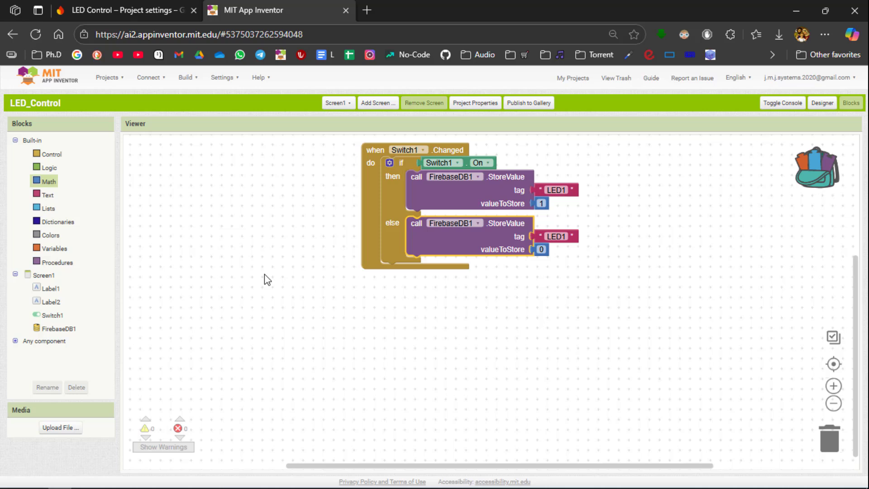
{"action": "left_click", "coordinate": [823, 103]}
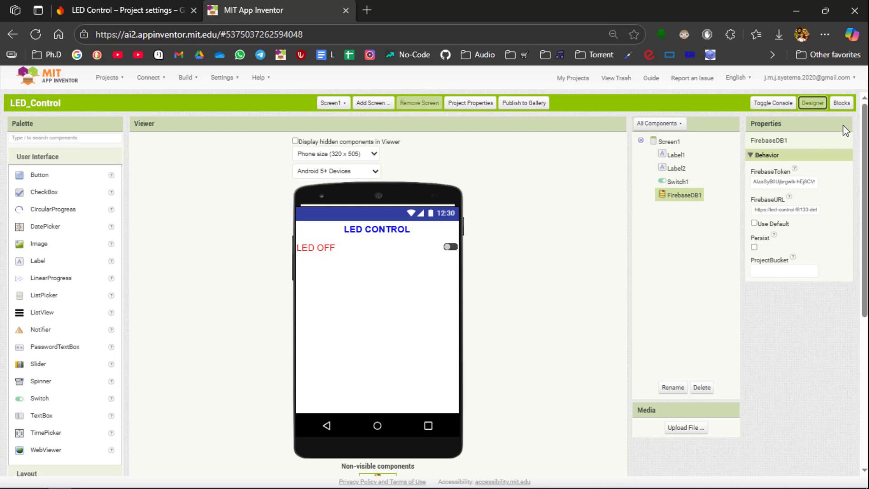
Make Switch1 Text/TextColor blocks: 'LED1 ON' green into then, 'LED1 OFF' red prepared
{"action": "left_click", "coordinate": [851, 103]}
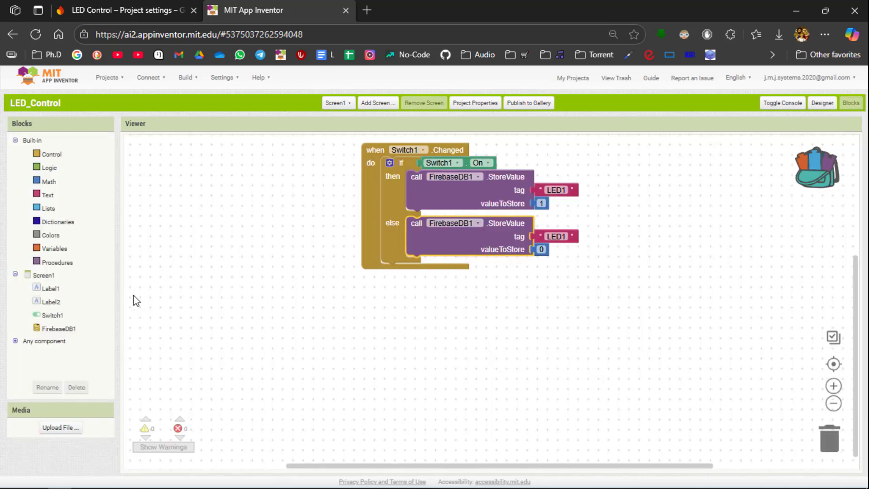
{"action": "left_click", "coordinate": [52, 315]}
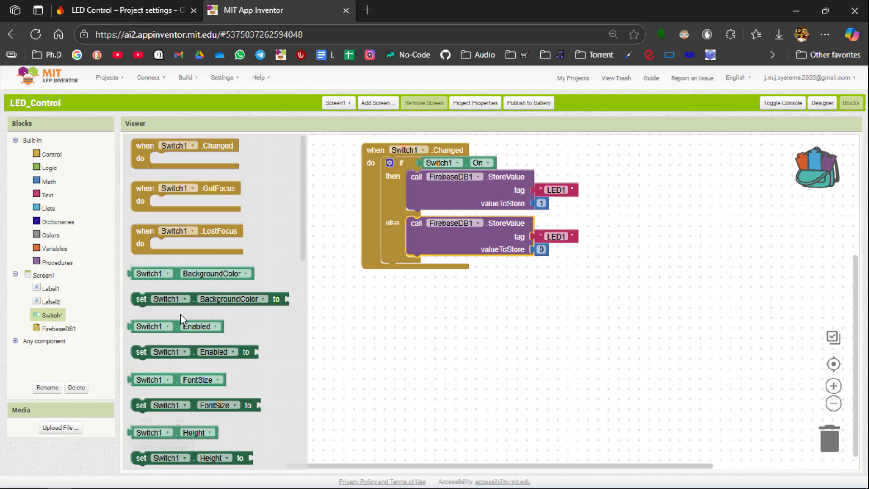
{"action": "scroll", "scroll_direction": "down", "scroll_amount": 3}
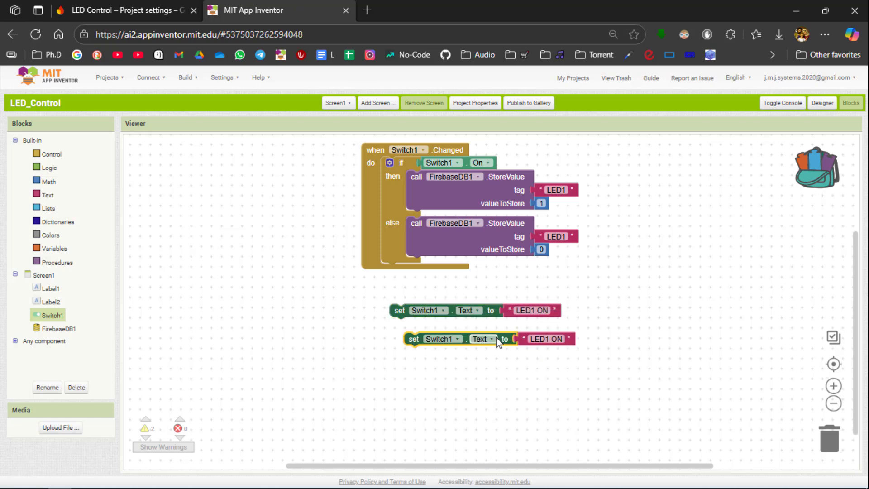
{"action": "left_click", "coordinate": [813, 103]}
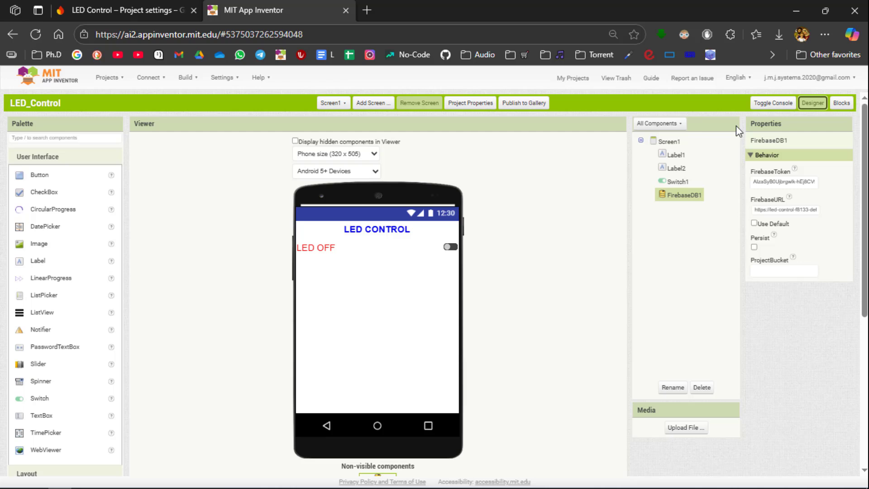
{"action": "left_click", "coordinate": [850, 103]}
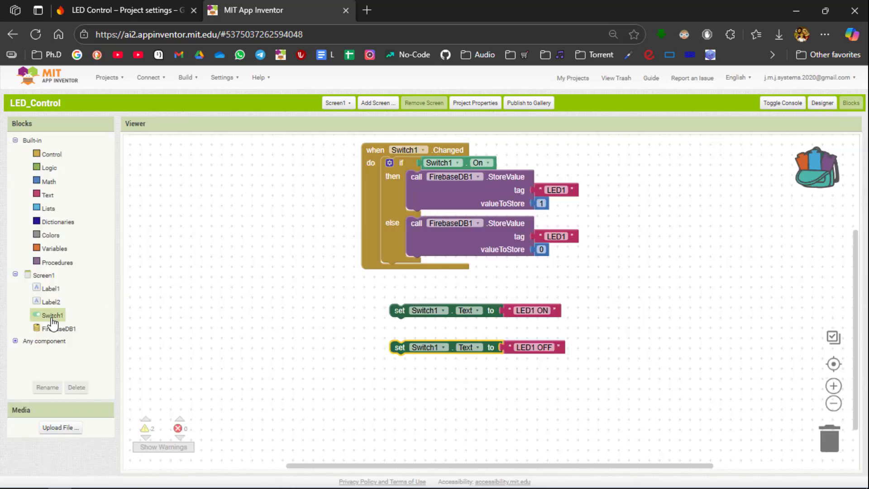
{"action": "left_click", "coordinate": [52, 315]}
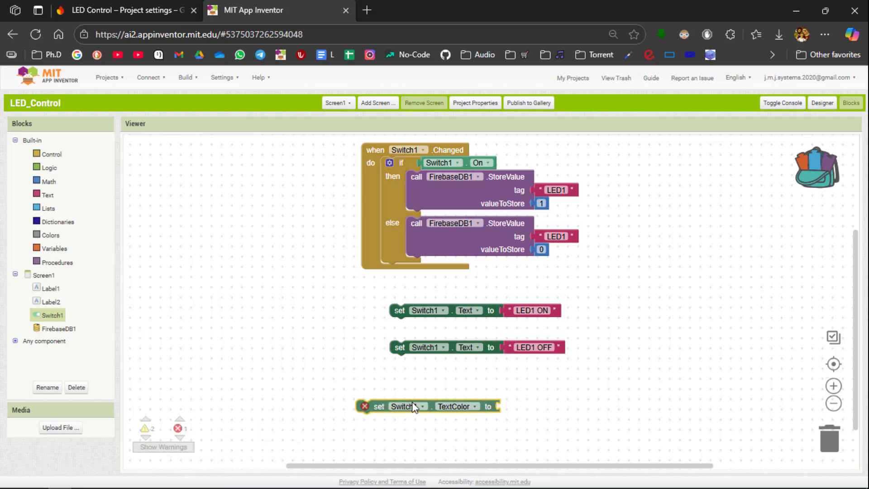
{"action": "left_click", "coordinate": [50, 234]}
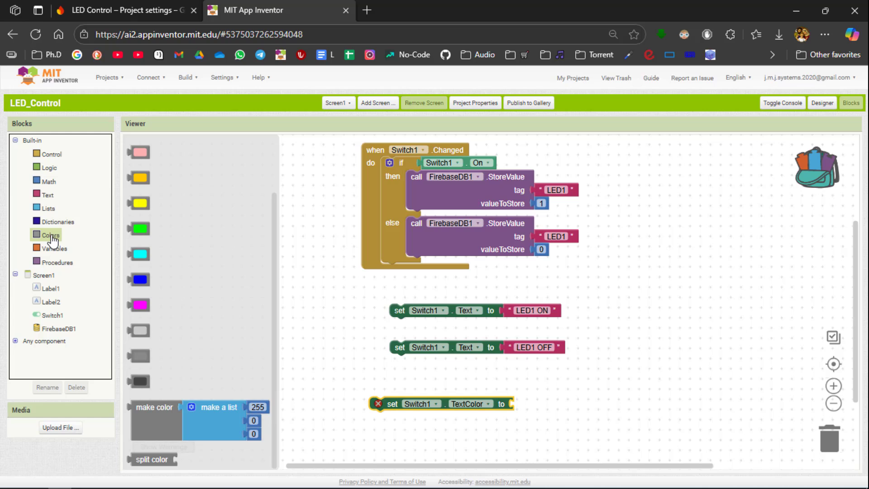
{"action": "mouse_move", "coordinate": [139, 228]}
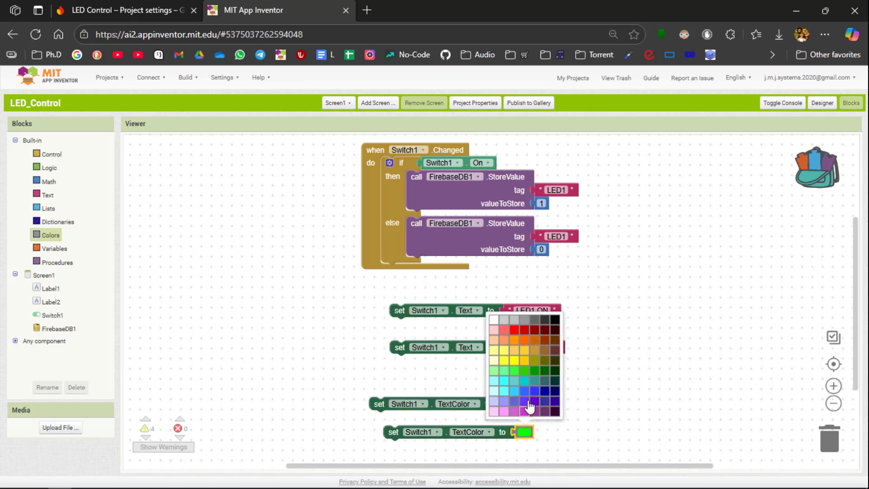
{"action": "left_click", "coordinate": [529, 405]}
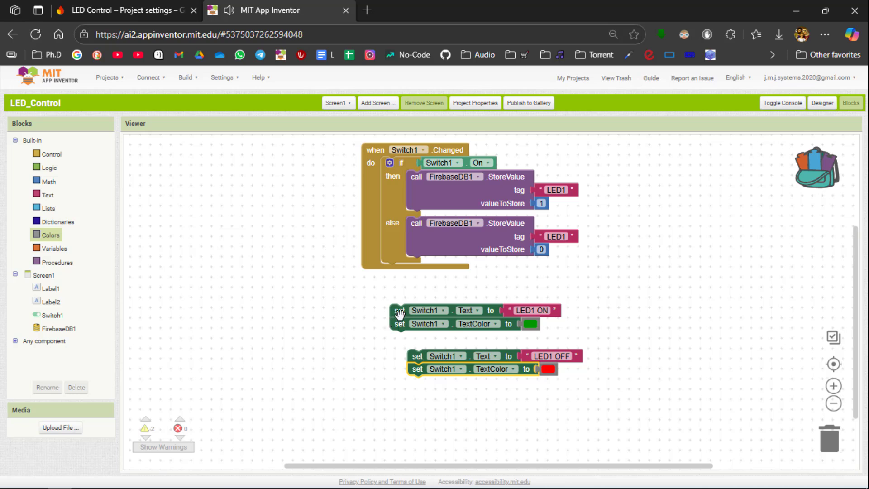
{"action": "left_click_drag", "start_coordinate": [399, 311], "coordinate": [415, 176]}
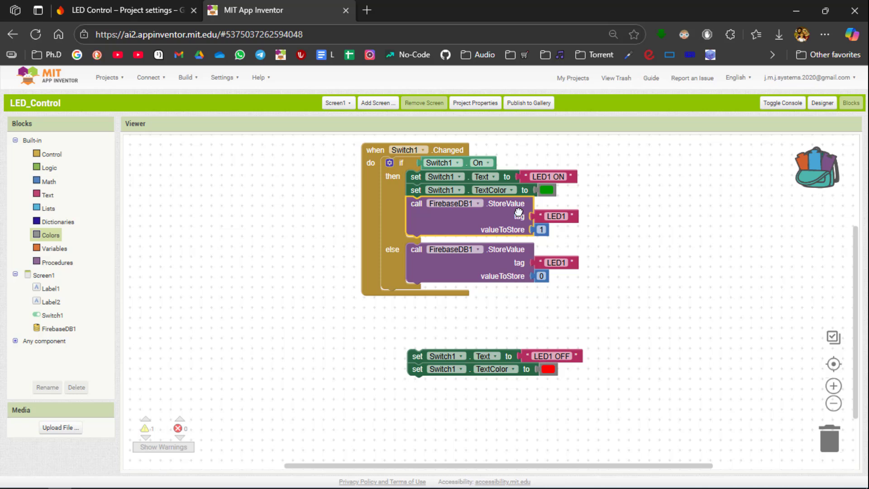
{"action": "left_click", "coordinate": [541, 230]}
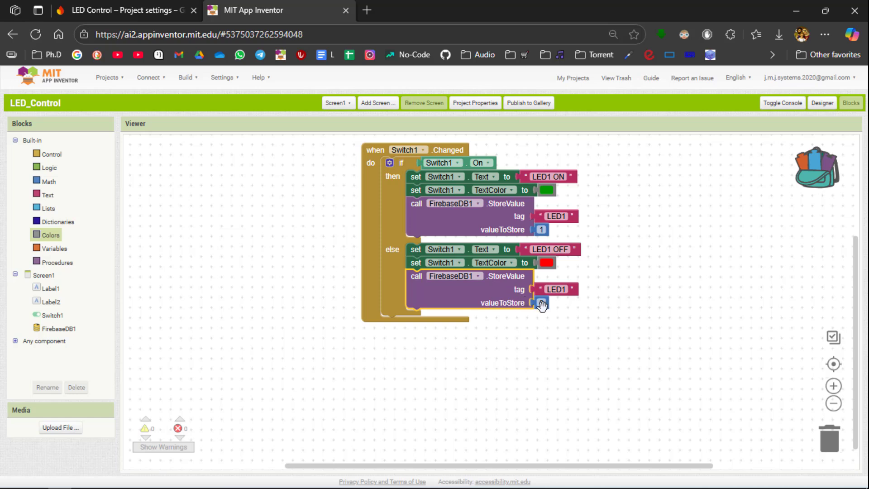
{"action": "mouse_move", "coordinate": [542, 303]}
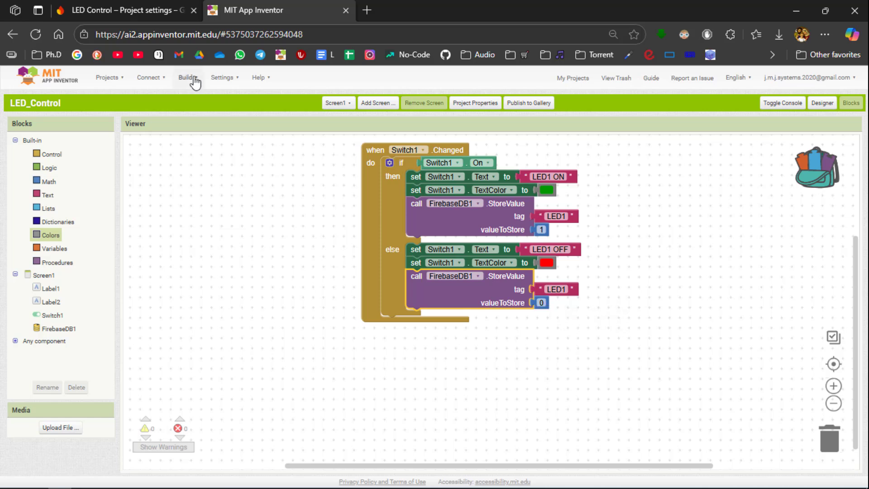
Open the Build options menu to package the app
{"action": "left_click", "coordinate": [187, 77]}
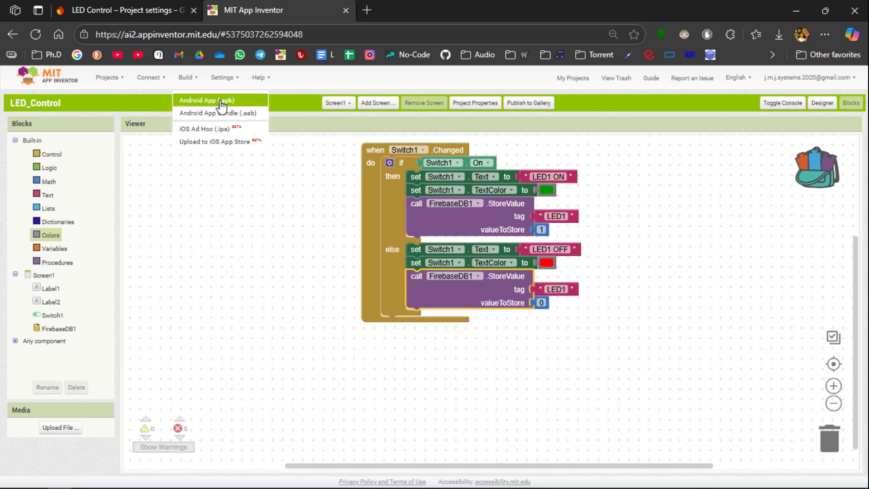
Build LED_Control as an Android .apk and download the package
{"action": "left_click", "coordinate": [206, 101]}
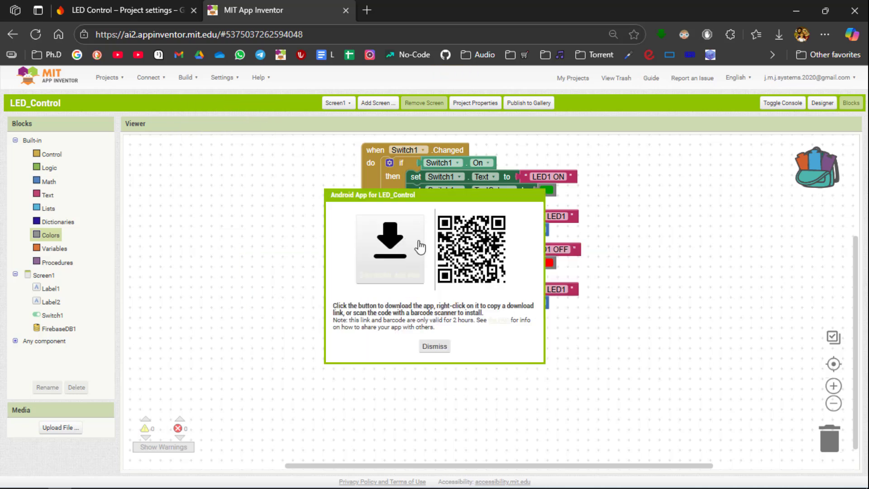
{"action": "left_click", "coordinate": [390, 248]}
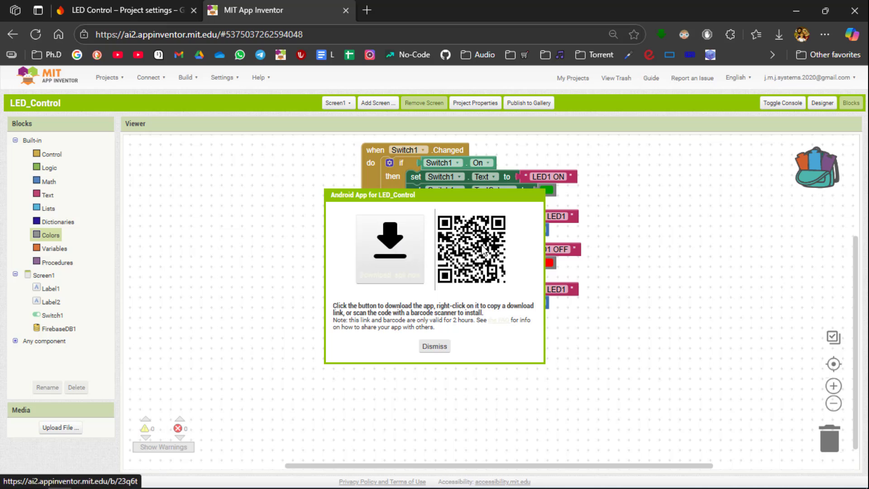
{"action": "mouse_move", "coordinate": [514, 264]}
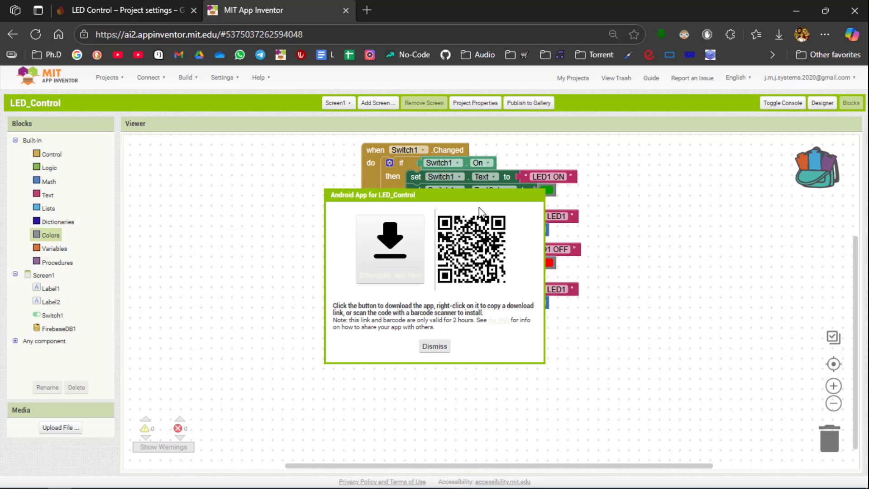
{"action": "mouse_move", "coordinate": [514, 291]}
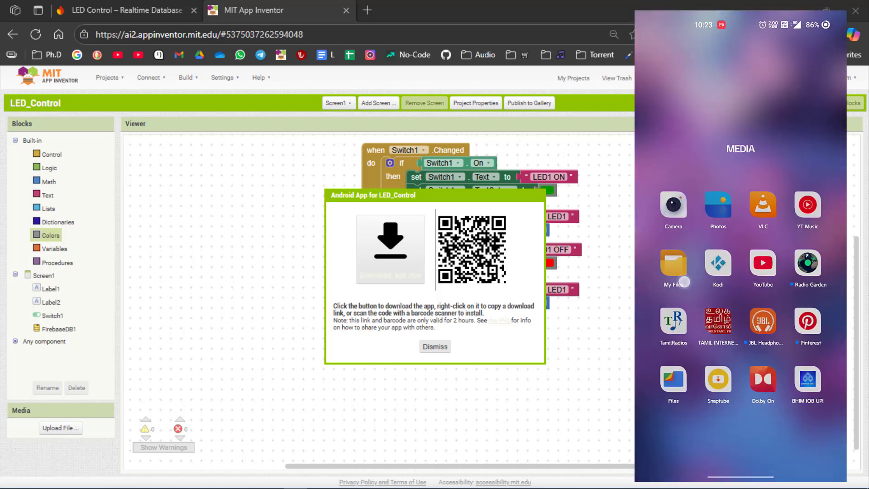
Install LED_Control.apk from the phone's Downloads folder, getting past the Play Protect prompt
{"action": "left_click", "coordinate": [673, 262]}
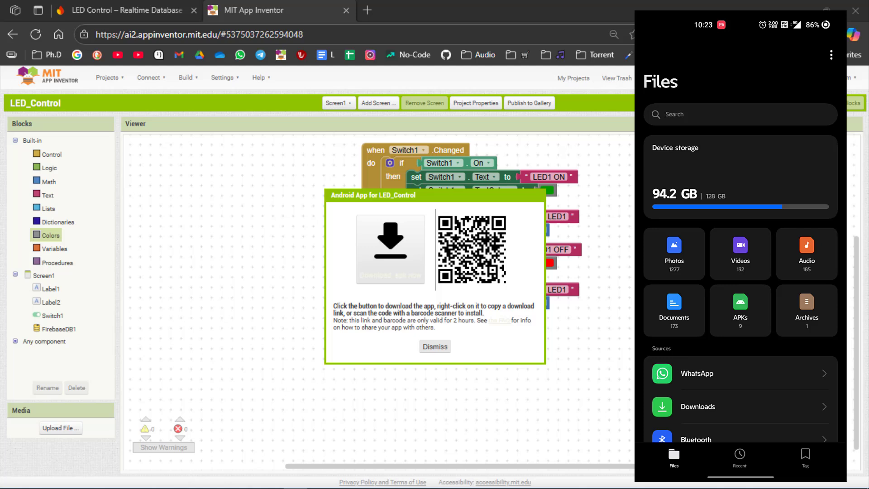
{"action": "left_click", "coordinate": [698, 406]}
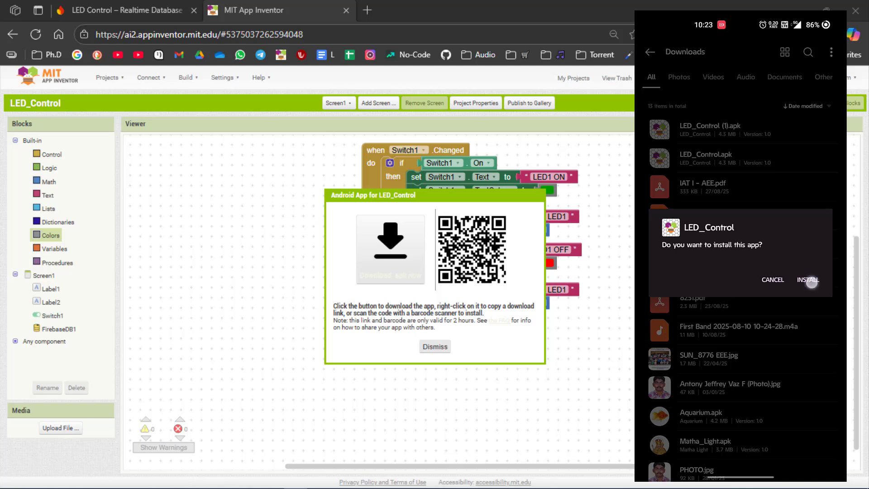
{"action": "left_click", "coordinate": [808, 280]}
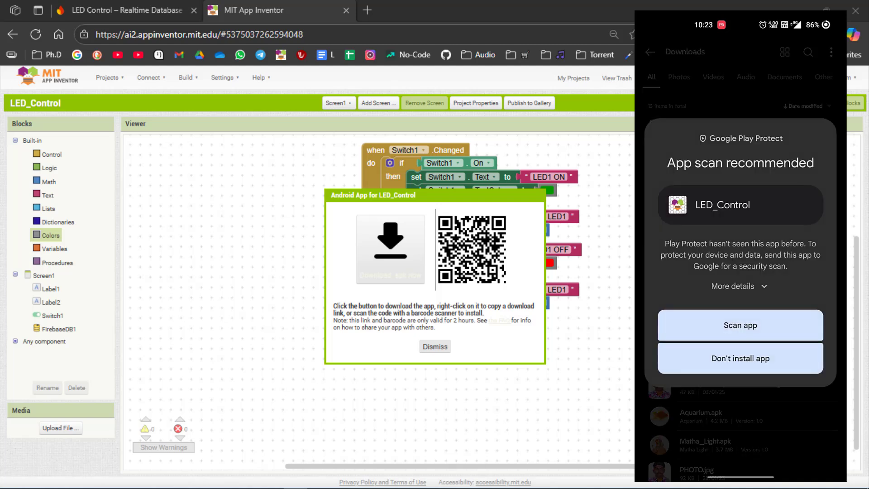
{"action": "left_click", "coordinate": [739, 286]}
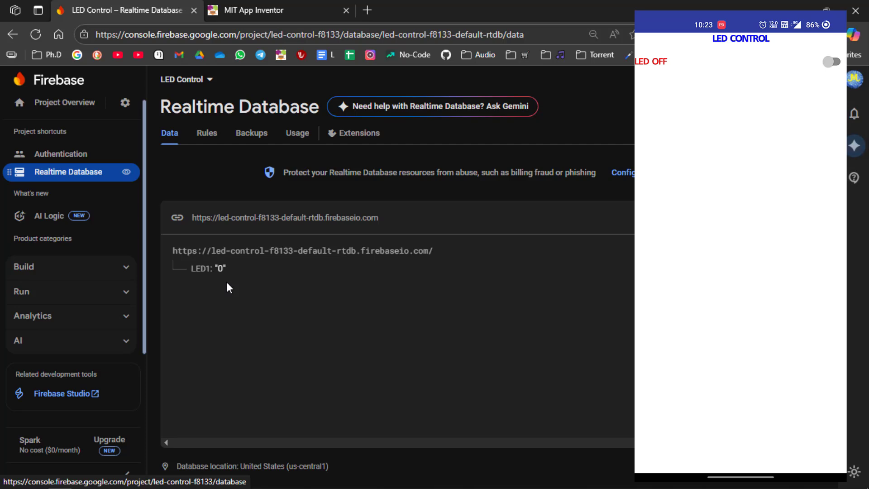
Toggle the LED_Control app's switch on and watch LED1 change to 1 in Firebase
{"action": "left_click", "coordinate": [831, 62]}
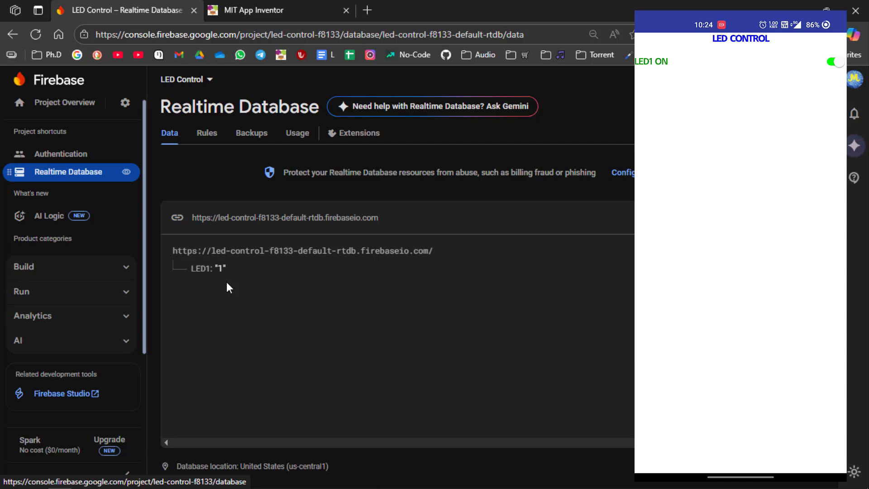
{"action": "left_click", "coordinate": [833, 61]}
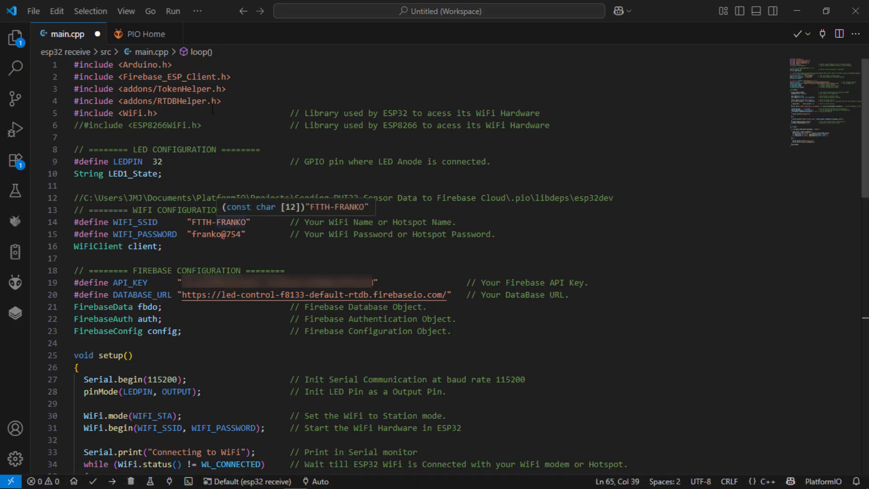
{"action": "mouse_move", "coordinate": [229, 116]}
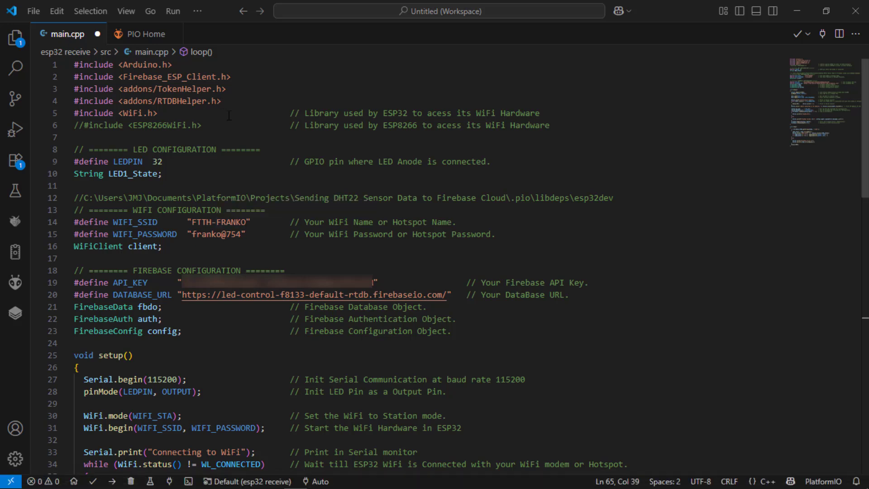
{"action": "mouse_move", "coordinate": [238, 100]}
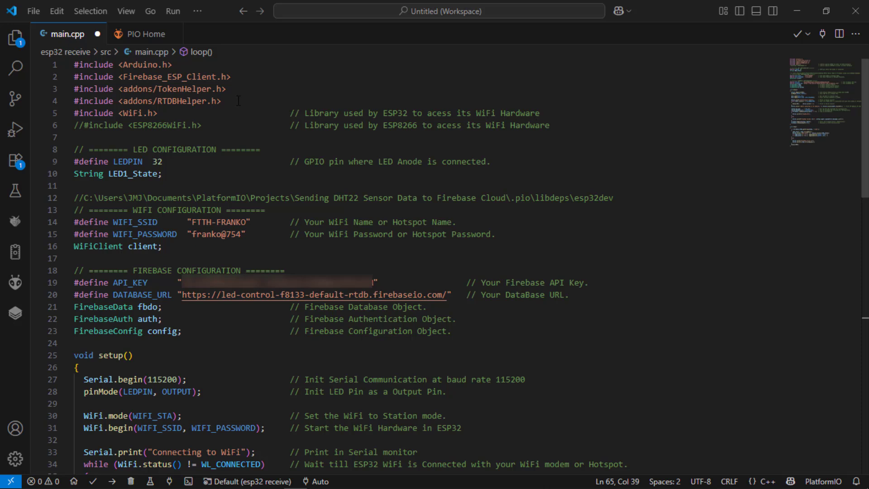
{"action": "left_click_drag", "start_coordinate": [74, 76], "coordinate": [220, 101]}
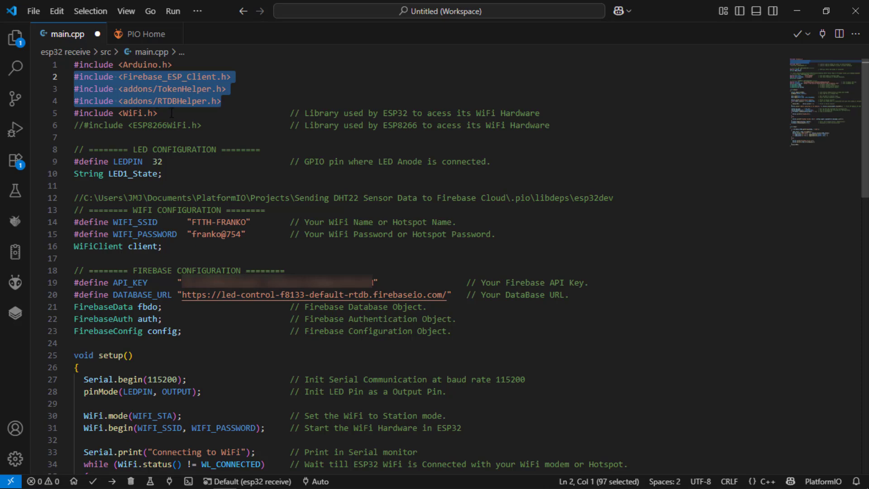
{"action": "left_click", "coordinate": [217, 124]}
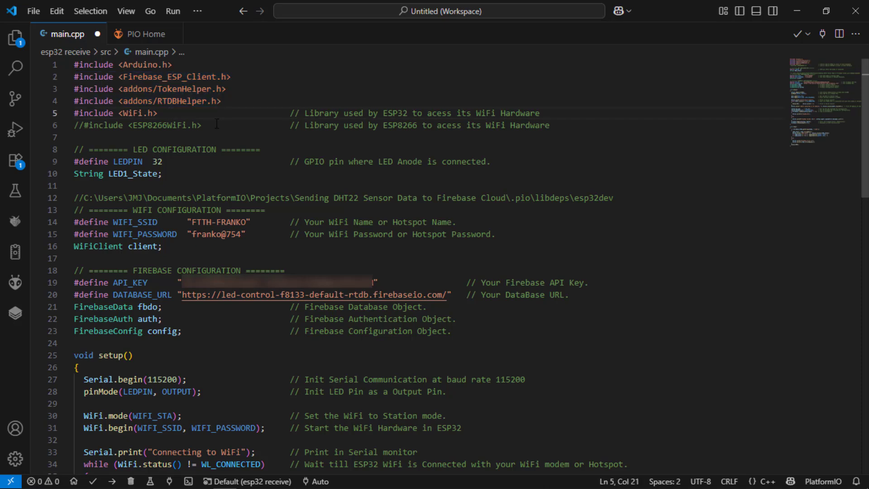
{"action": "double_click", "coordinate": [388, 113]}
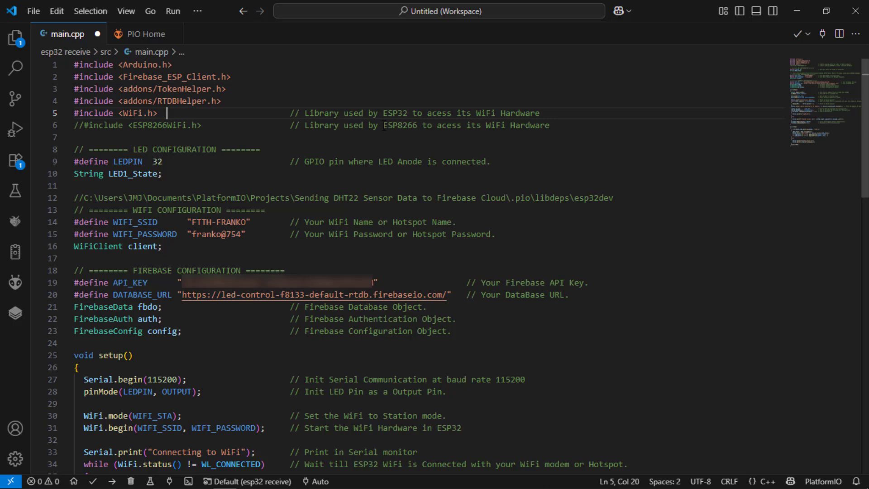
{"action": "double_click", "coordinate": [400, 124]}
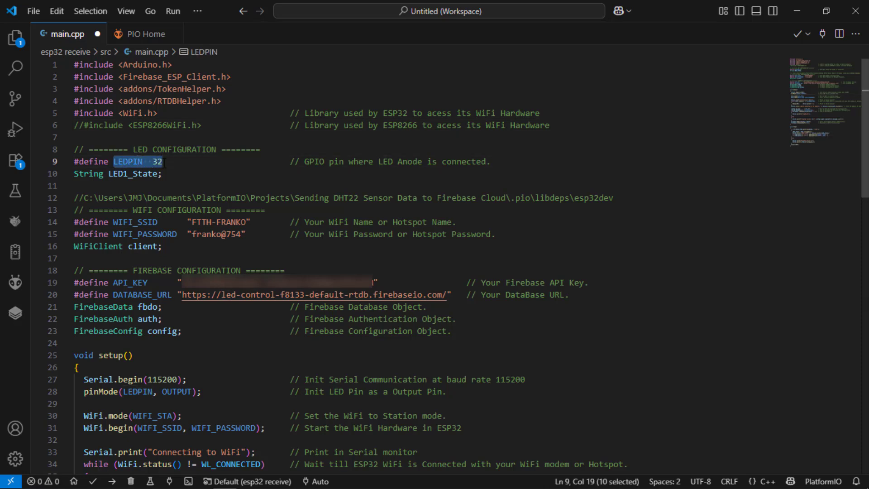
{"action": "left_click", "coordinate": [249, 234]}
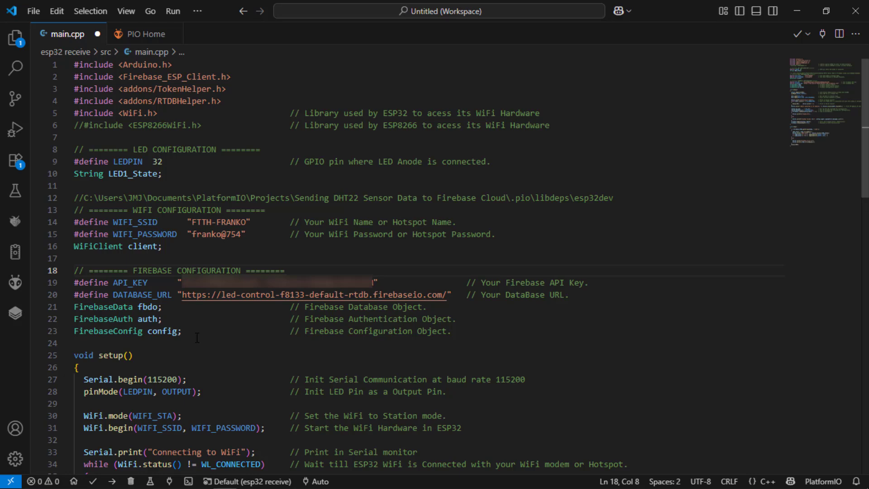
{"action": "scroll", "scroll_direction": "down", "scroll_amount": 3}
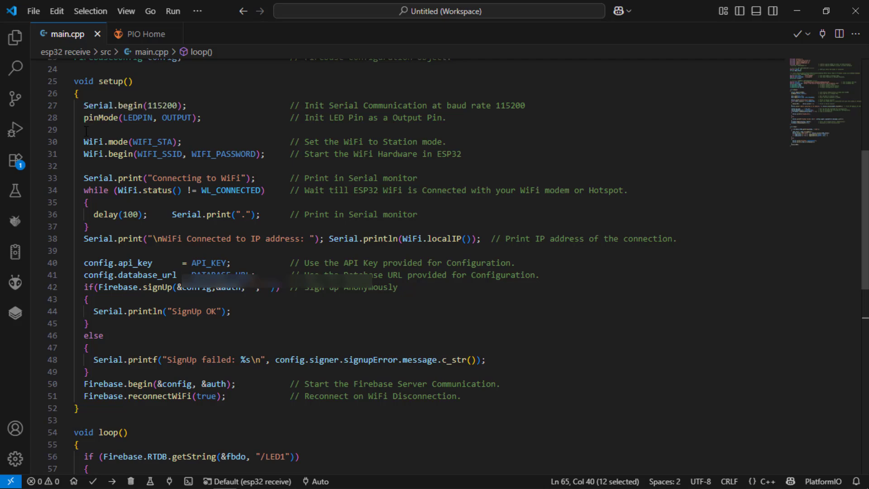
{"action": "mouse_move", "coordinate": [137, 118]}
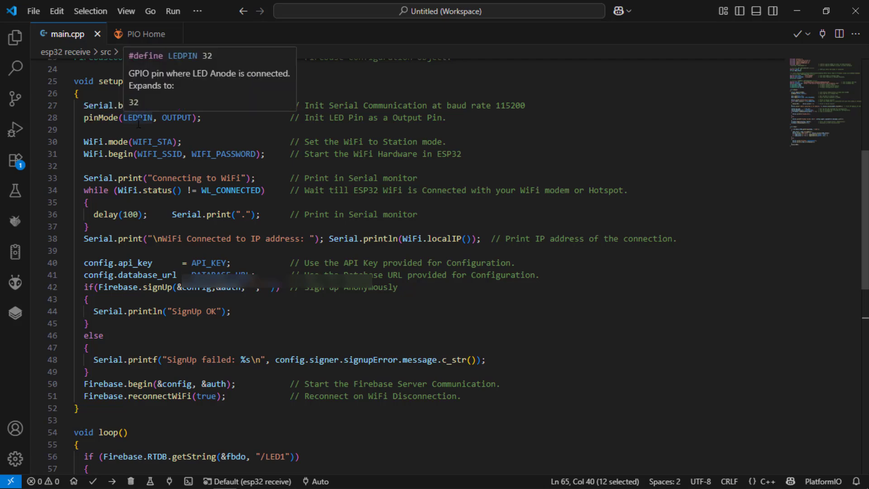
{"action": "scroll", "scroll_direction": "down", "scroll_amount": 3}
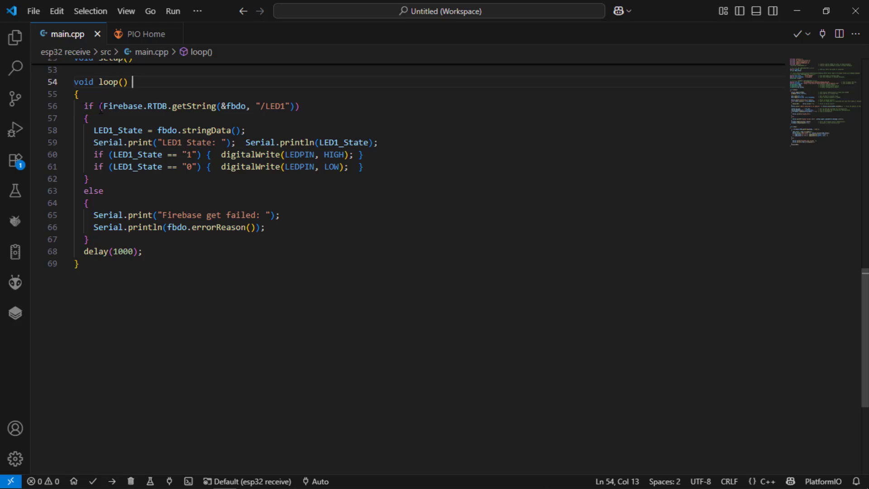
{"action": "double_click", "coordinate": [122, 106]}
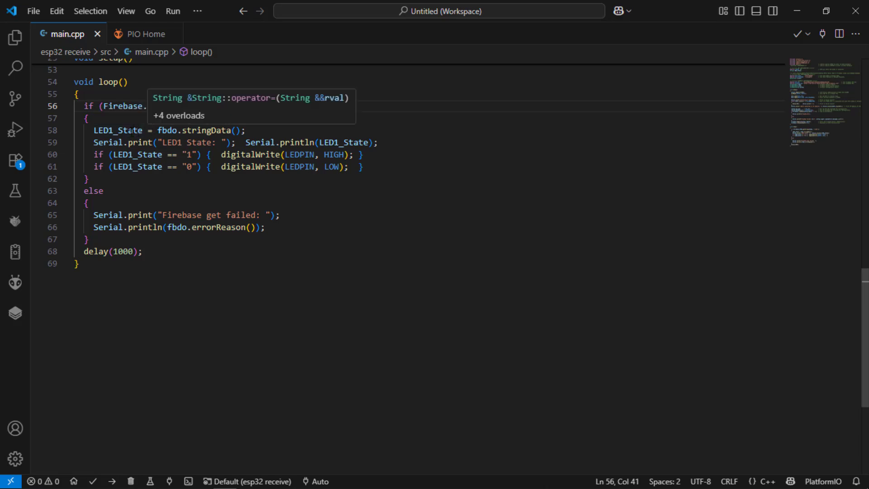
{"action": "double_click", "coordinate": [104, 130]}
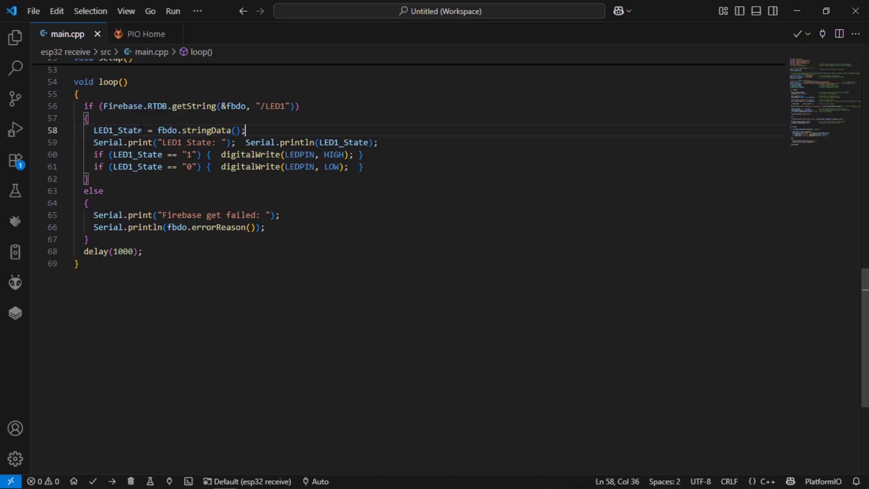
{"action": "double_click", "coordinate": [117, 130]}
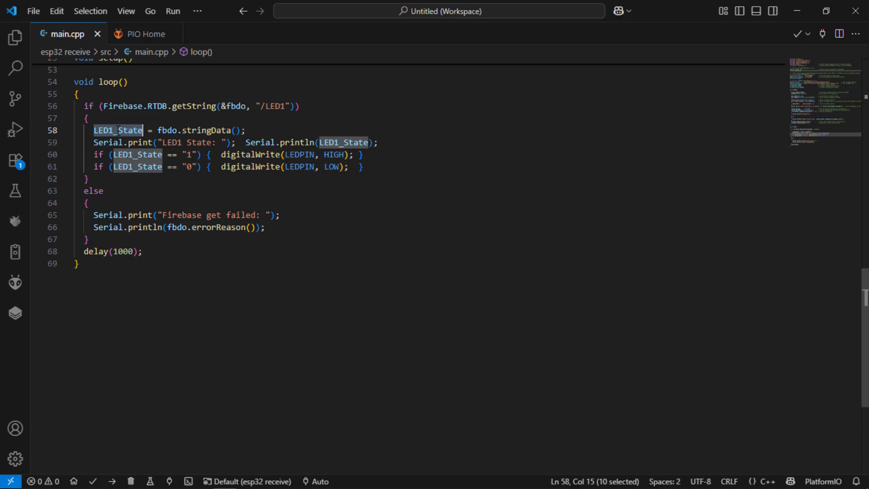
{"action": "left_click", "coordinate": [108, 190]}
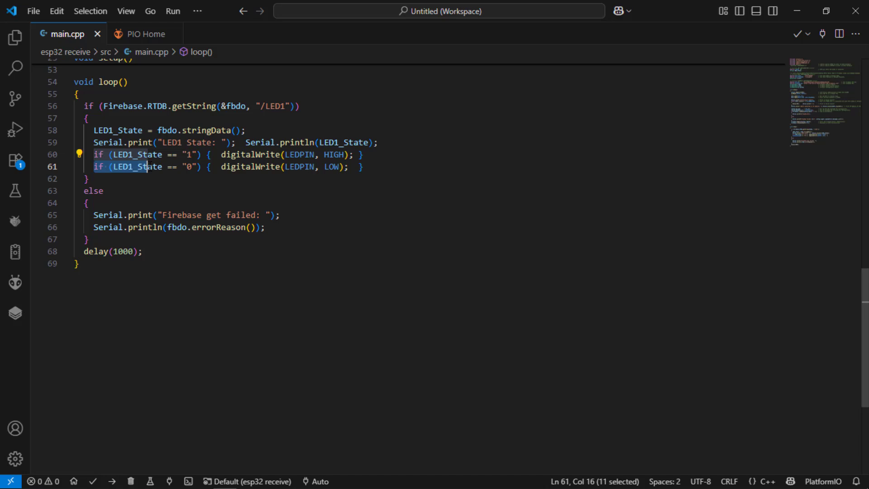
{"action": "left_click_drag", "start_coordinate": [147, 166], "coordinate": [191, 167]}
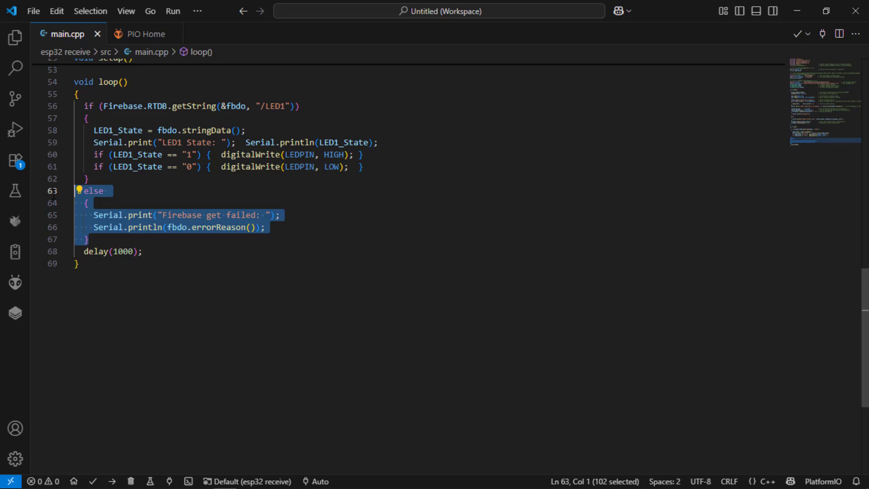
{"action": "mouse_move", "coordinate": [92, 215]}
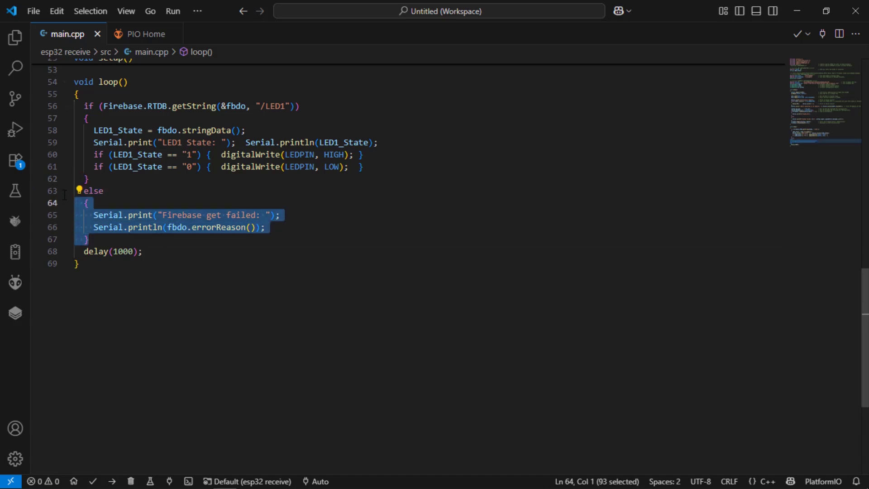
{"action": "left_click", "coordinate": [86, 239]}
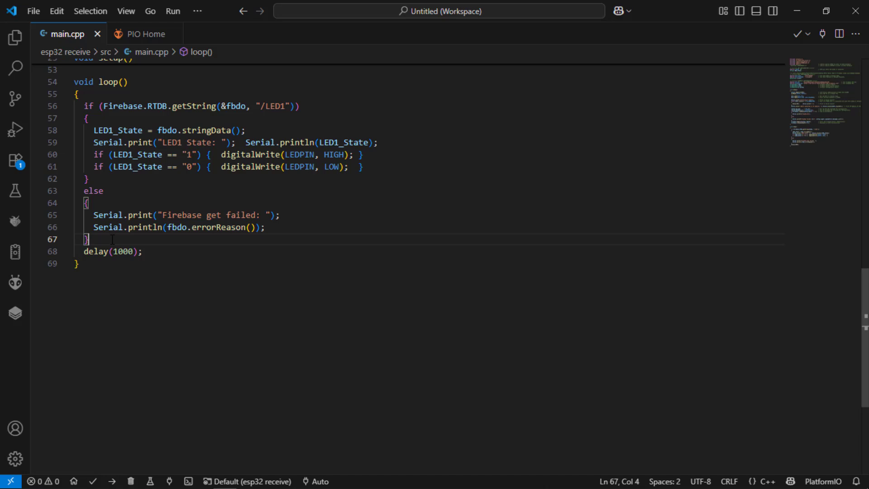
{"action": "triple_click", "coordinate": [111, 251]}
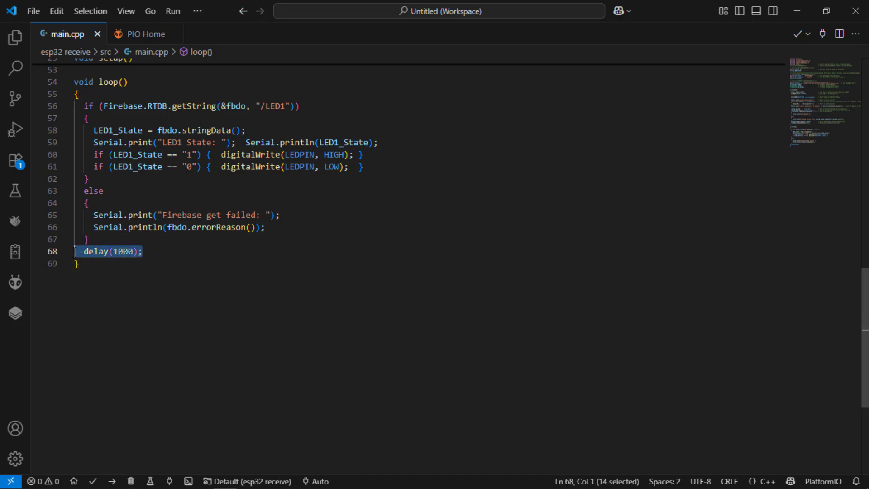
{"action": "left_click", "coordinate": [143, 252]}
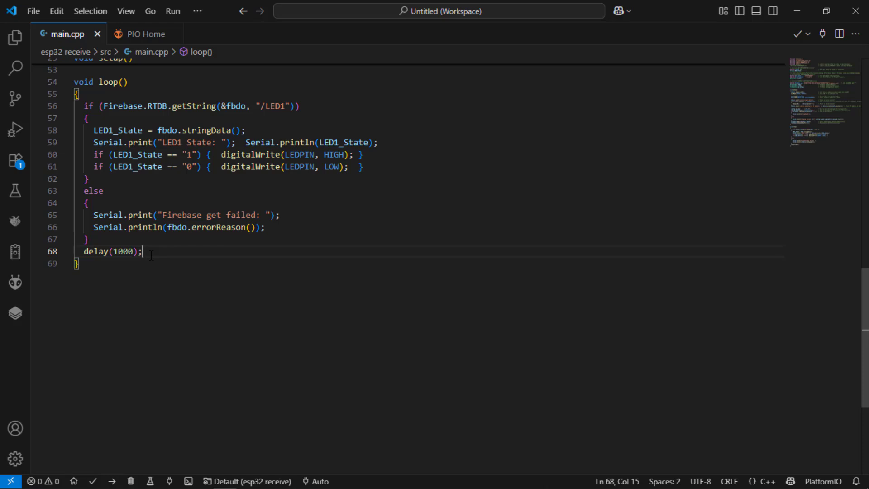
{"action": "left_click", "coordinate": [77, 94]}
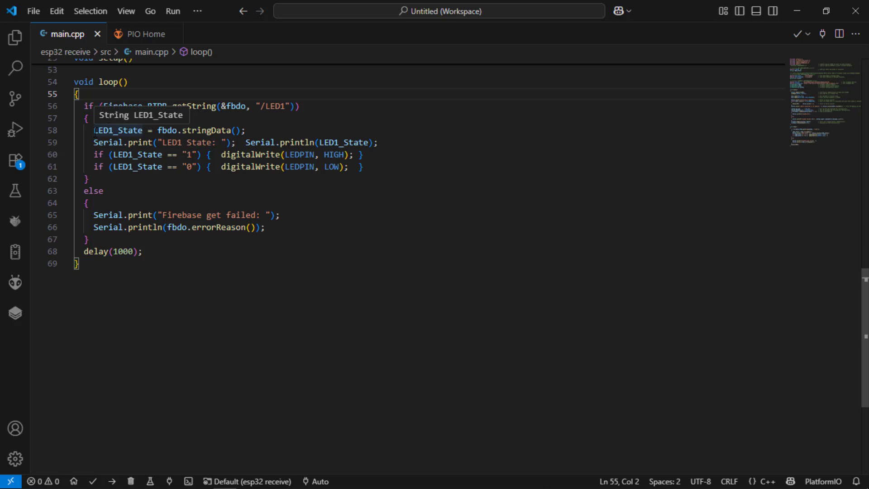
{"action": "left_click_drag", "start_coordinate": [94, 130], "coordinate": [236, 130]}
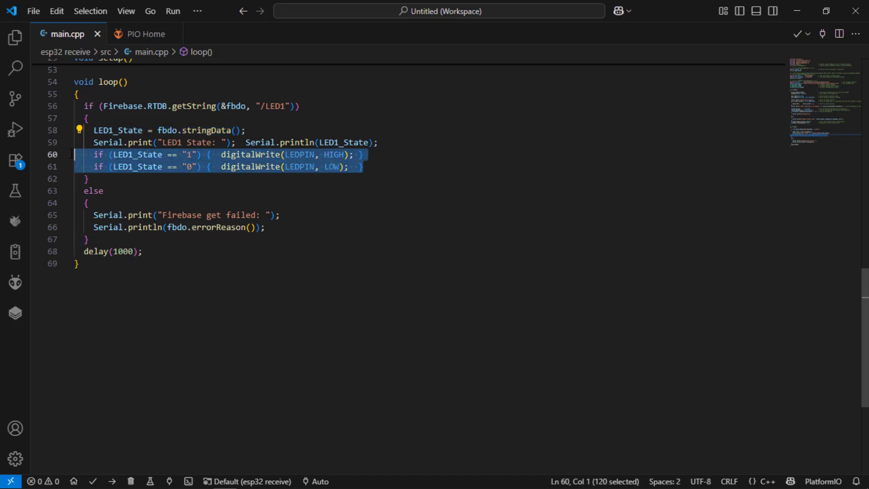
{"action": "left_click", "coordinate": [143, 251]}
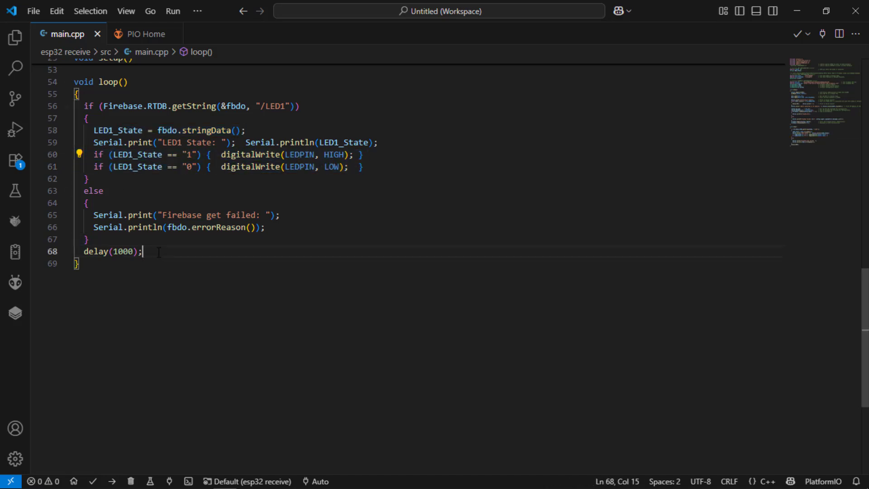
{"action": "mouse_move", "coordinate": [153, 301]}
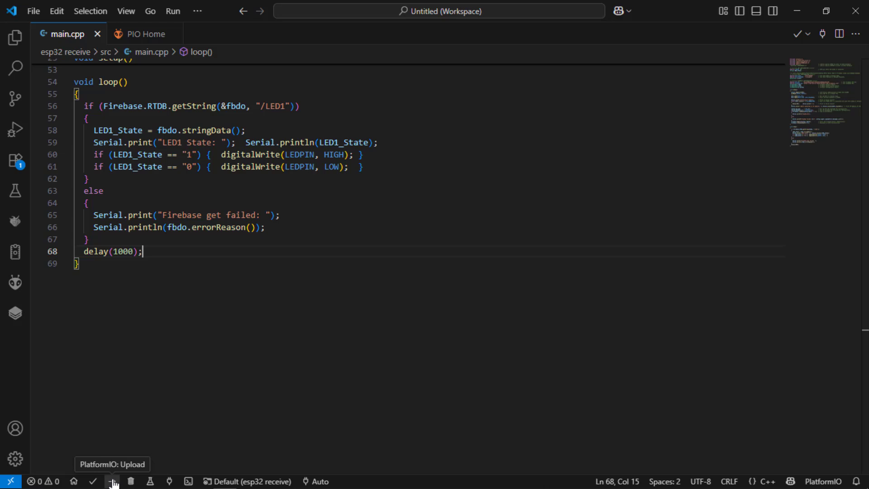
Upload the Firebase receiver code to the ESP32 with PlatformIO: Upload
{"action": "left_click", "coordinate": [111, 481]}
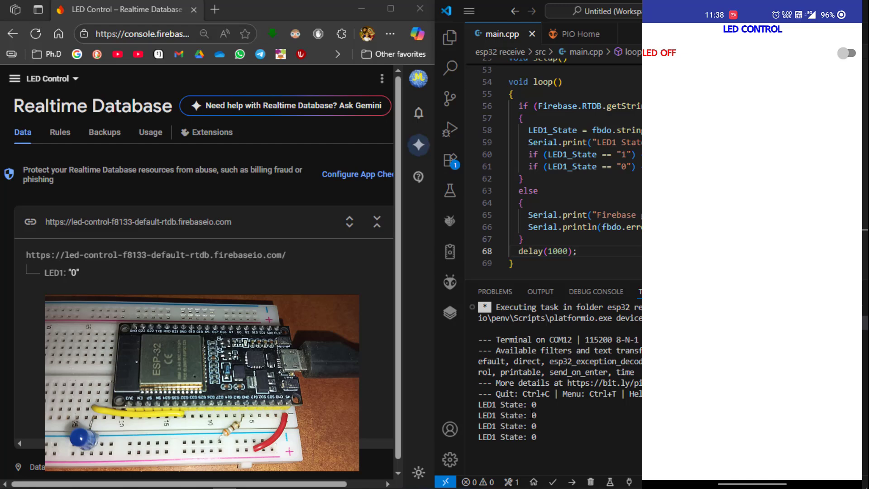
Toggle LED1 on and then off from the LED_Control app switch
{"action": "left_click", "coordinate": [846, 54]}
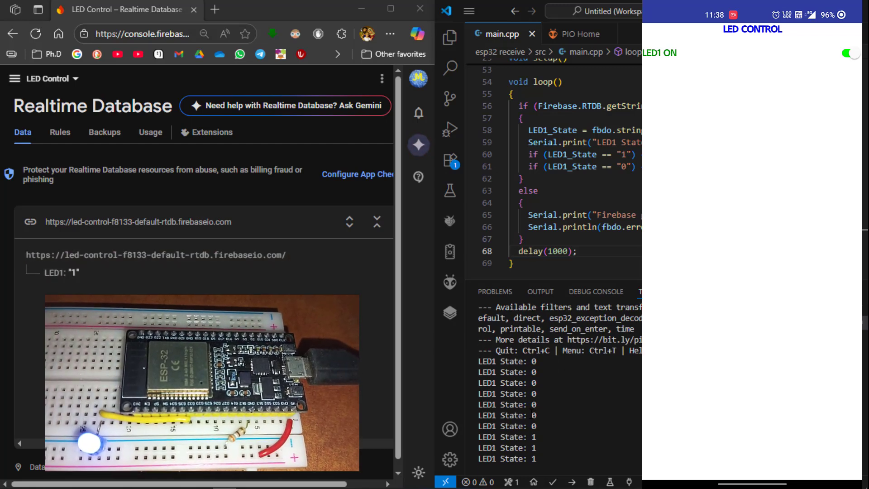
{"action": "left_click", "coordinate": [848, 53]}
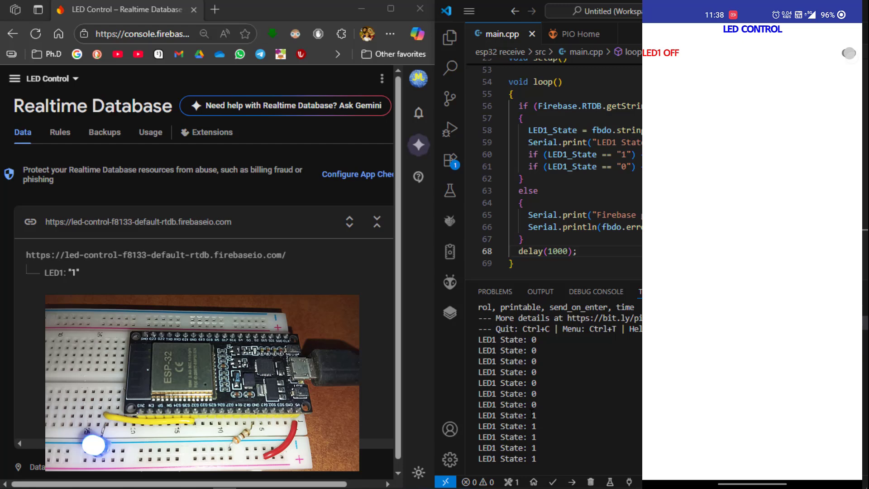